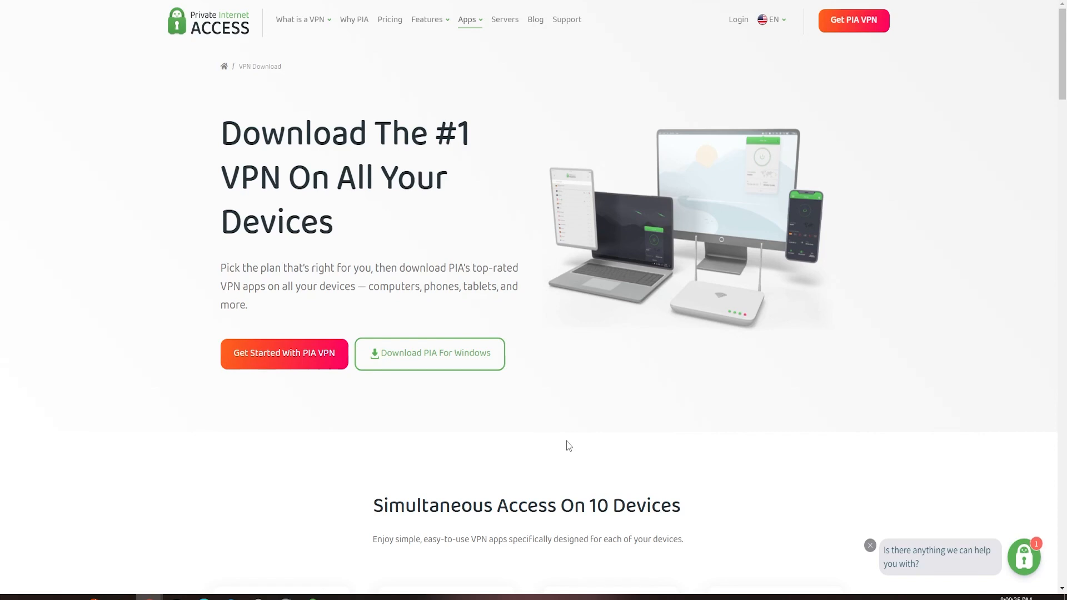
mouse_move(574, 446)
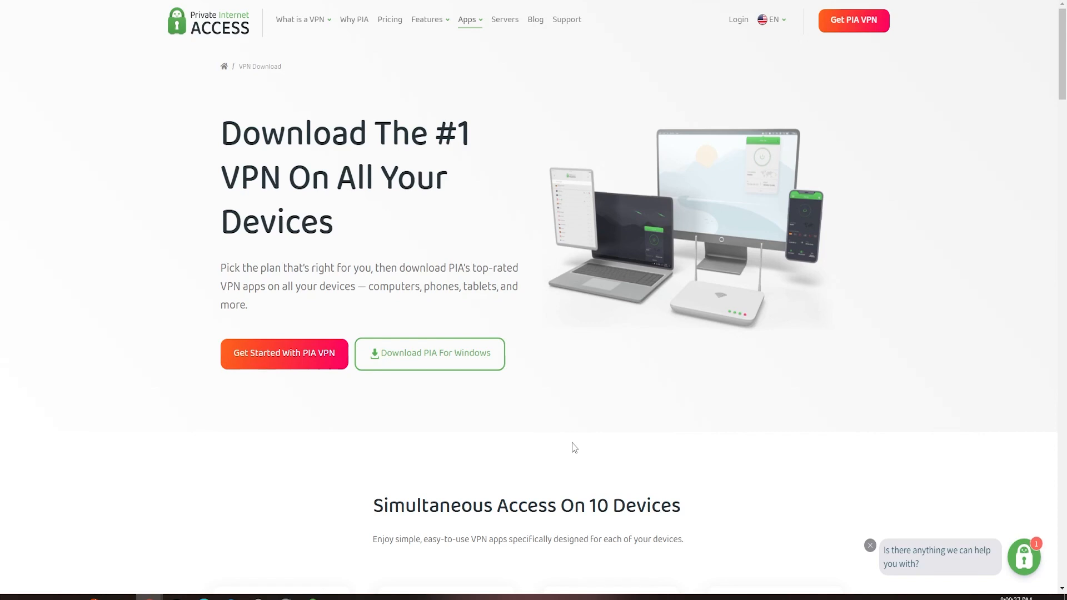
Scroll the PIA download page to the 'Simultaneous Access On 10 Devices' apps grid
left_click(466, 19)
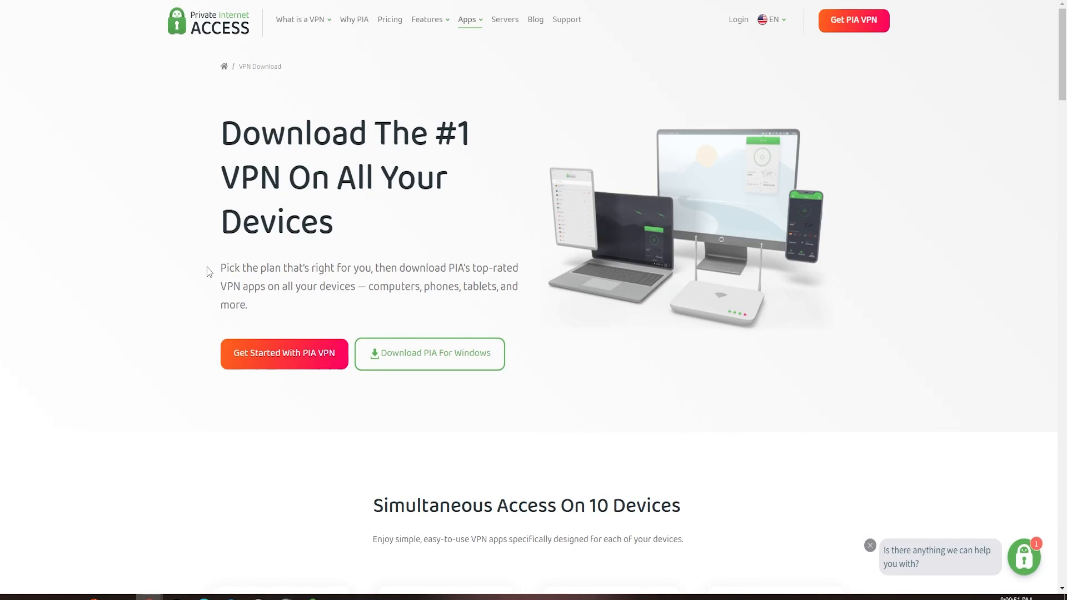
mouse_move(167, 276)
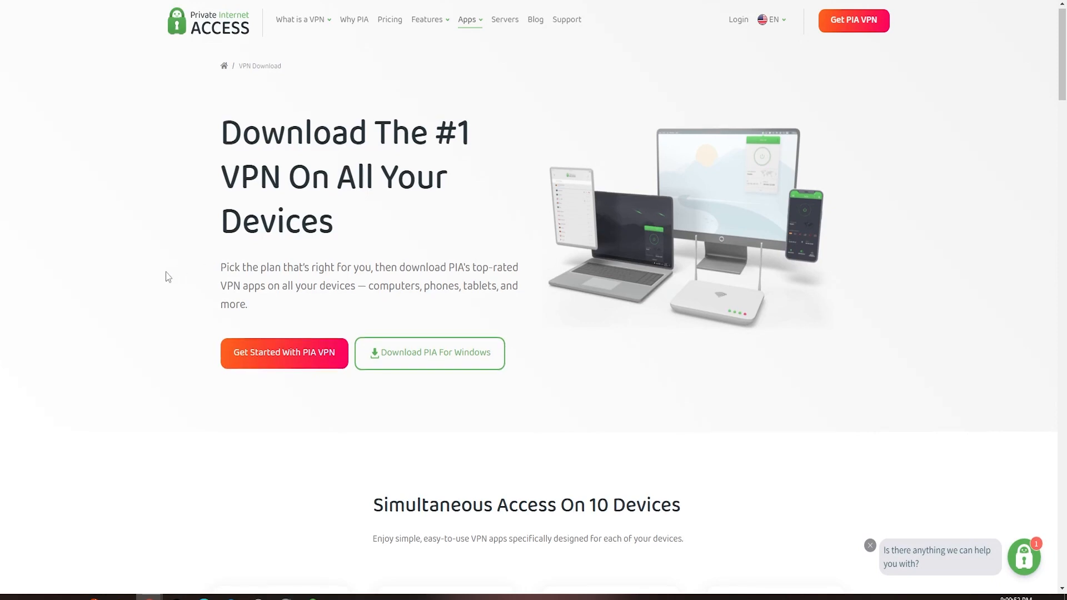
scroll("down", 3)
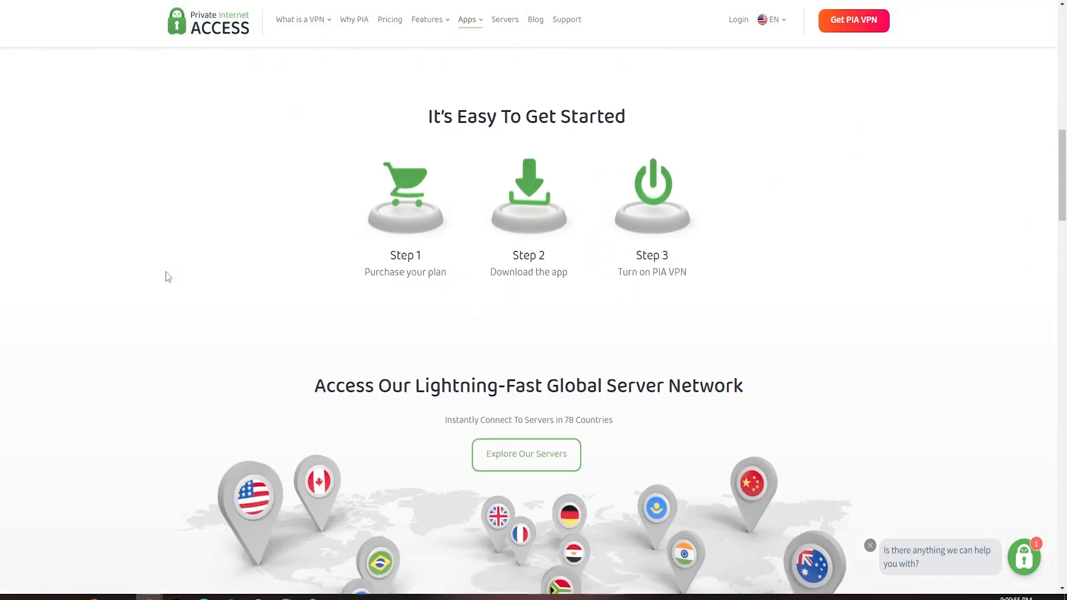
scroll("down", 3)
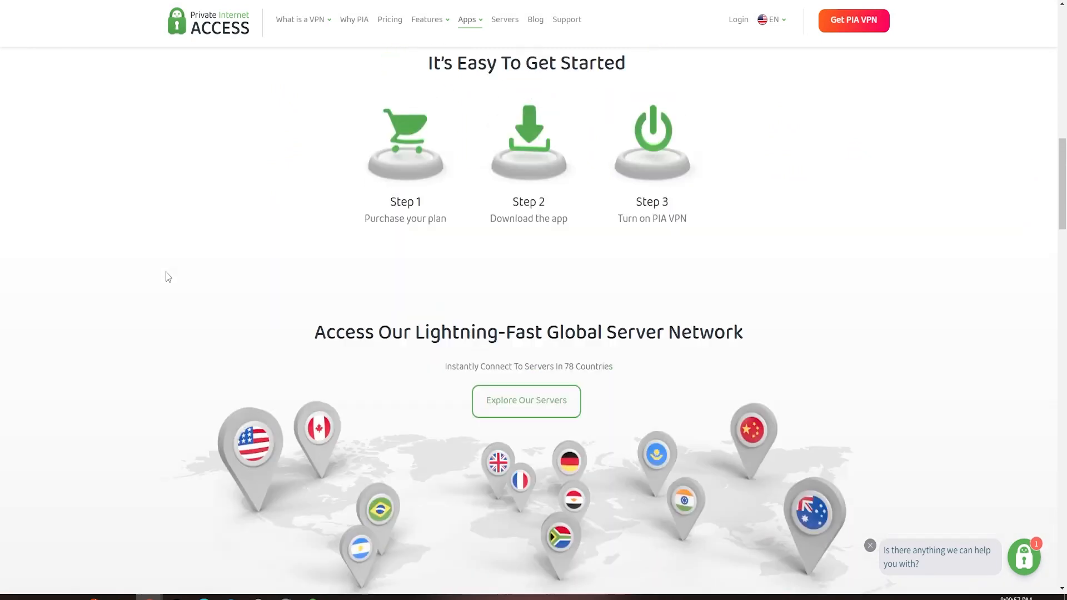
scroll("up", 3)
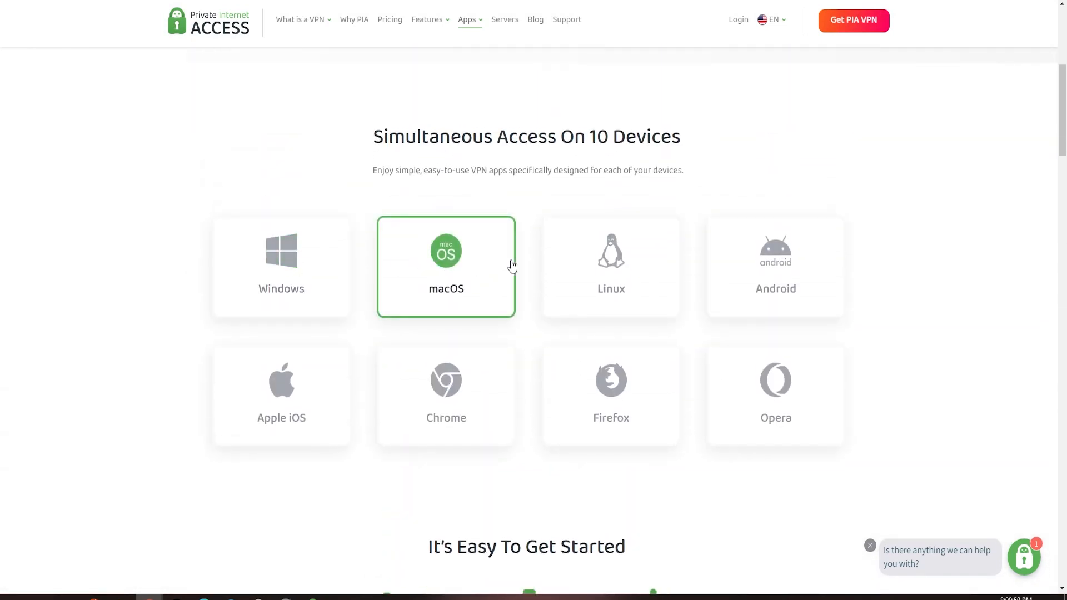
mouse_move(163, 369)
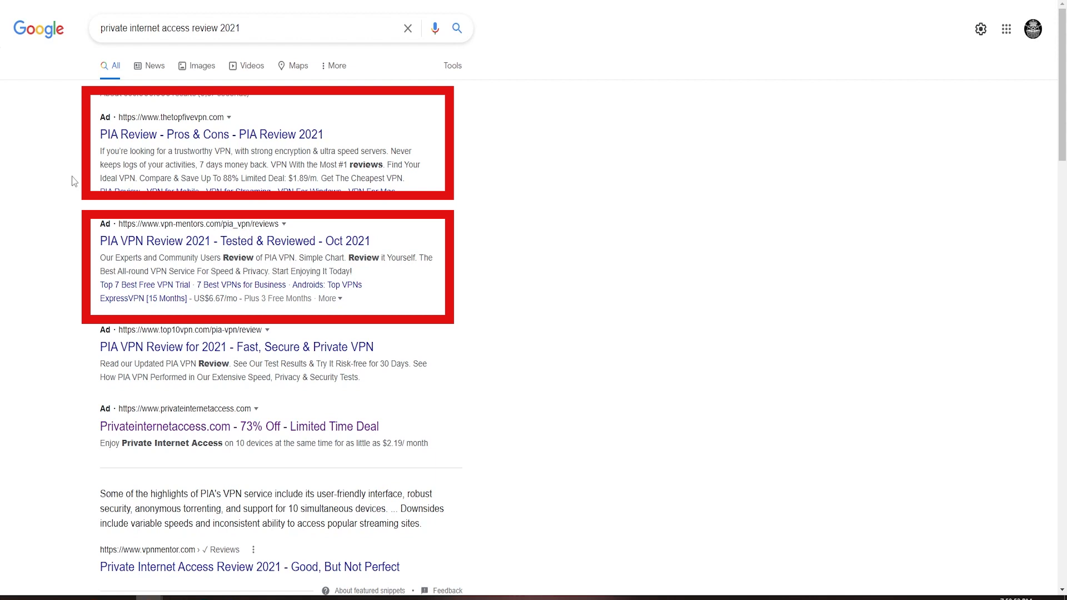
mouse_move(136, 221)
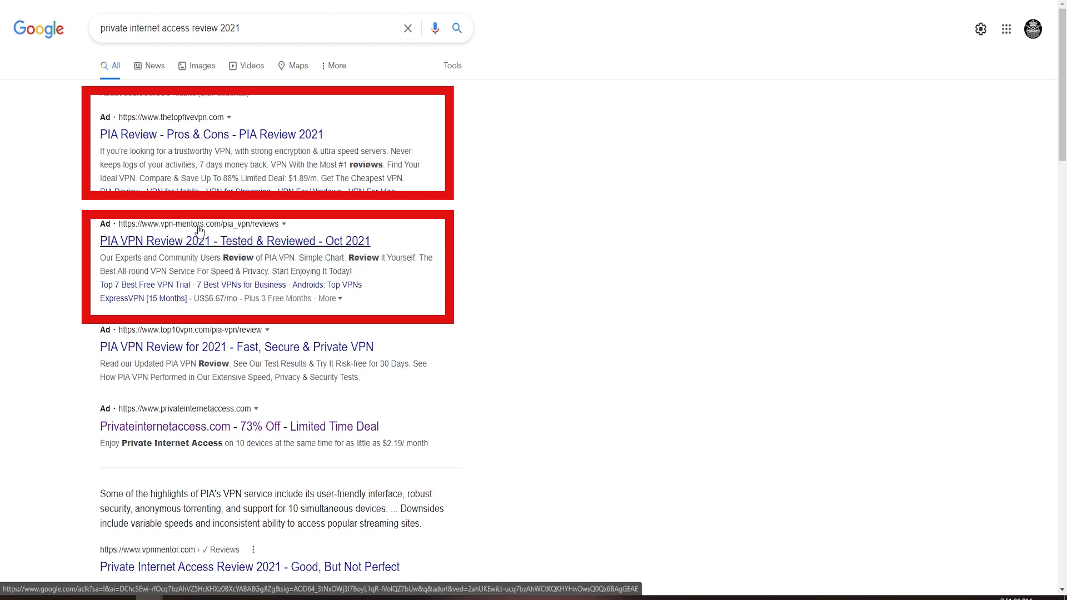
mouse_move(12, 263)
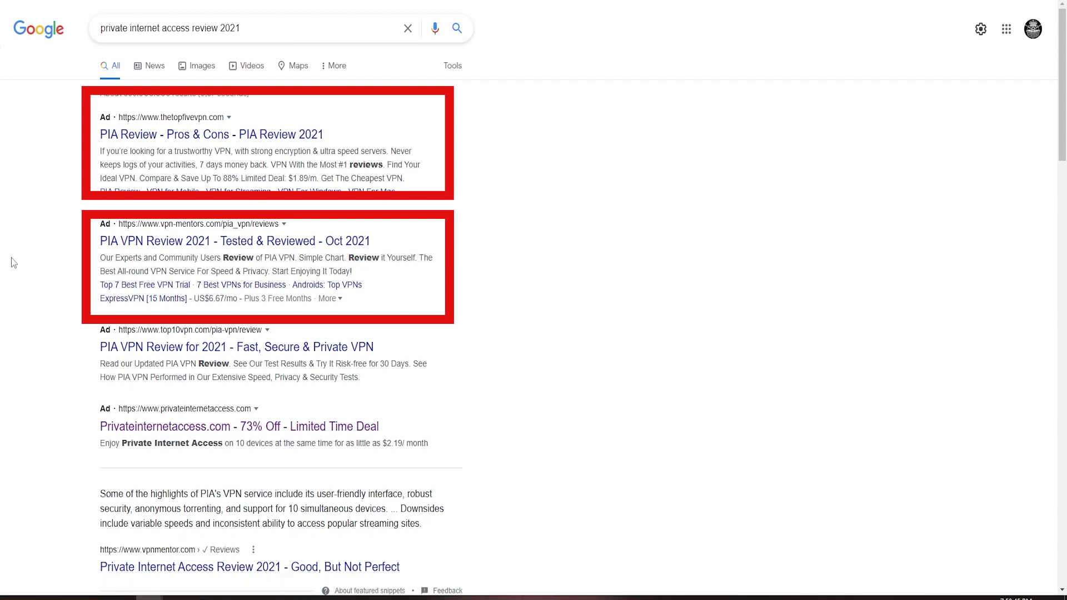
mouse_move(73, 180)
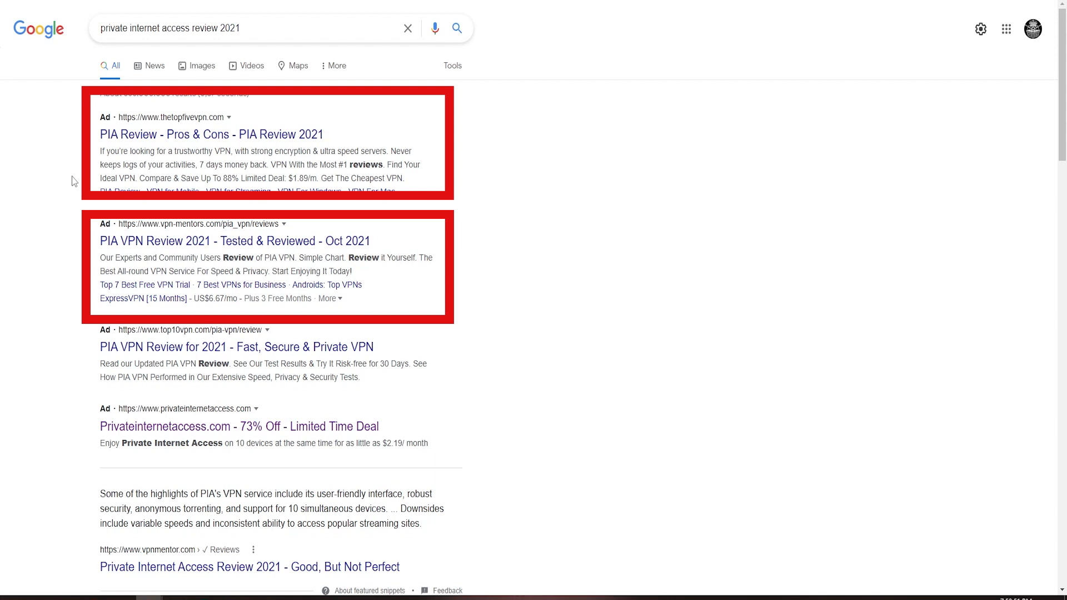
mouse_move(126, 230)
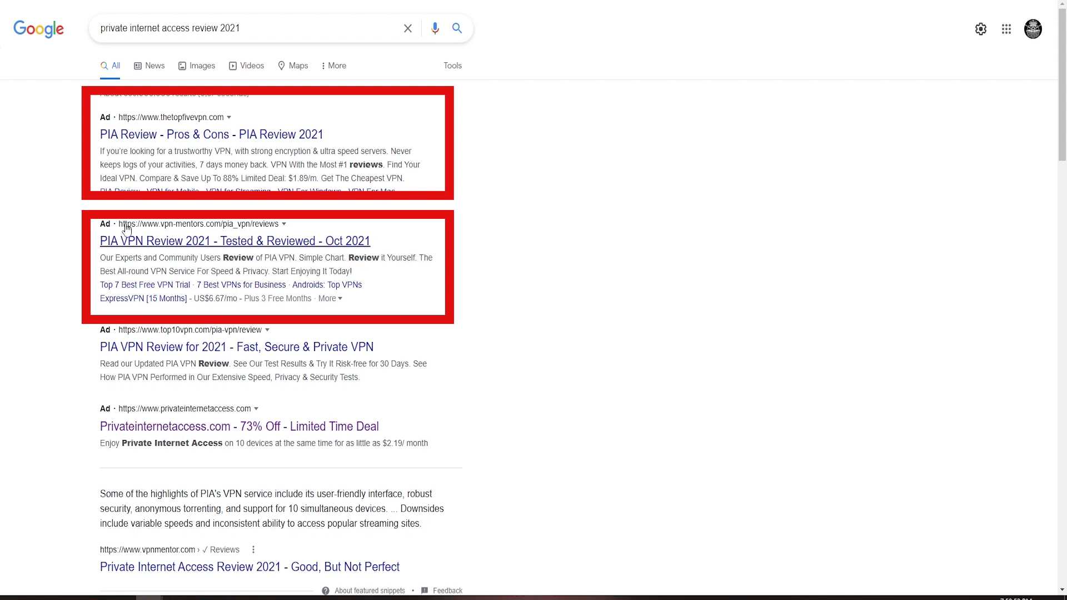
mouse_move(178, 224)
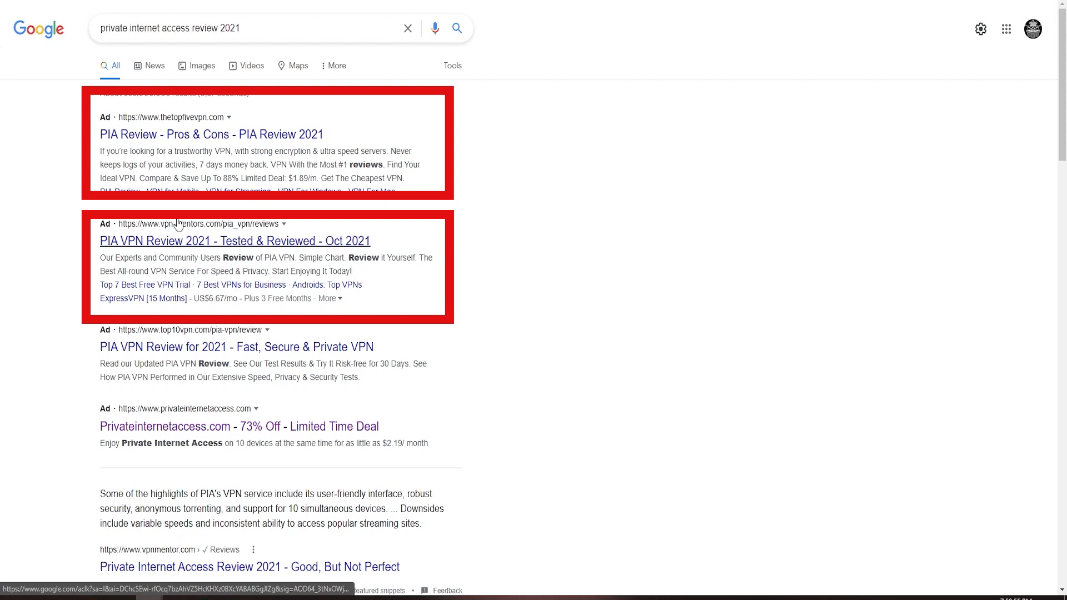
mouse_move(153, 230)
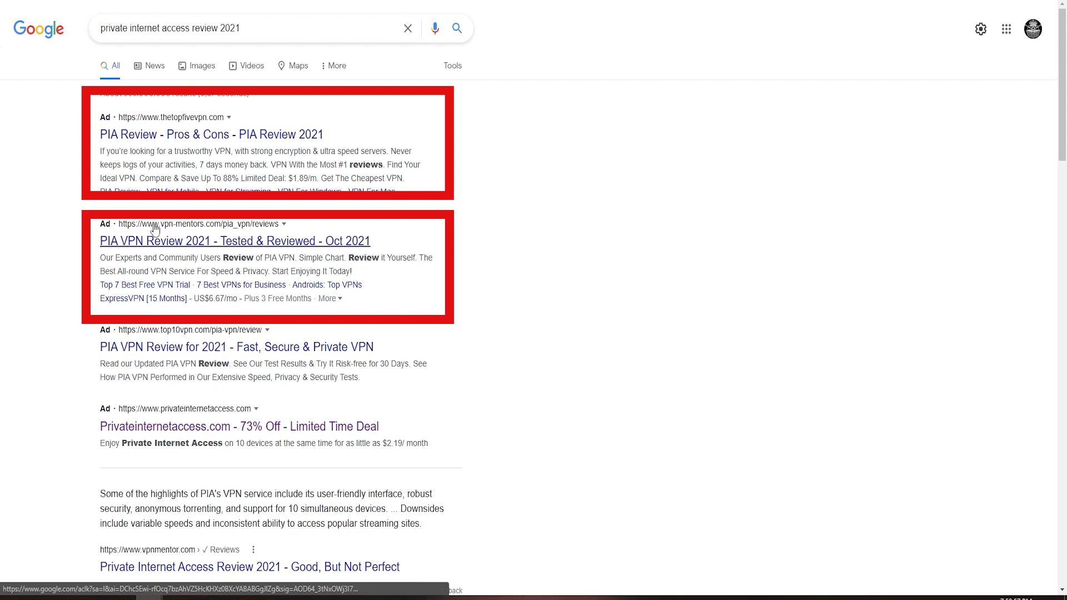
mouse_move(200, 230)
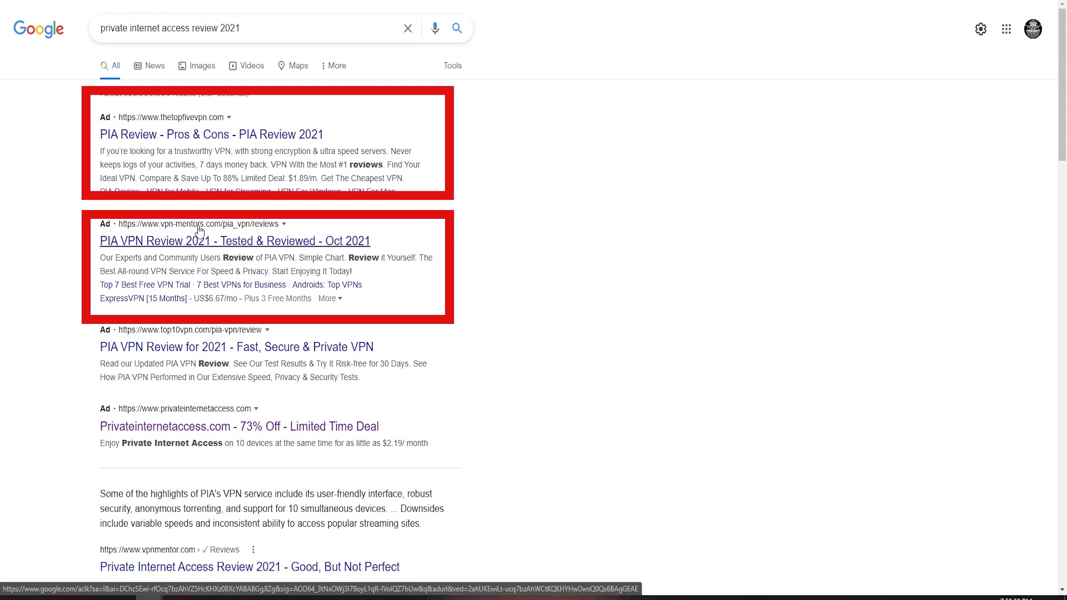
mouse_move(157, 549)
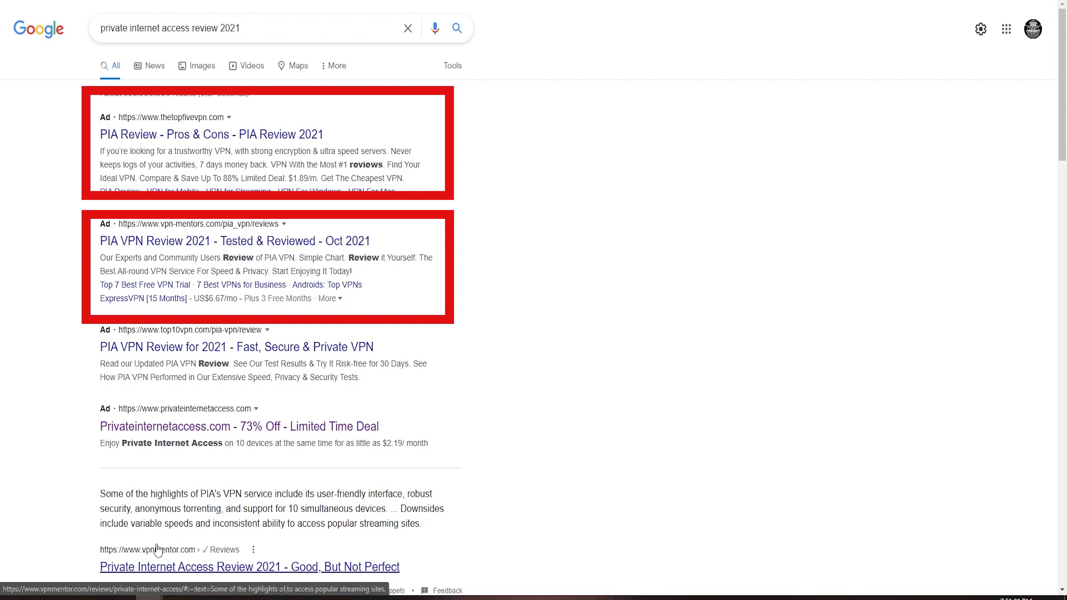
mouse_move(149, 554)
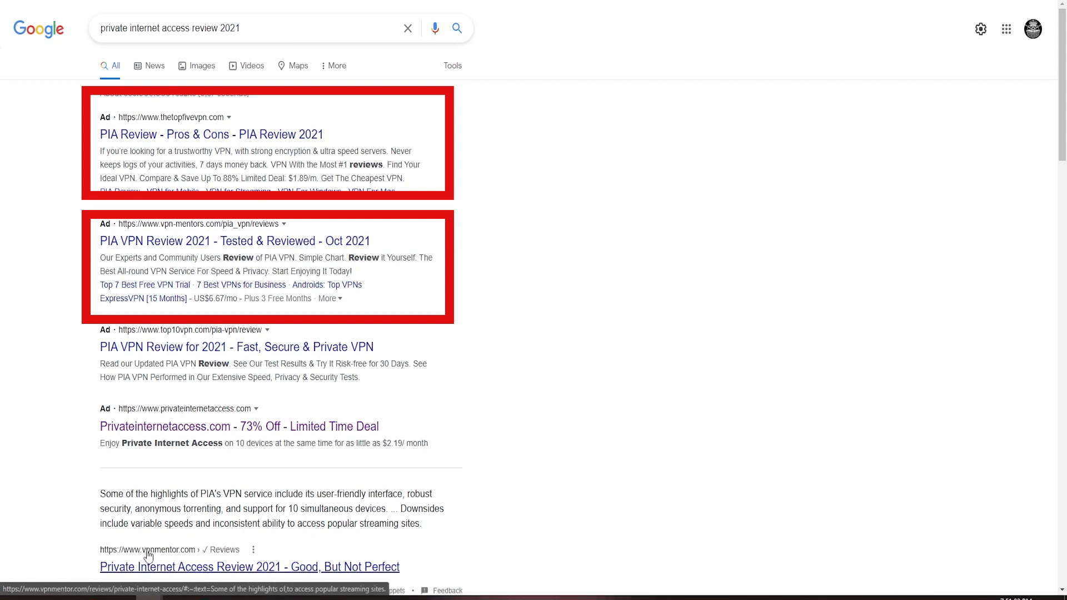
mouse_move(607, 397)
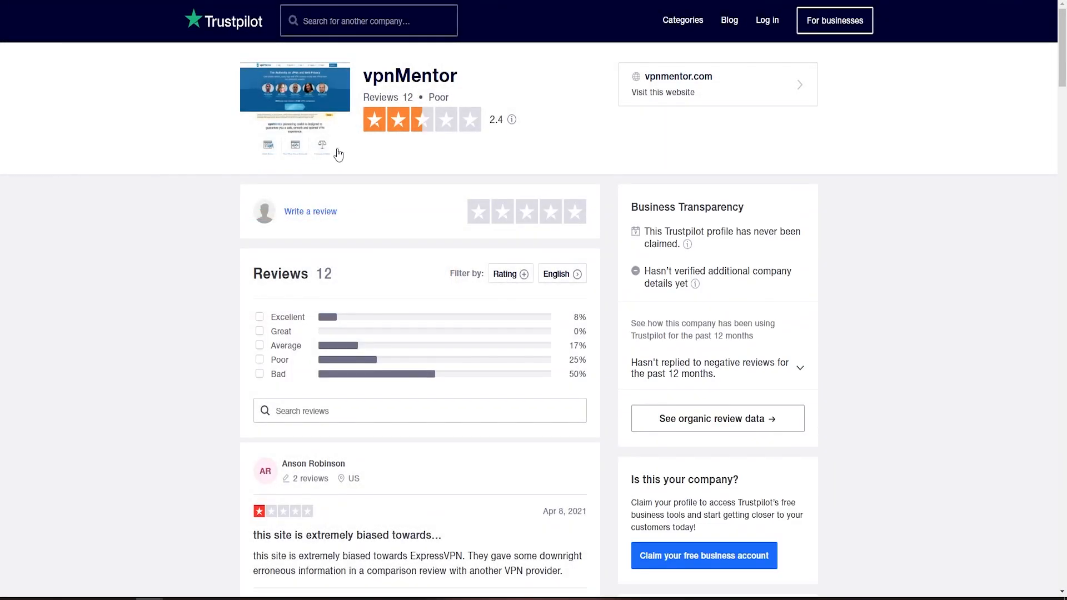
mouse_move(377, 131)
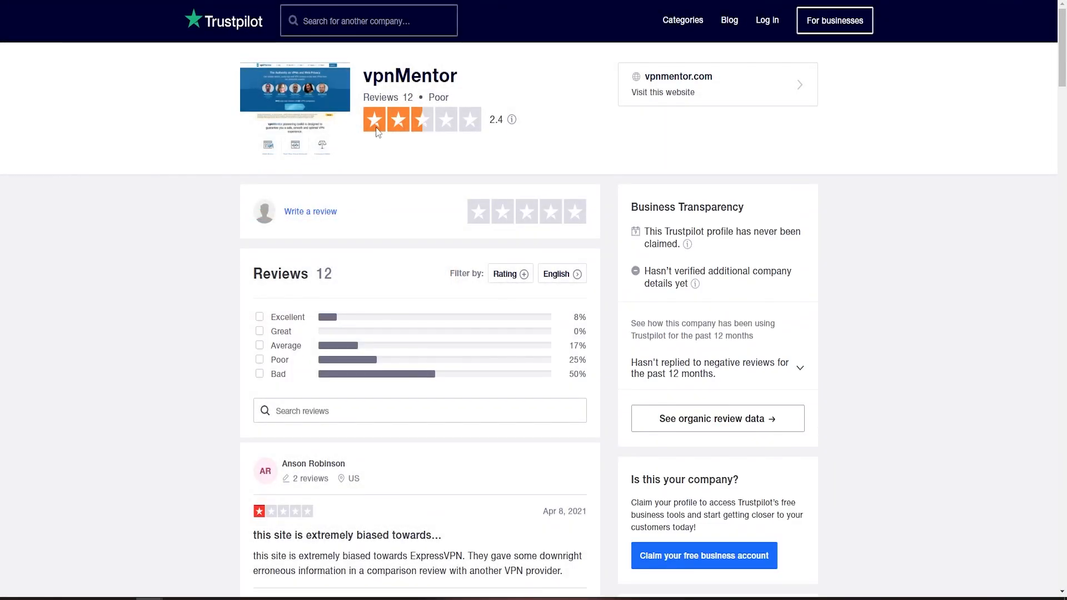
mouse_move(410, 133)
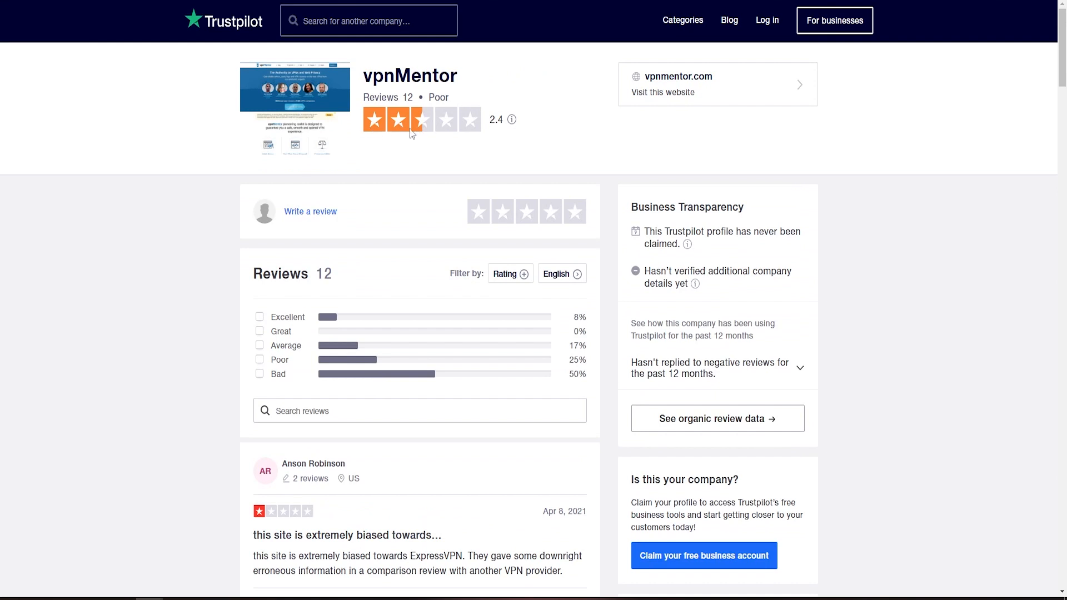
mouse_move(416, 137)
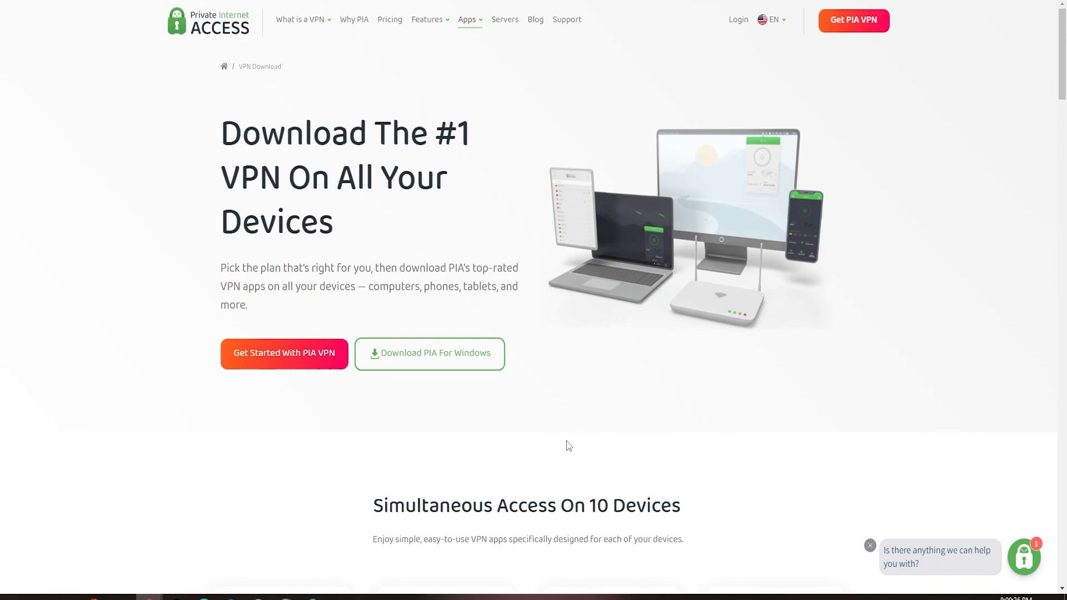
mouse_move(456, 105)
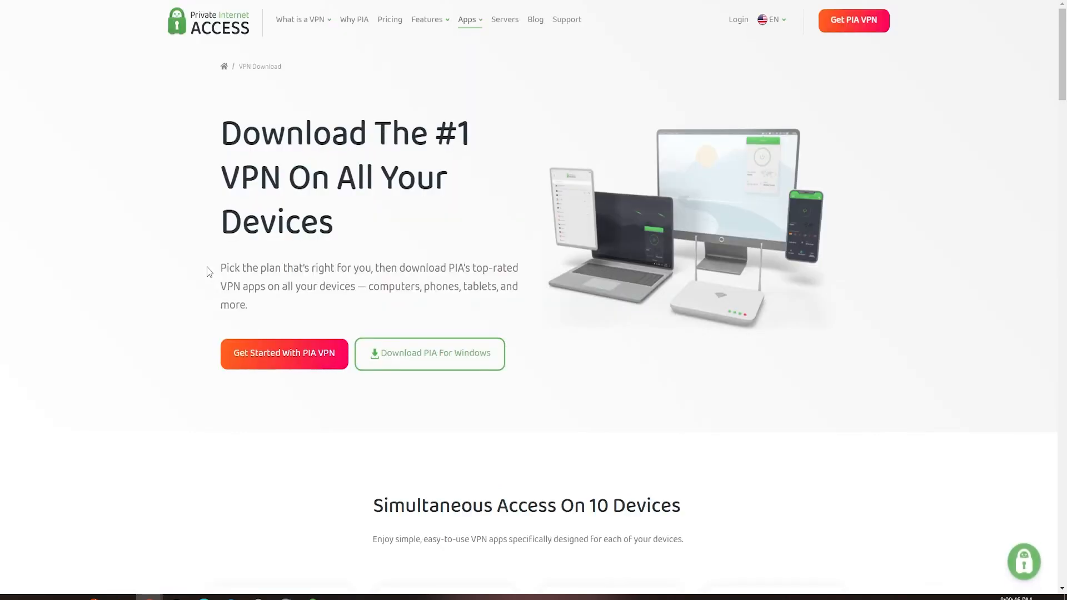
Return to the PIA download page and scroll past the device apps to the server network map
left_click(1023, 560)
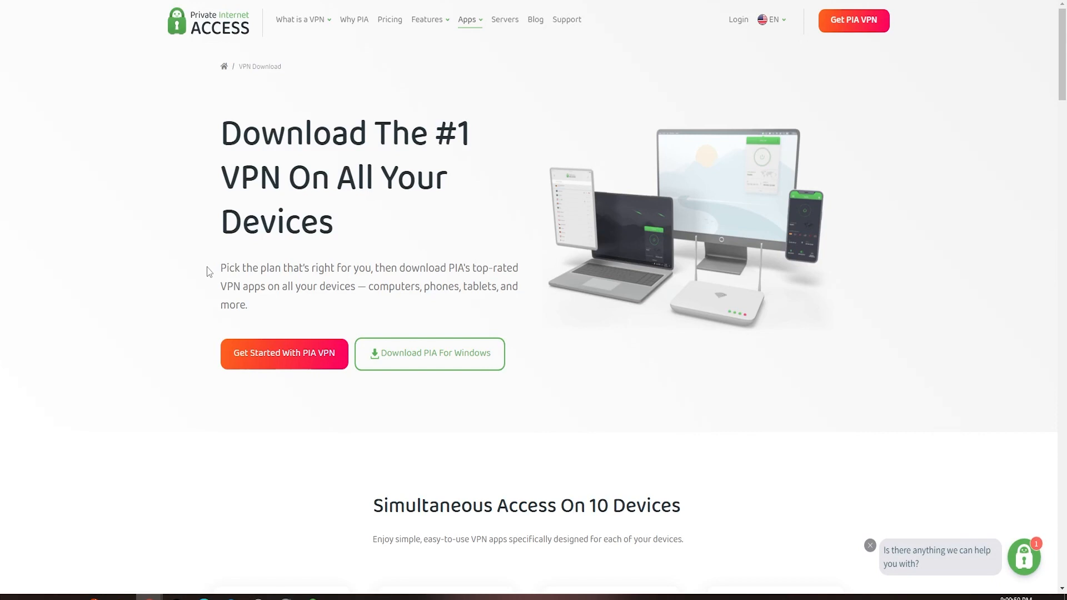
mouse_move(168, 276)
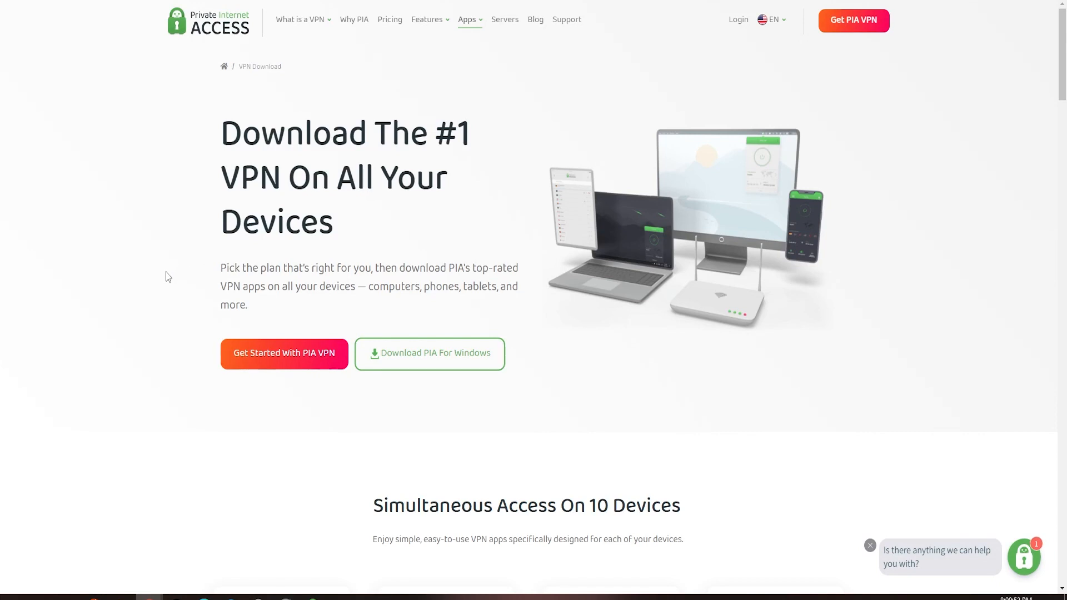
scroll("down", 3)
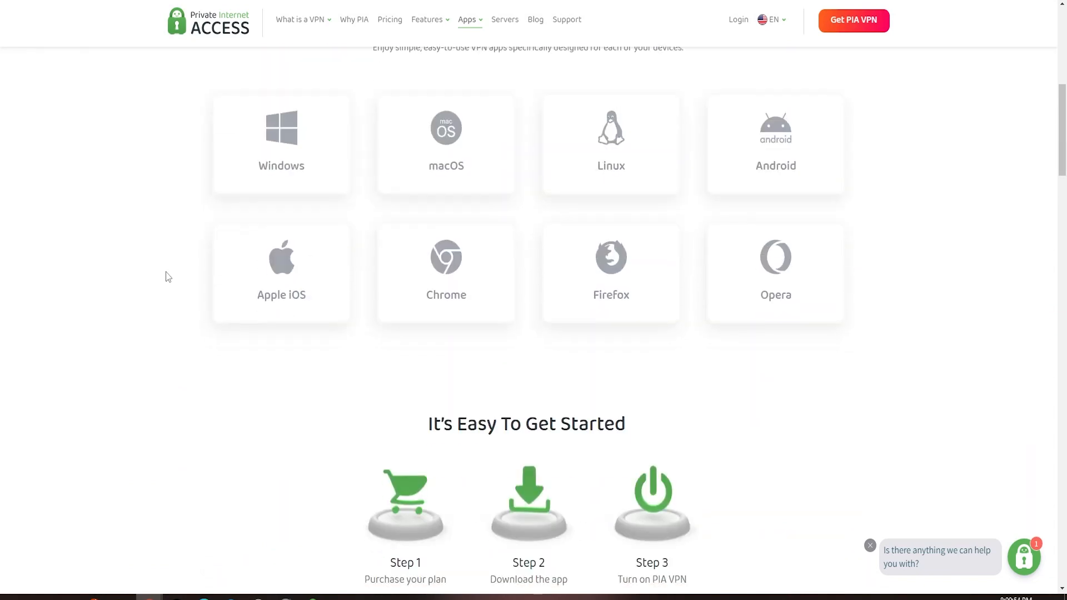
scroll("down", 3)
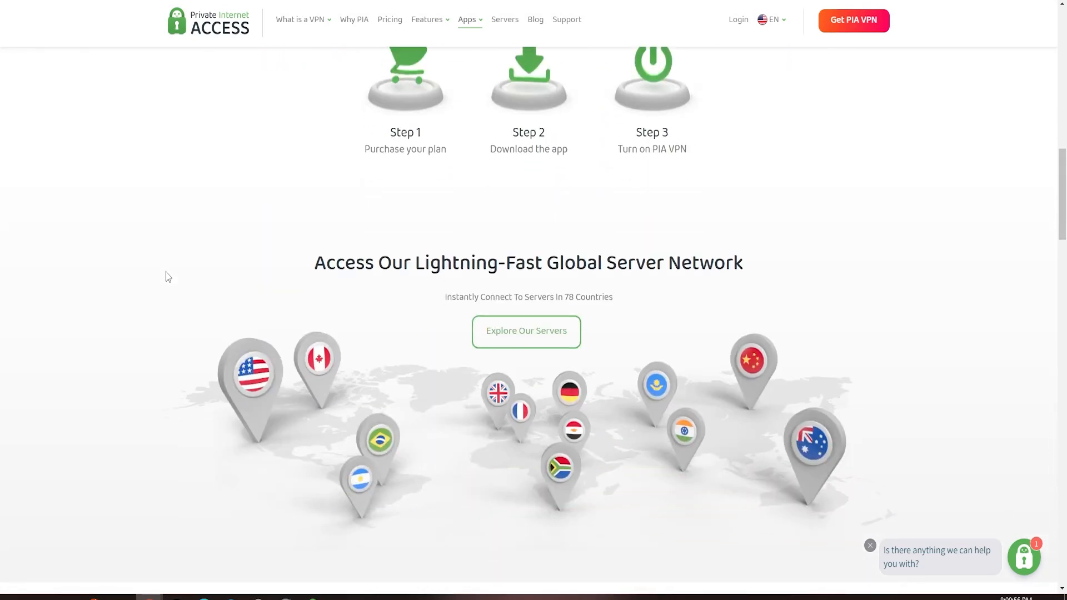
scroll("up", 3)
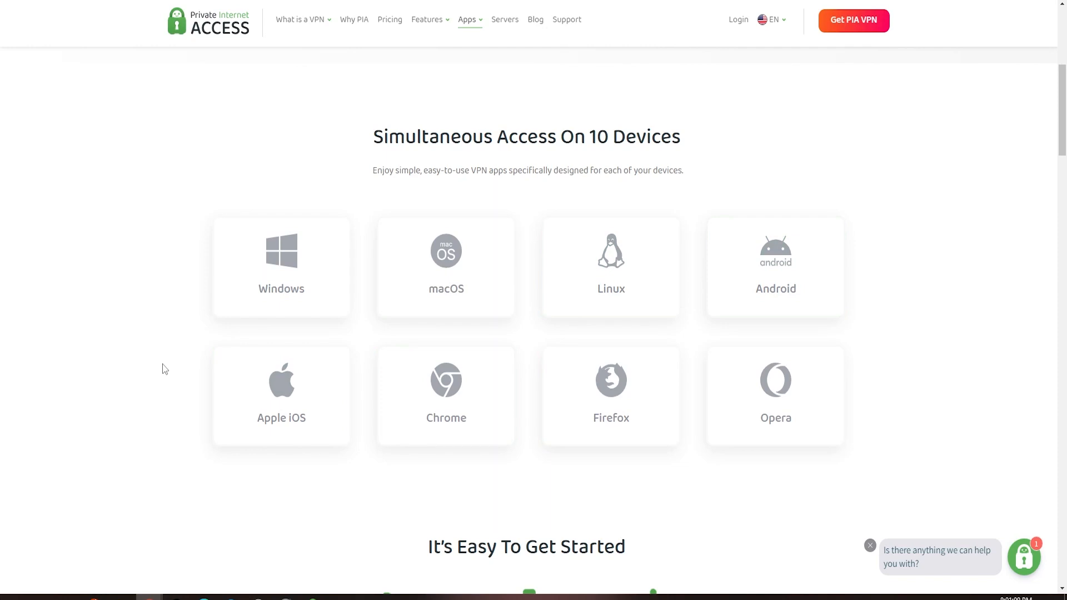
Tour PIA's General, Protocols, Network, Dedicated IP, Split Tunnel and Multi-Hop settings
left_click(418, 270)
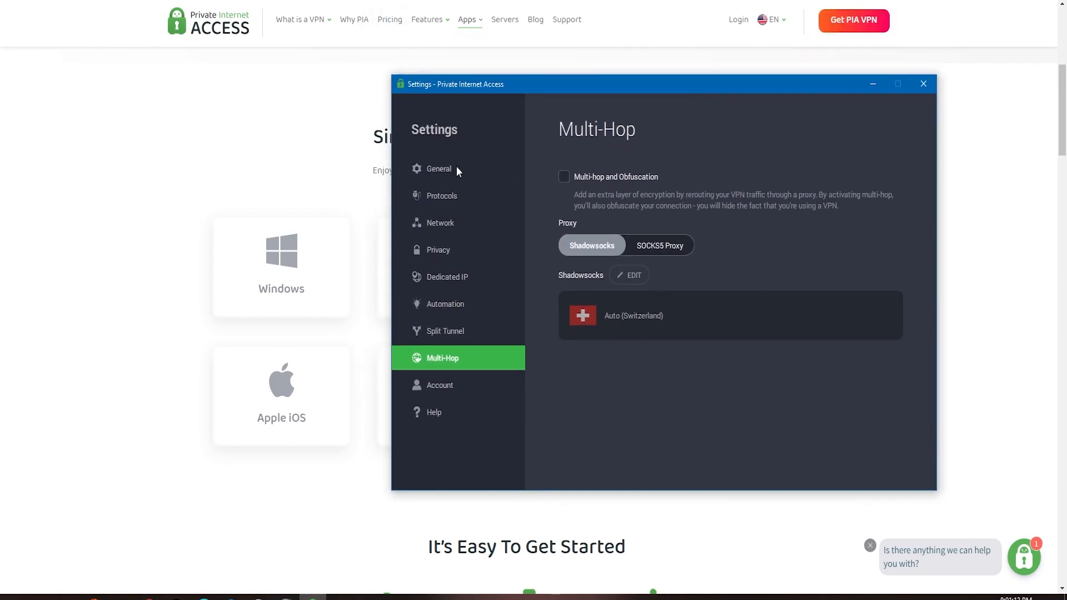
left_click(439, 168)
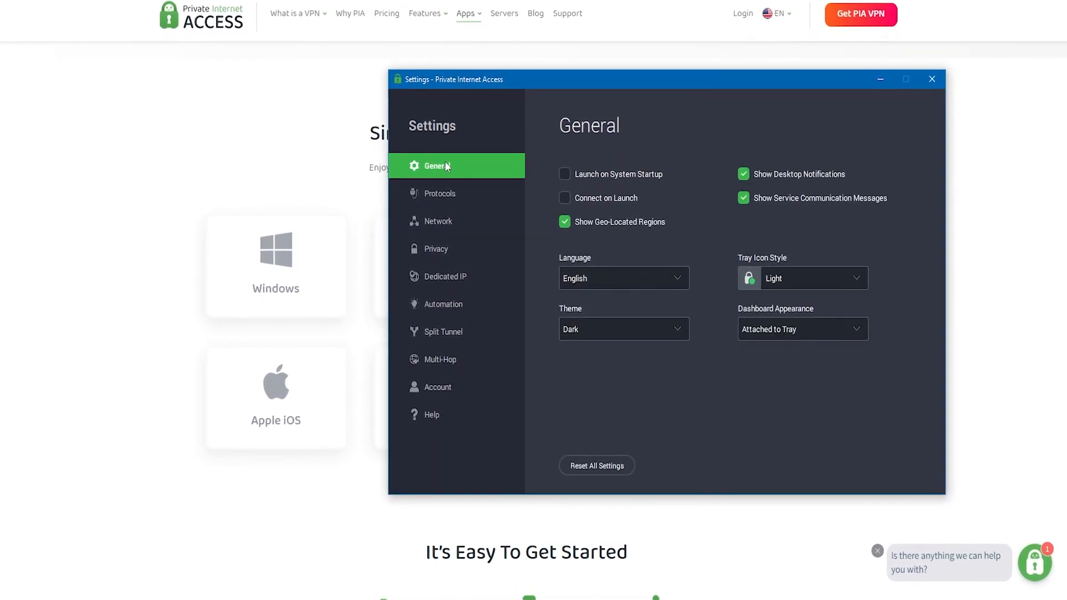
left_click(621, 329)
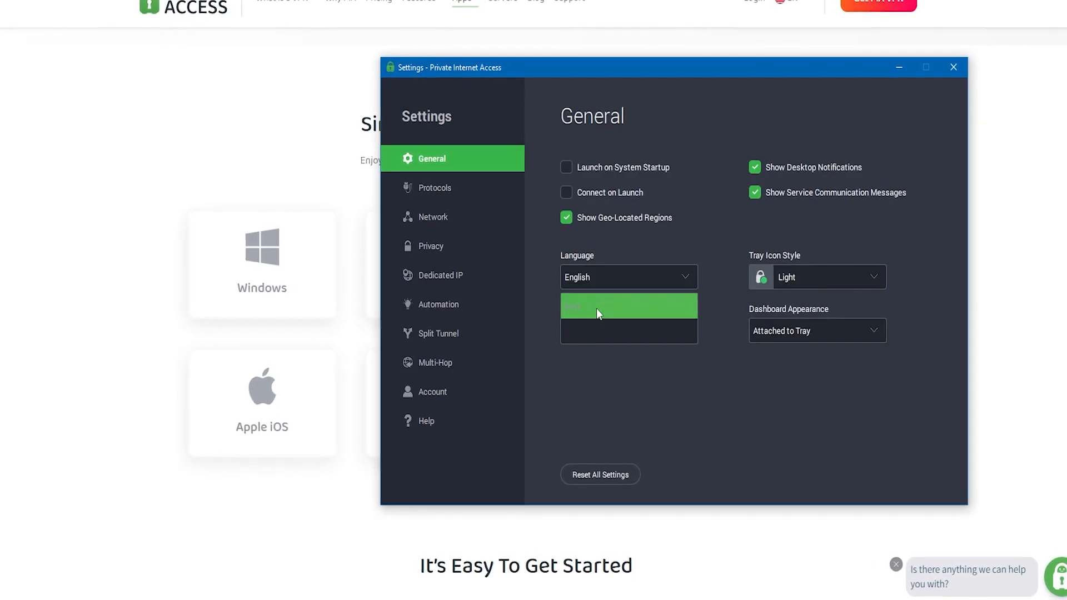
left_click(433, 187)
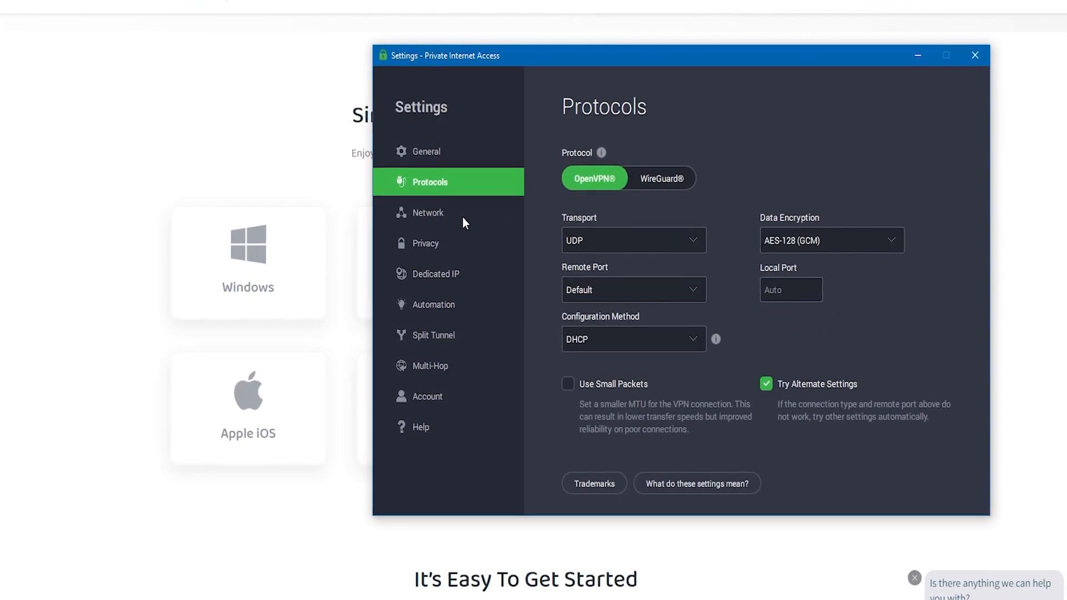
left_click(427, 213)
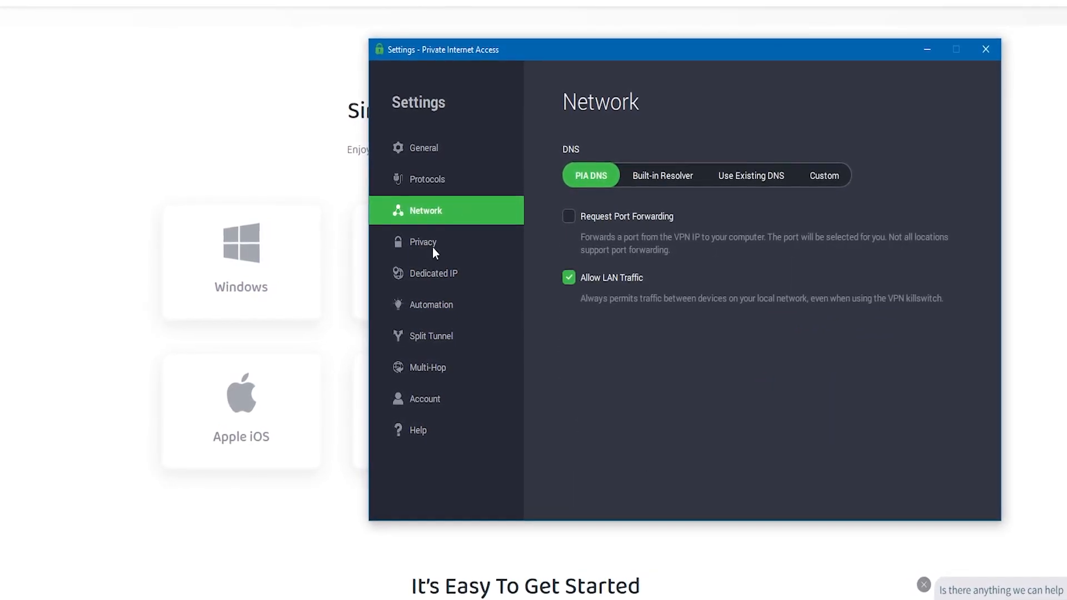
left_click(433, 273)
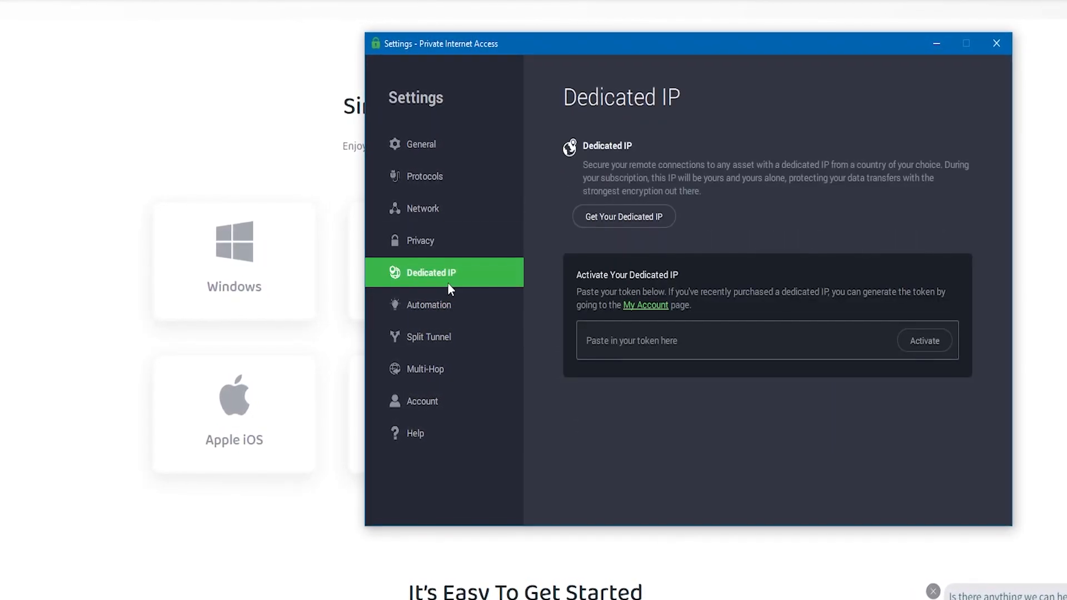
left_click(427, 337)
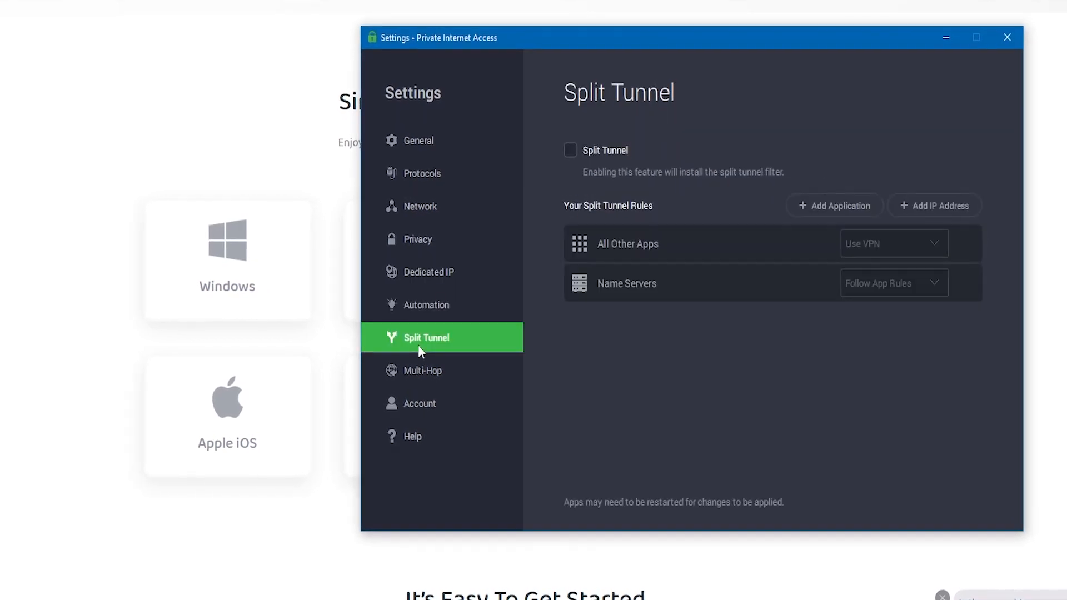
left_click(420, 370)
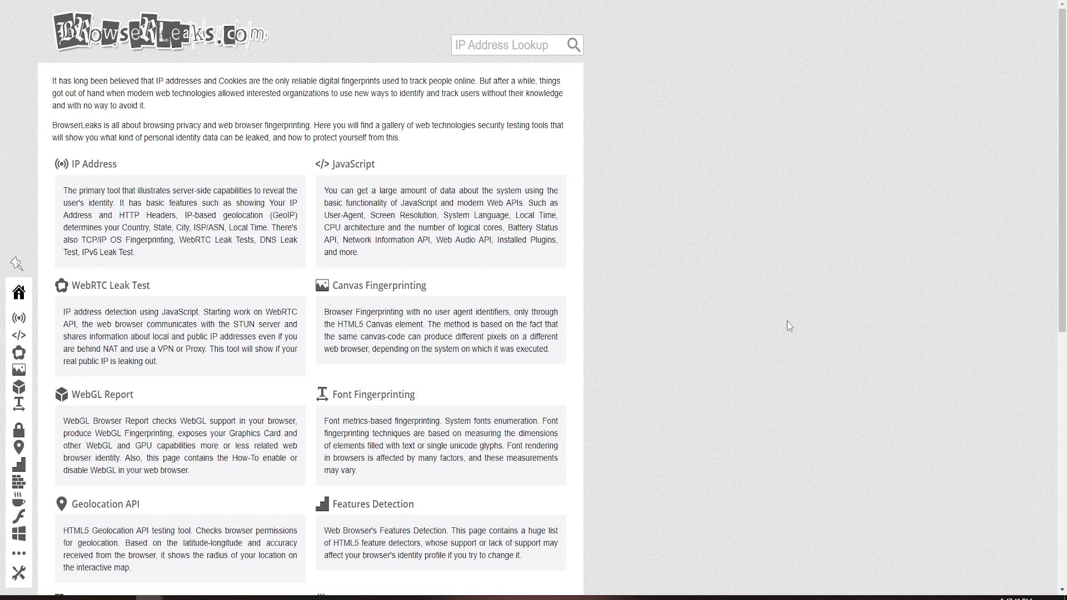
mouse_move(495, 375)
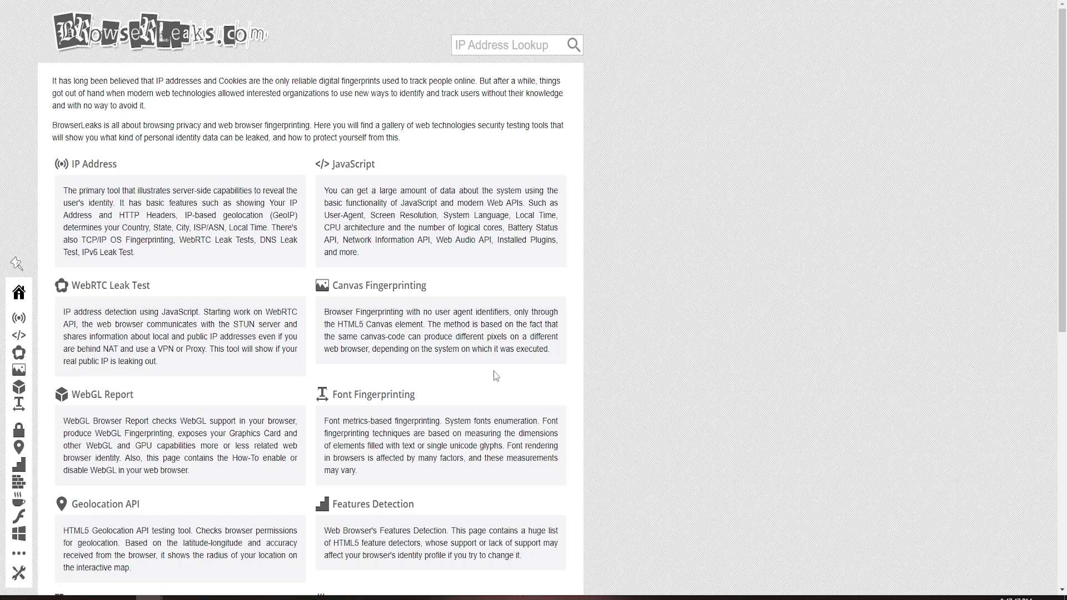
View the WebRTC and IP address pages, then run the DNS leak test (one Falkenberg, Sweden server)
left_click(81, 285)
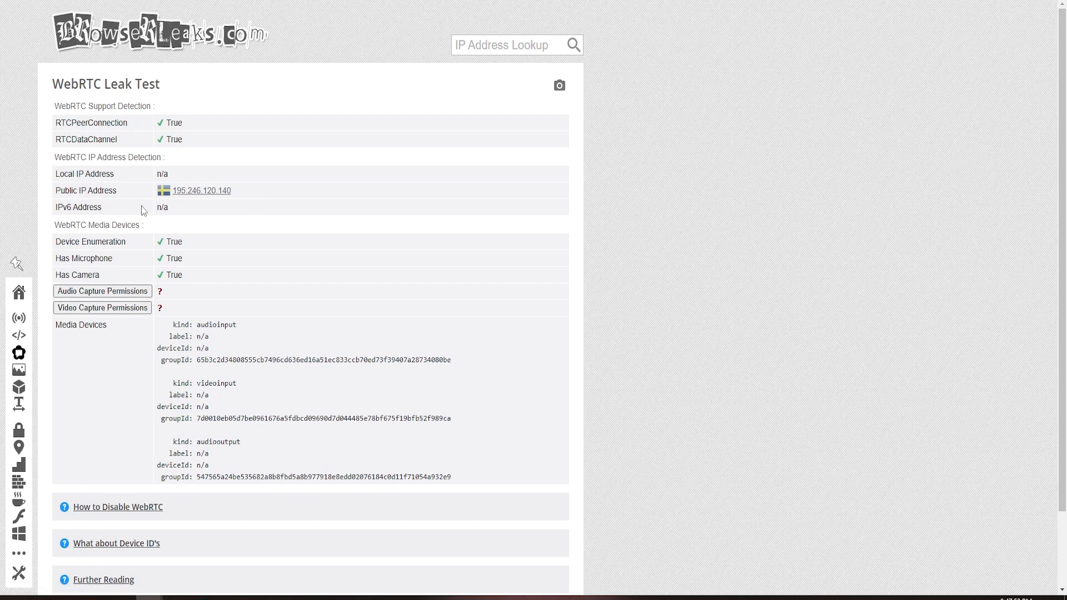
mouse_move(278, 185)
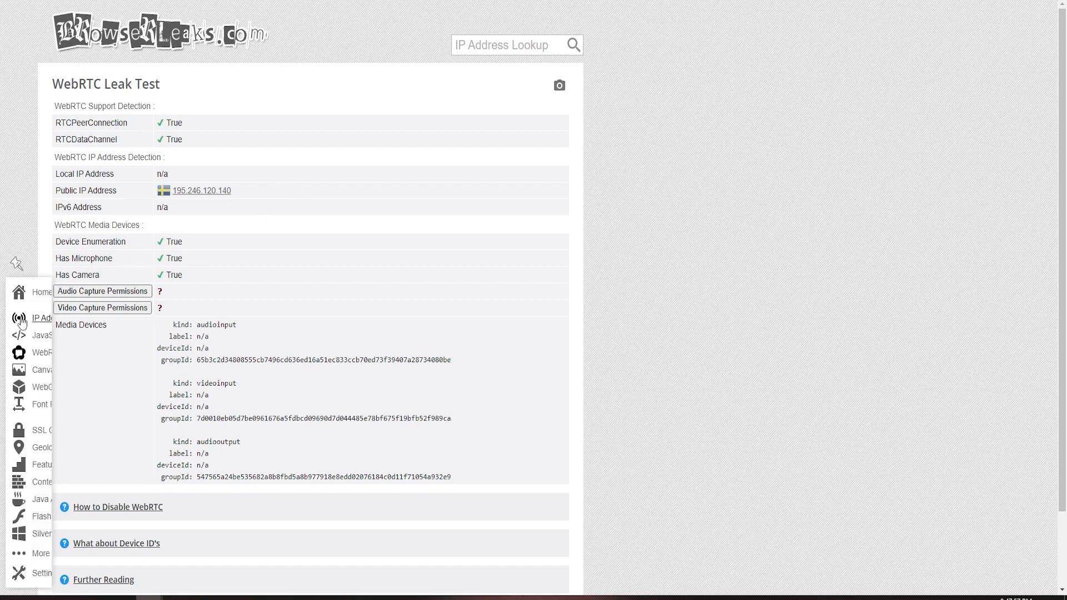
left_click(43, 318)
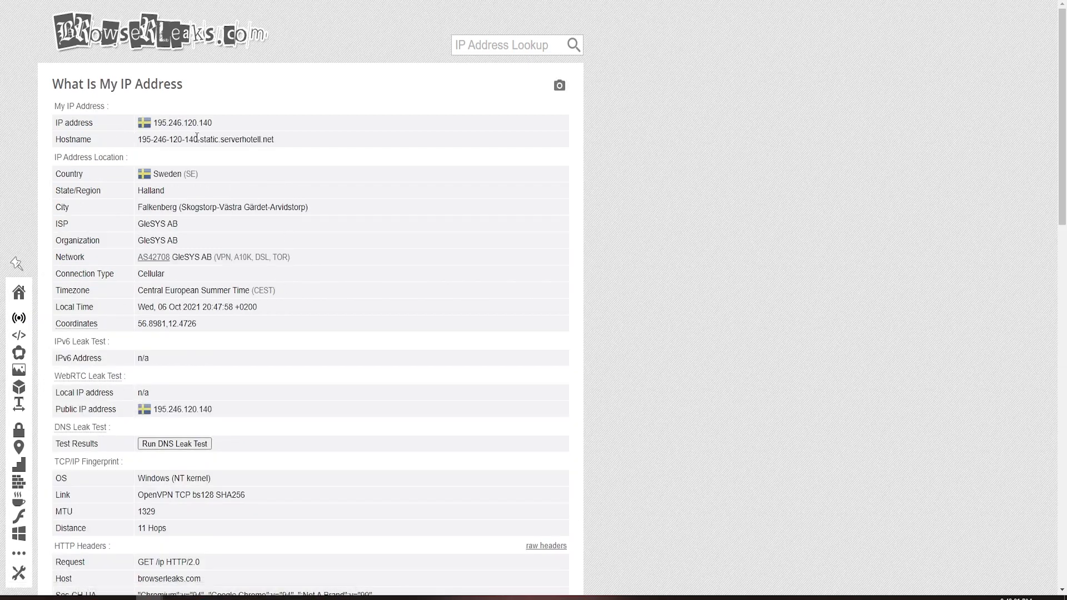
left_click(174, 443)
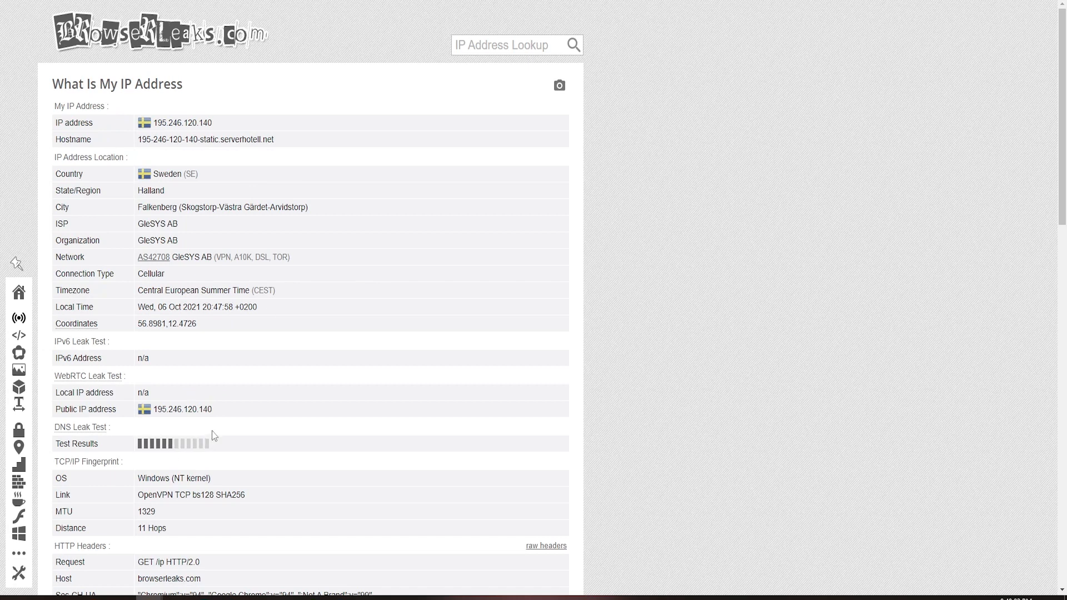
scroll("down", 3)
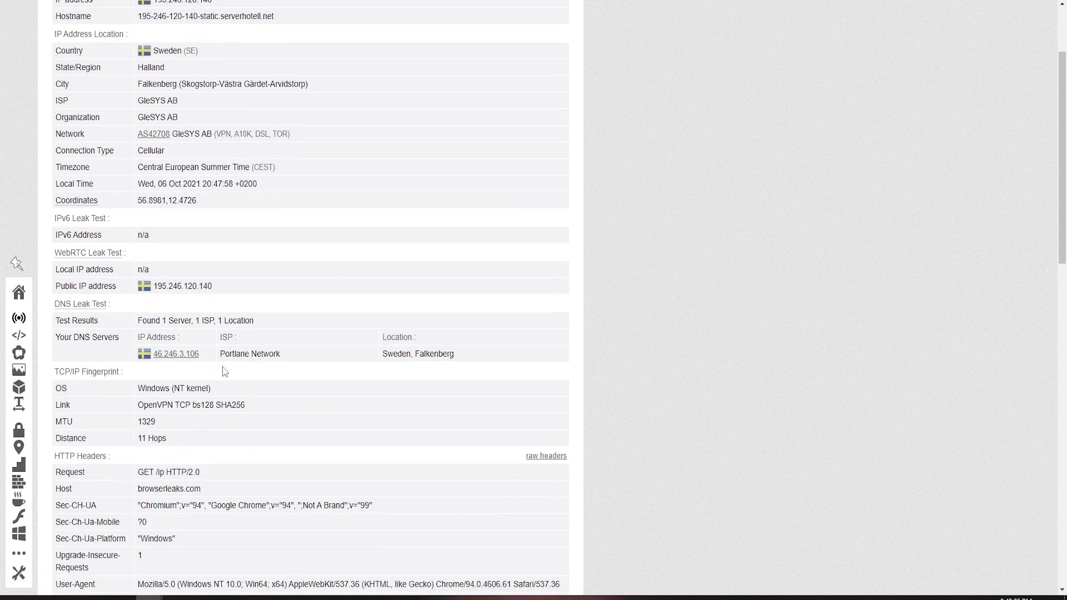
mouse_move(254, 369)
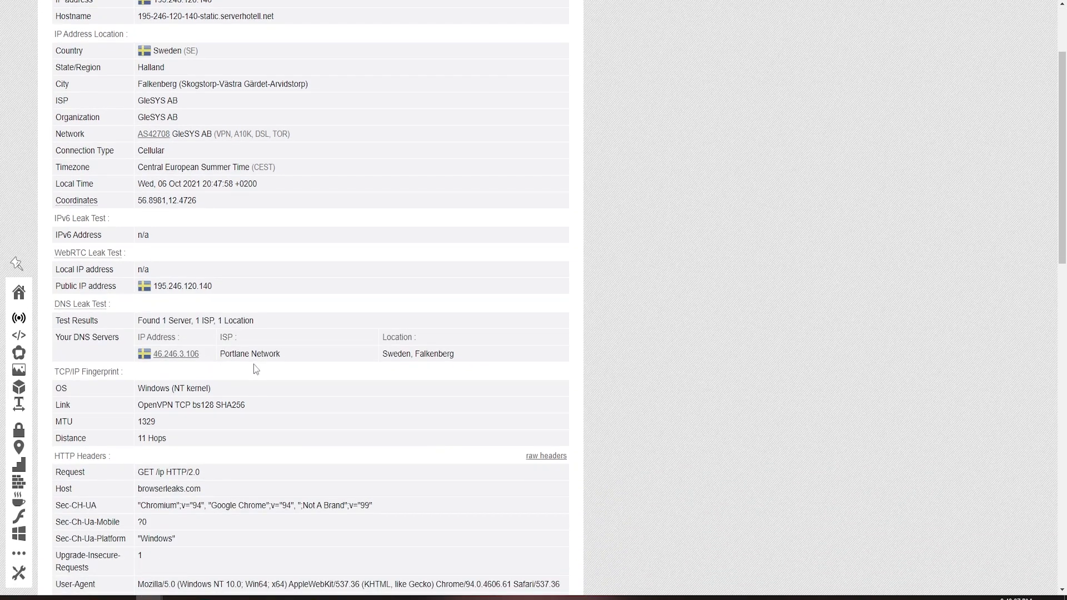
mouse_move(353, 563)
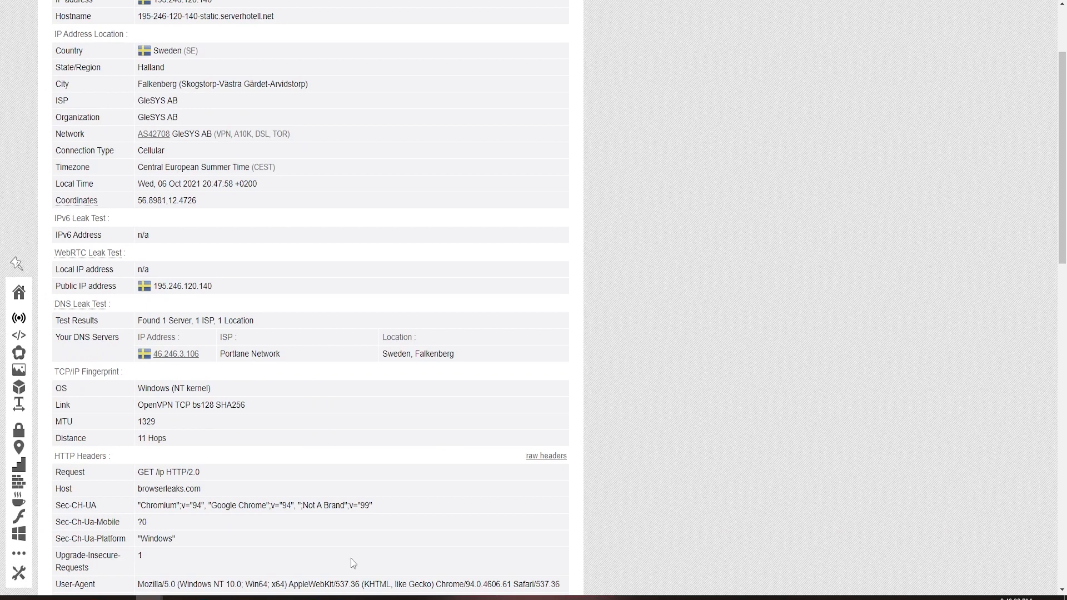
mouse_move(801, 582)
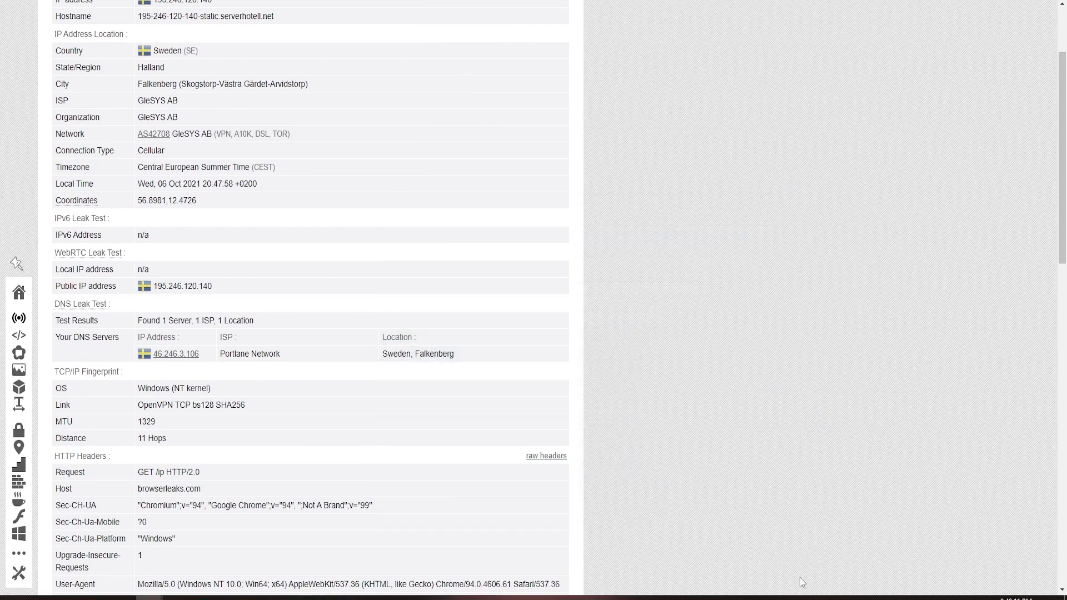
Open PIA's Privacy settings and leave Advanced Kill Switch enabled after toggling it
left_click(926, 582)
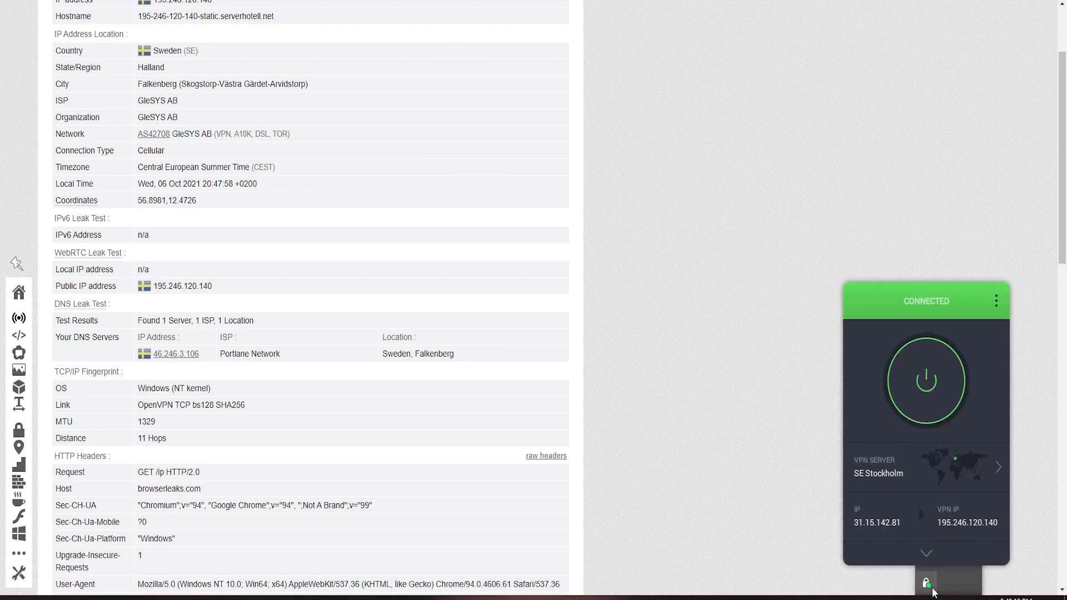
mouse_move(861, 483)
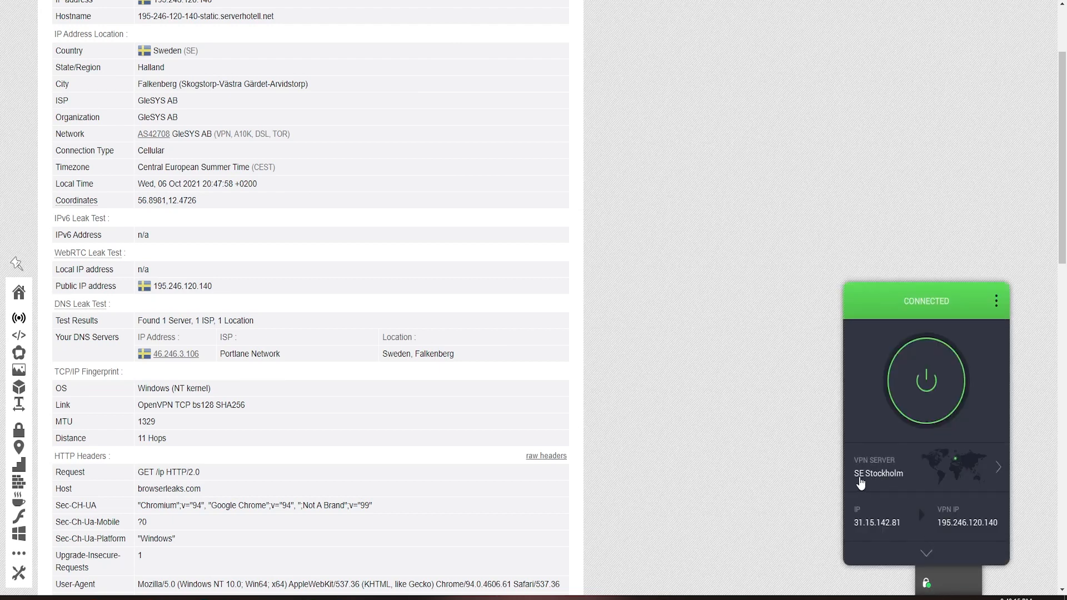
mouse_move(900, 479)
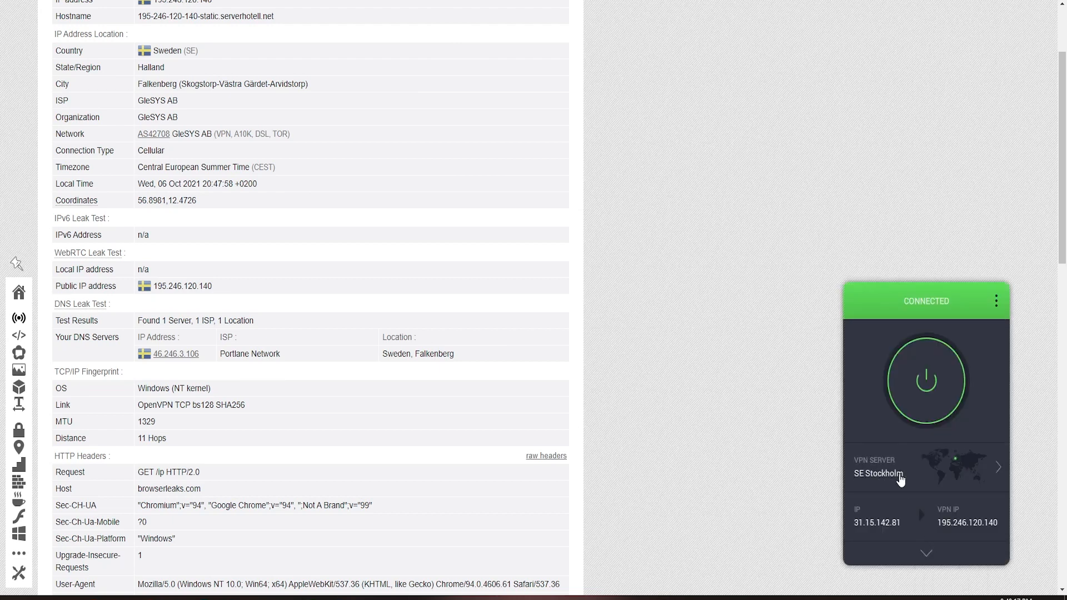
left_click(995, 301)
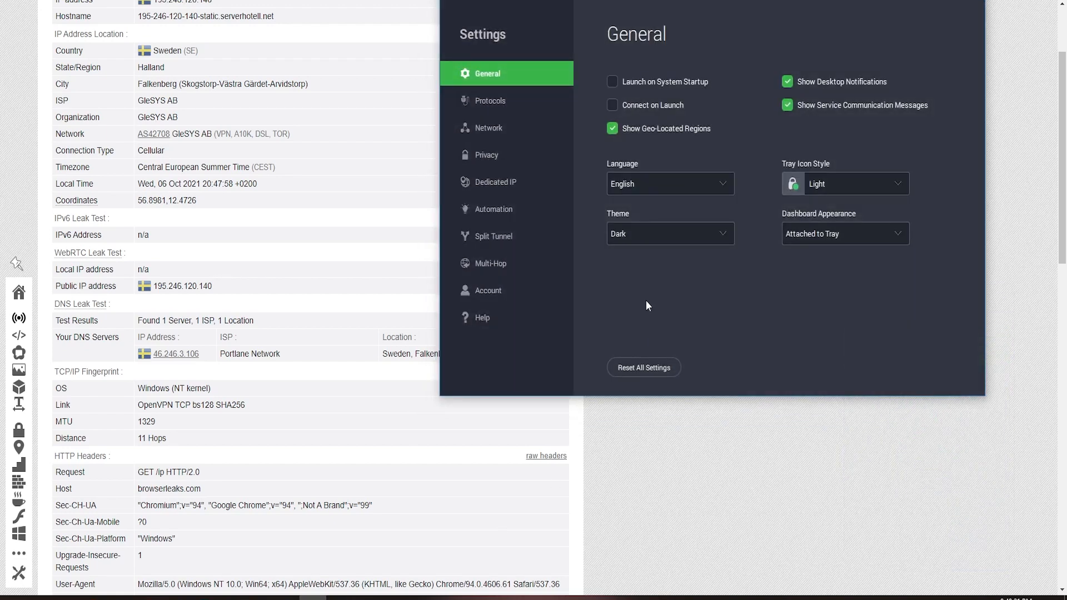
mouse_move(619, 280)
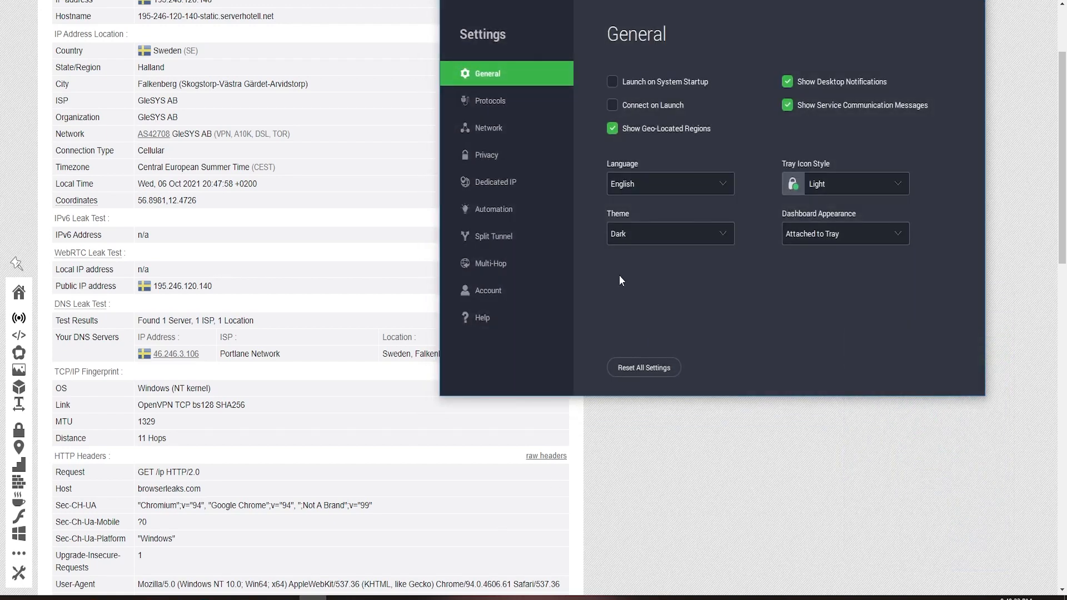
mouse_move(490, 129)
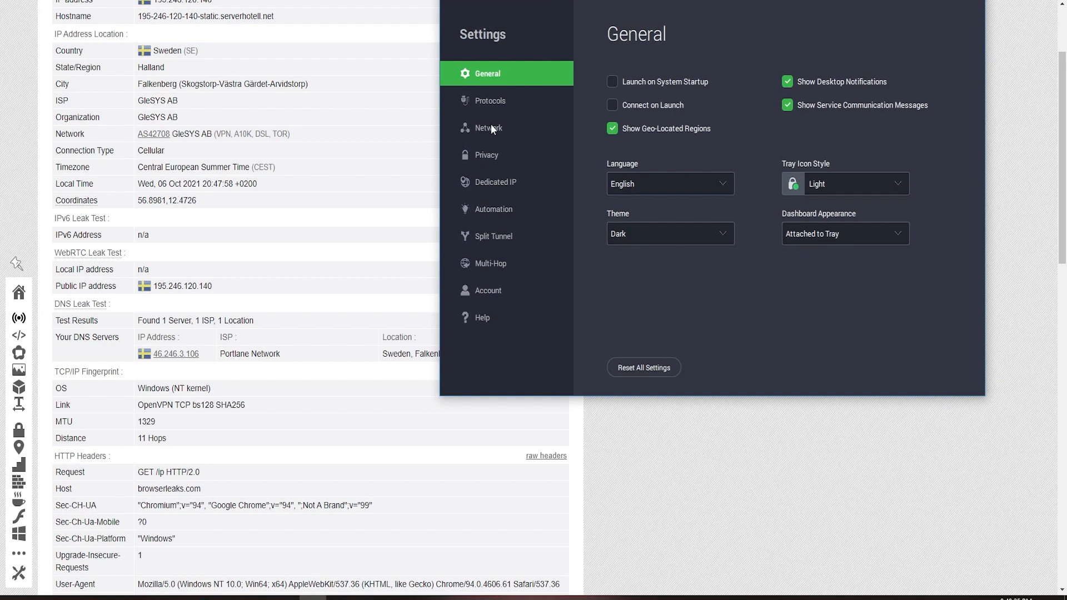
left_click(489, 100)
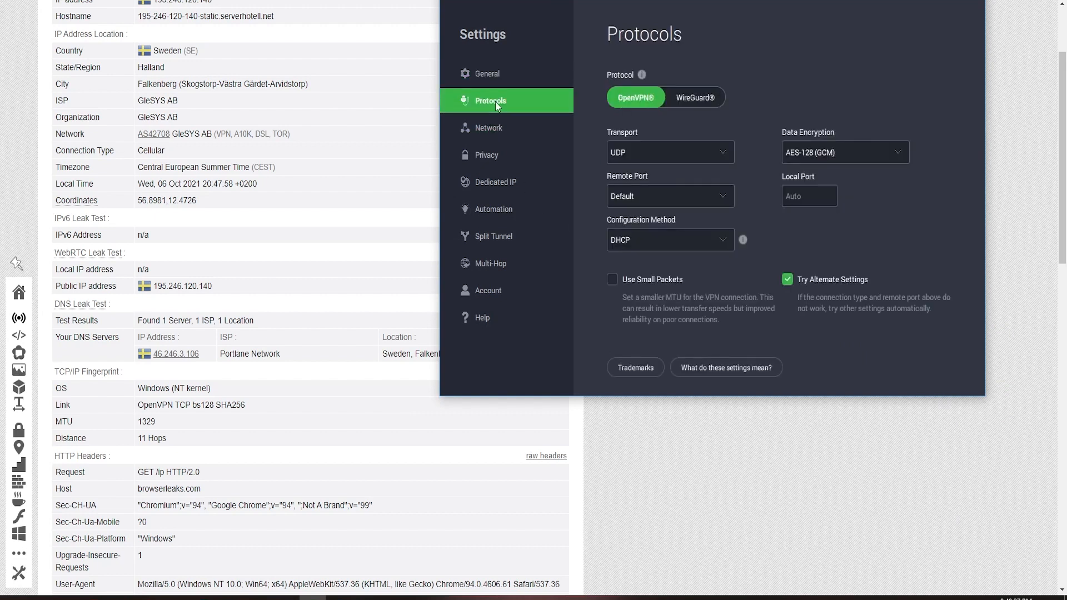
left_click(487, 154)
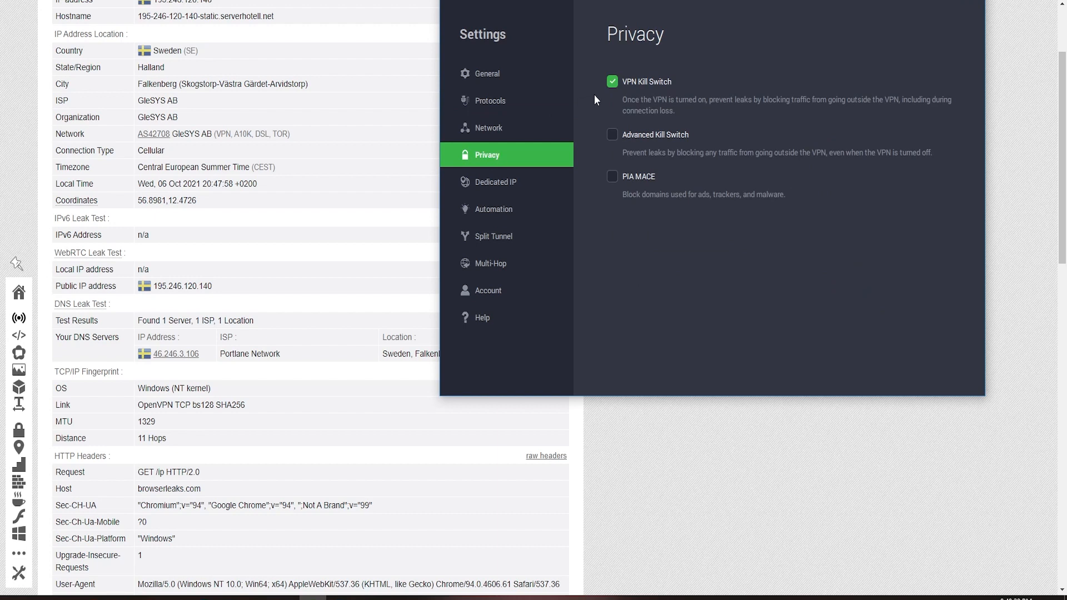
mouse_move(637, 118)
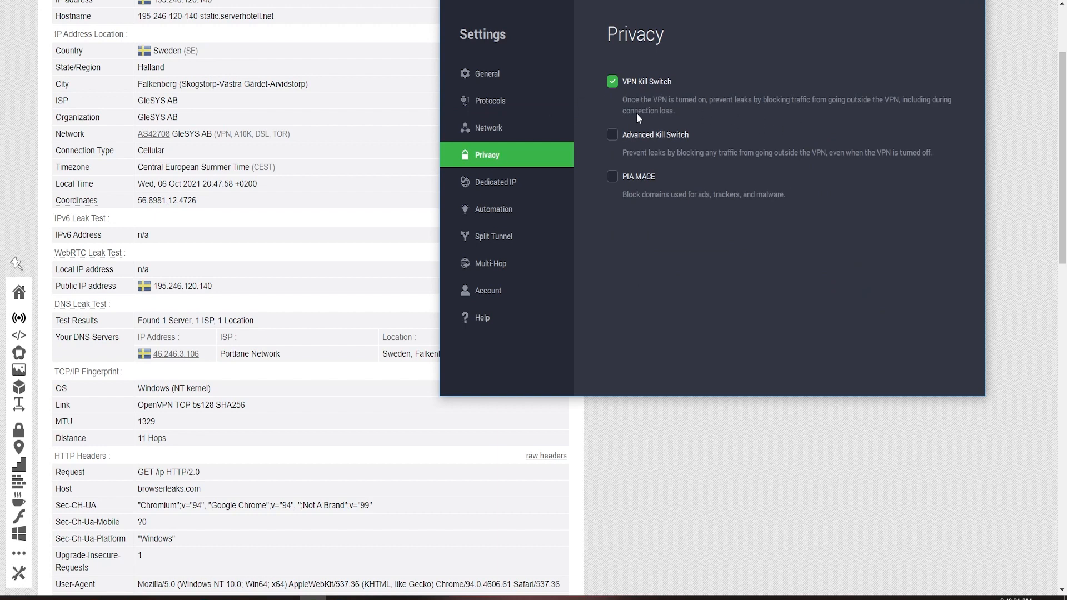
mouse_move(615, 143)
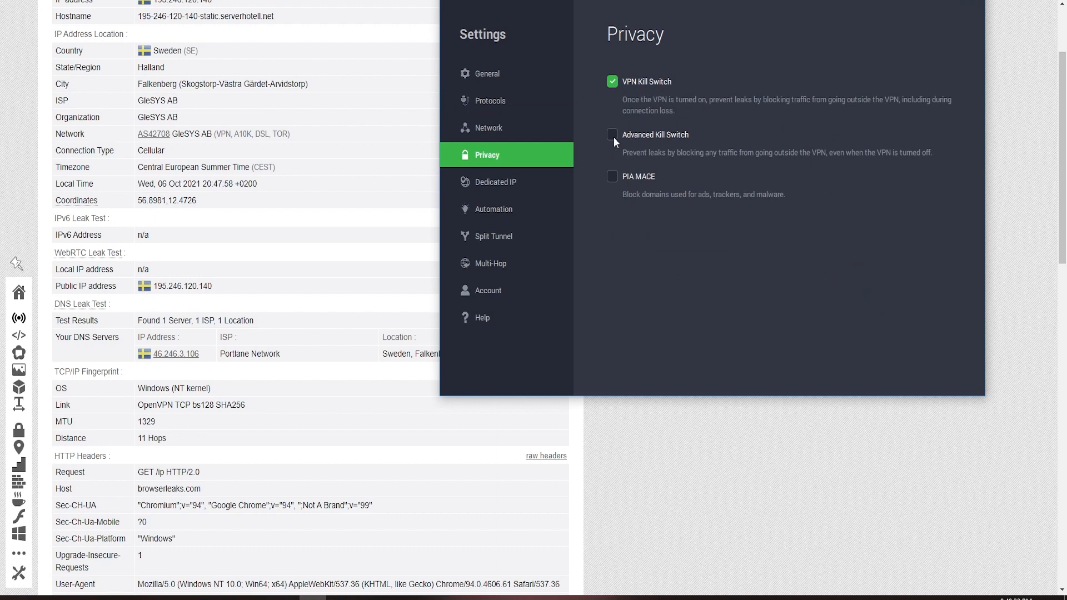
left_click(612, 134)
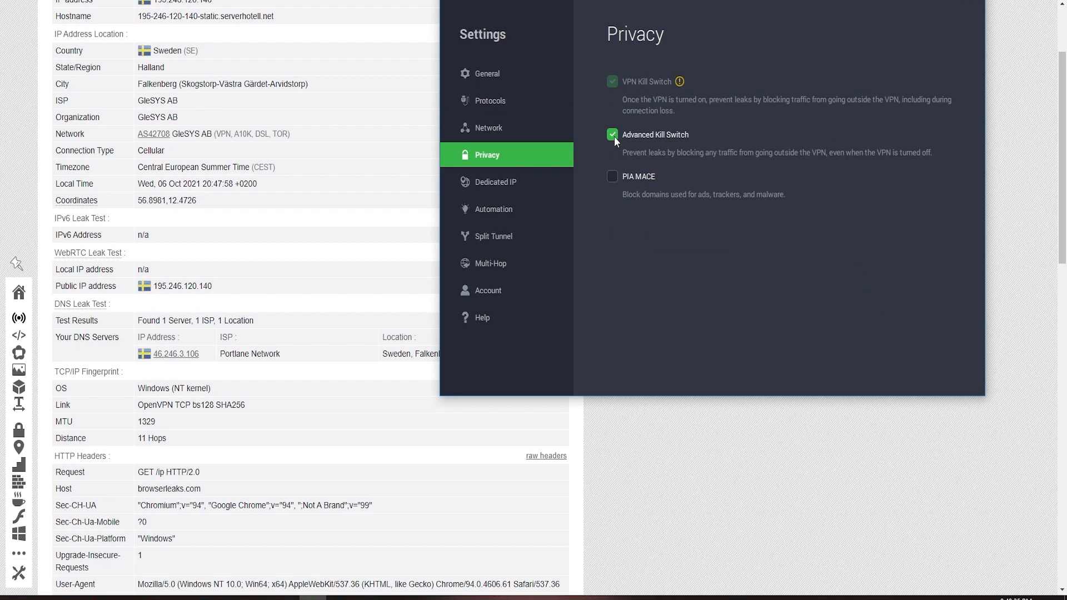
mouse_move(709, 143)
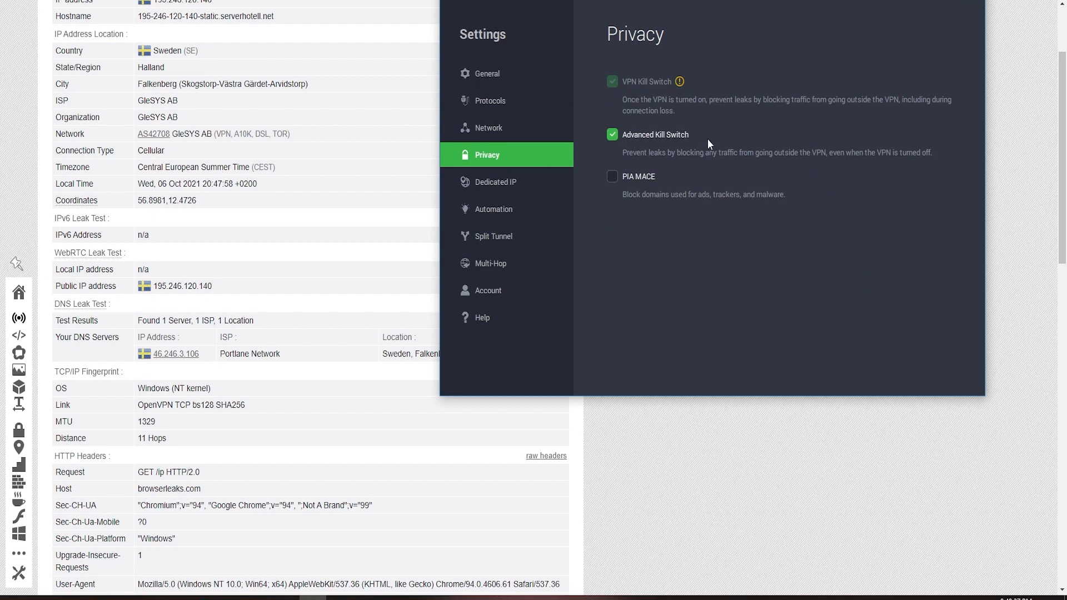
left_click(611, 134)
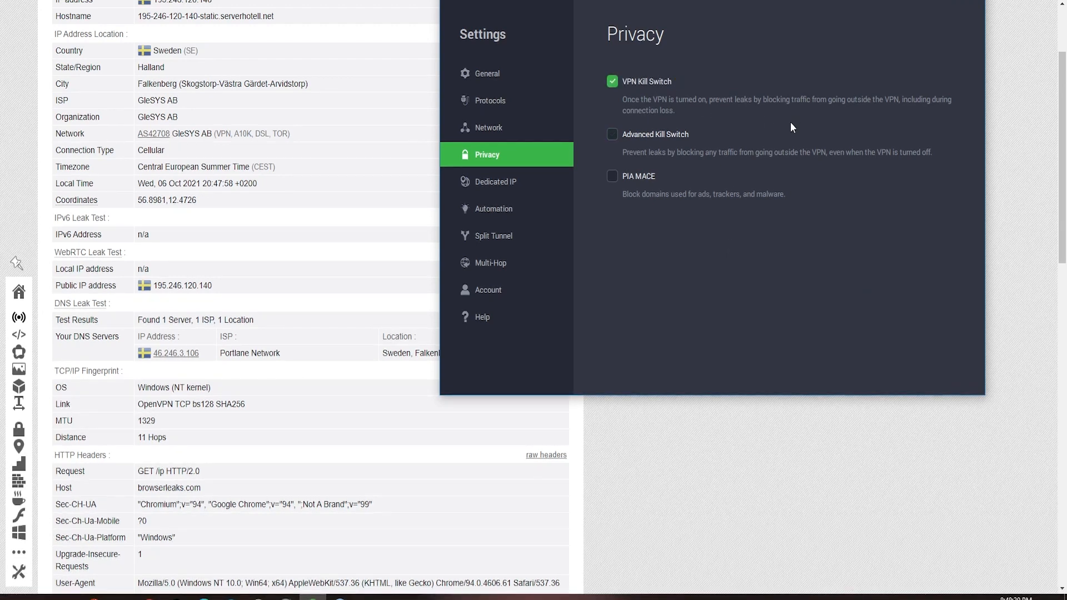
mouse_move(667, 110)
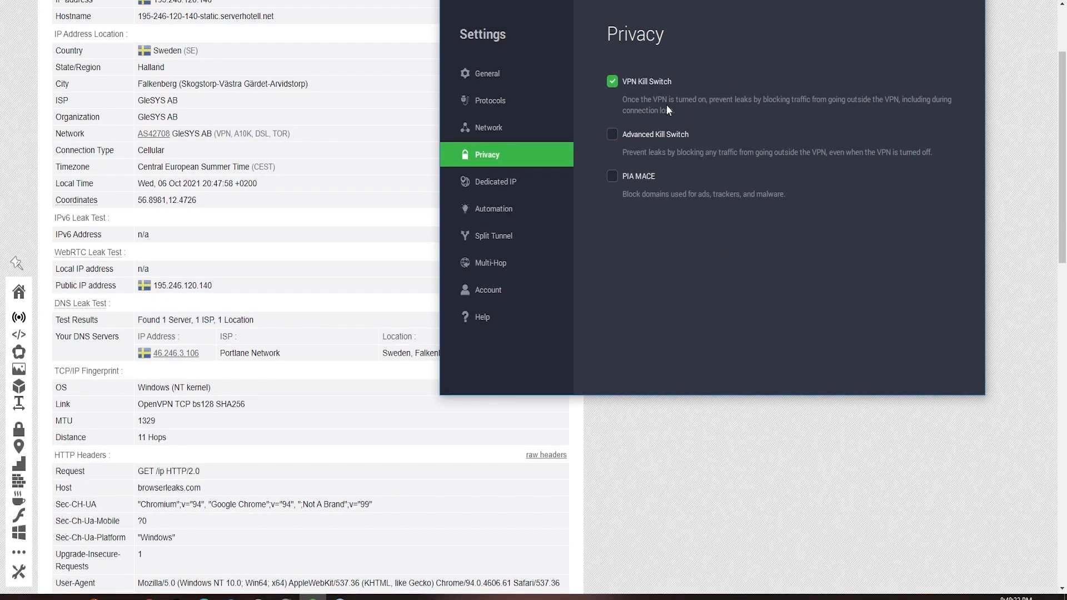
left_click(612, 134)
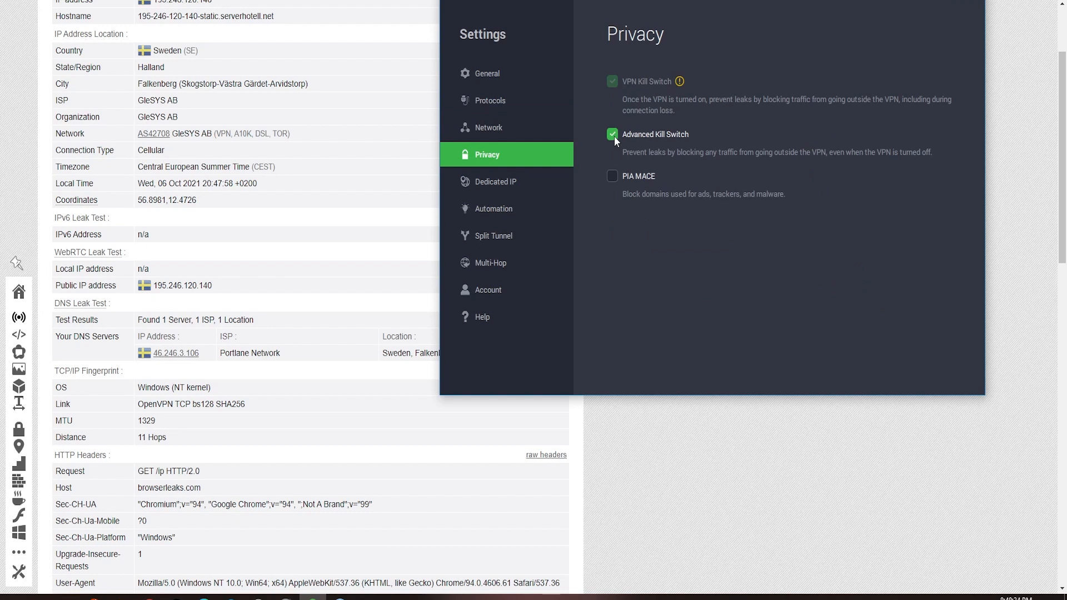
mouse_move(709, 143)
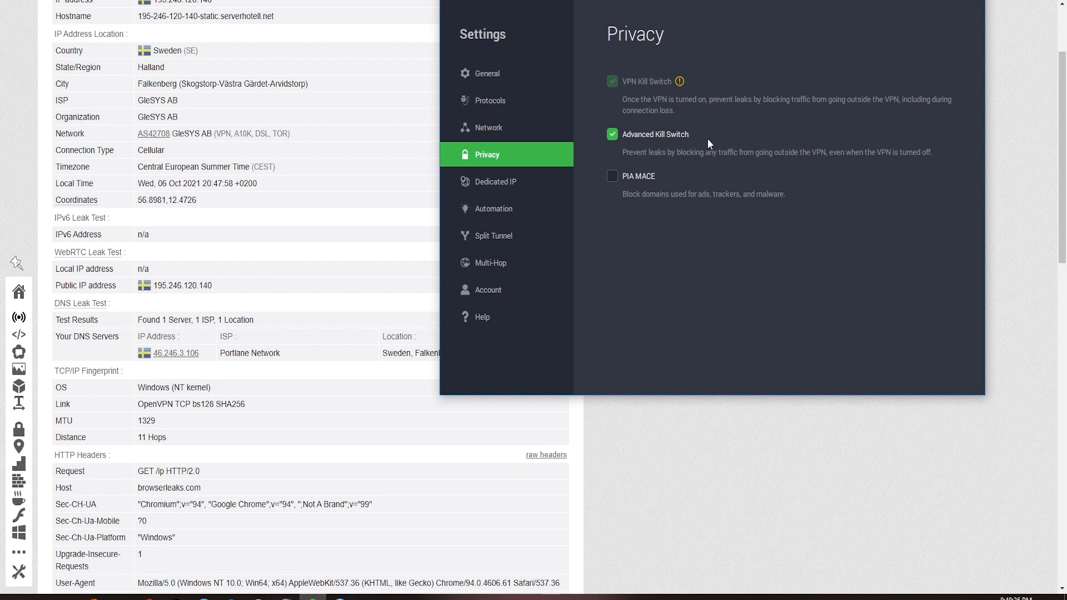
mouse_move(730, 246)
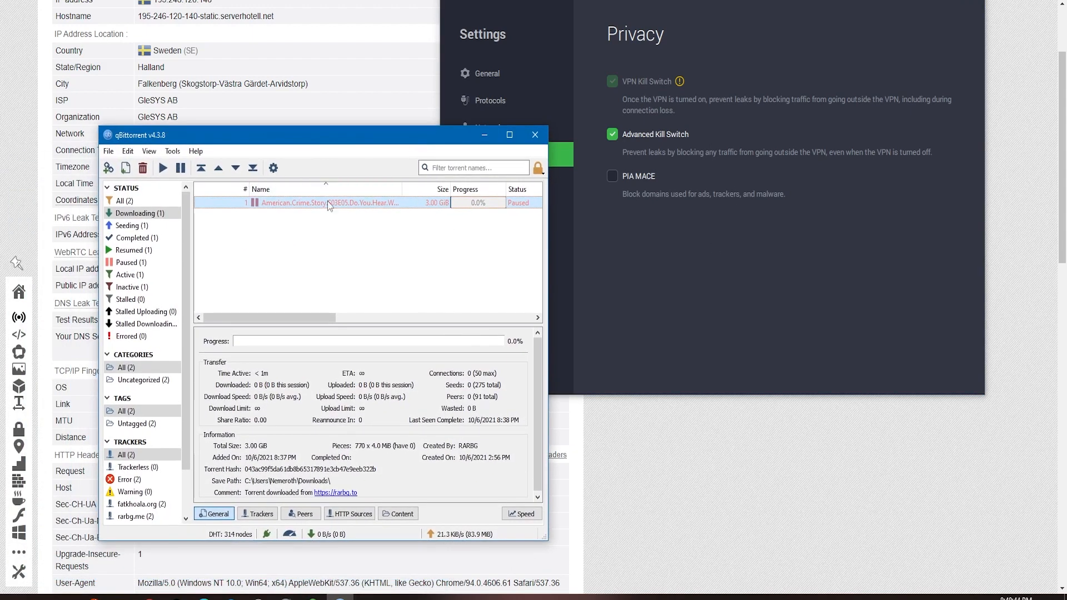
left_click(163, 168)
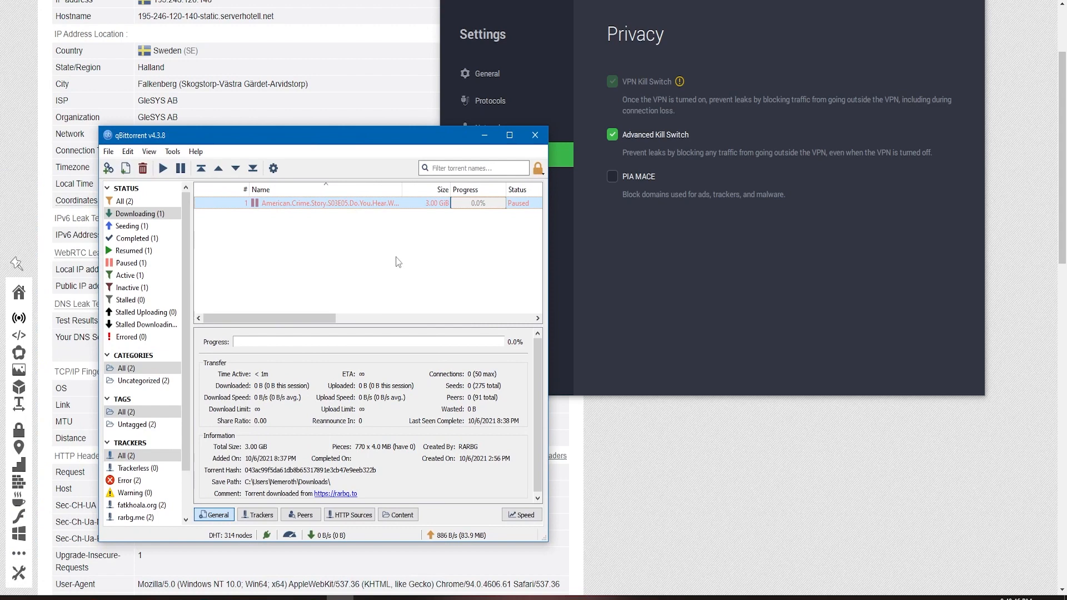
Resume the paused 3 GB torrent in qBittorrent and view its download columns
left_click(162, 168)
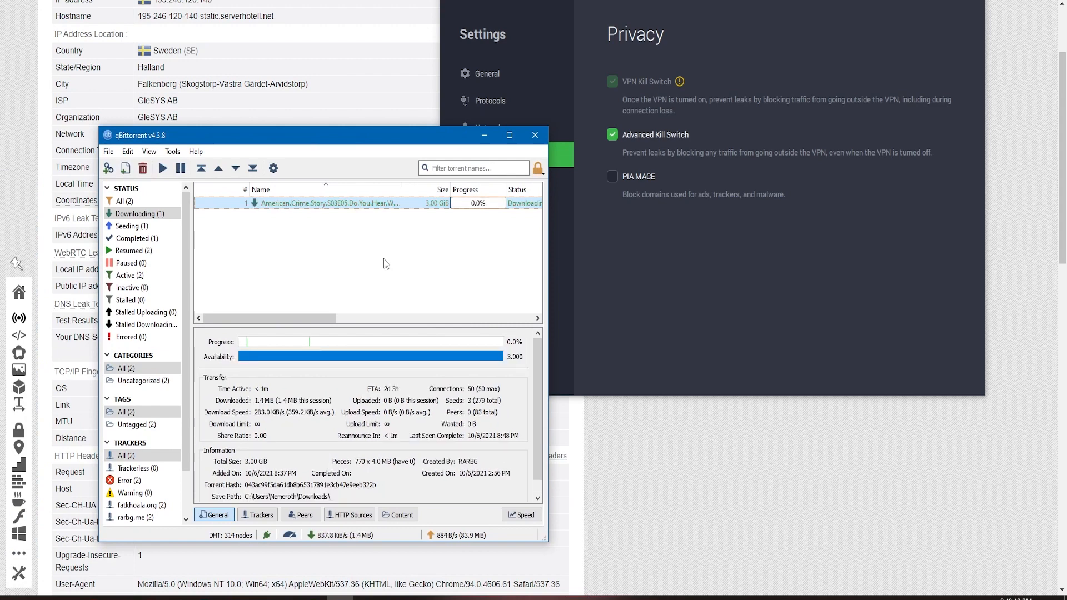
mouse_move(590, 181)
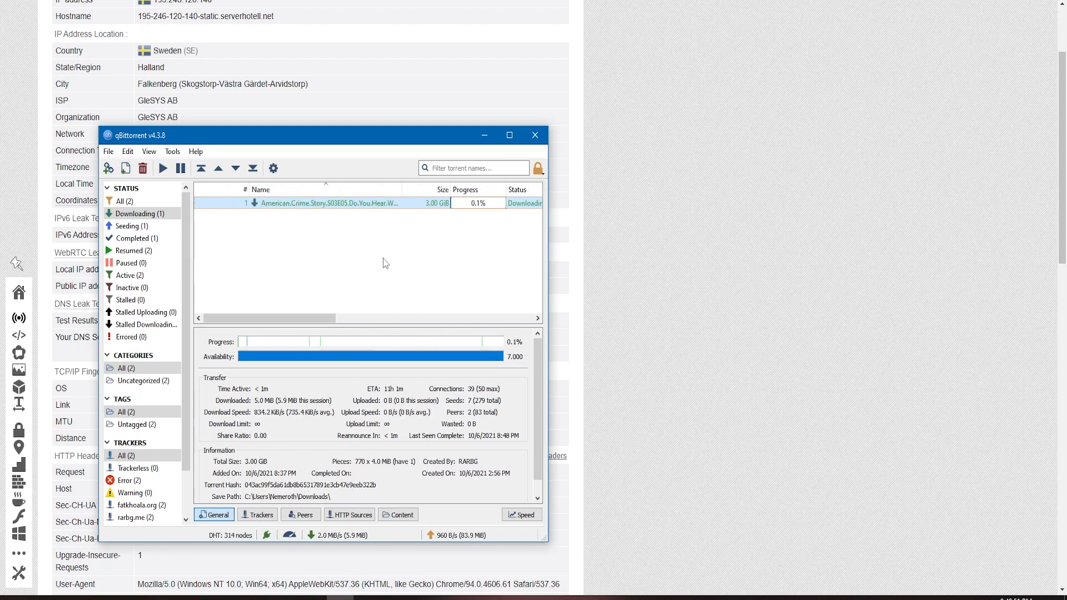
scroll("right", 3)
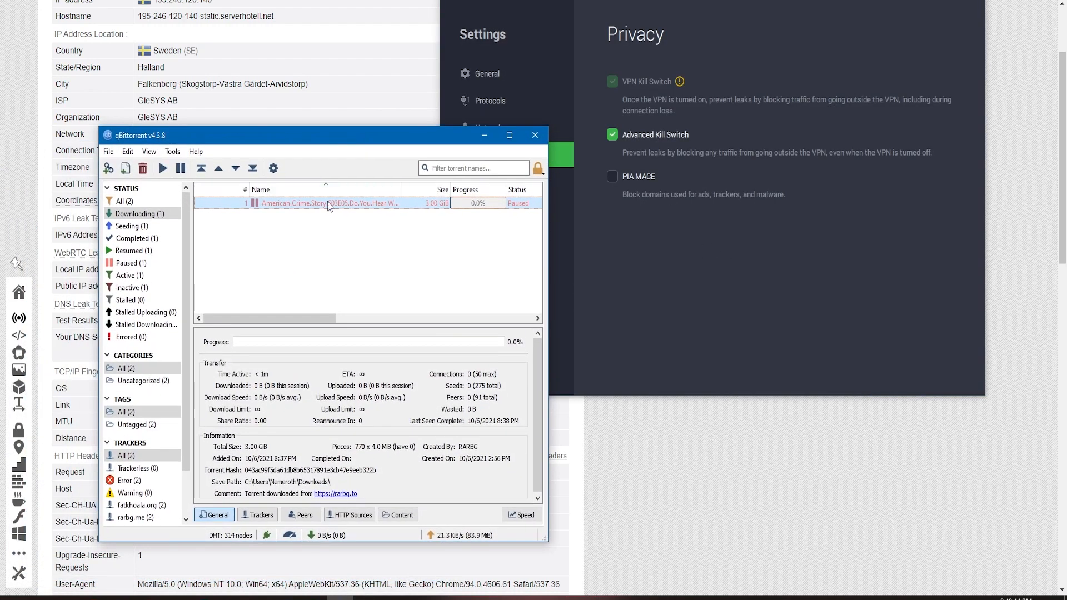
Open the r/PrivateInternetAccess post 'DCMA notice even with Kill Switch'
left_click(161, 168)
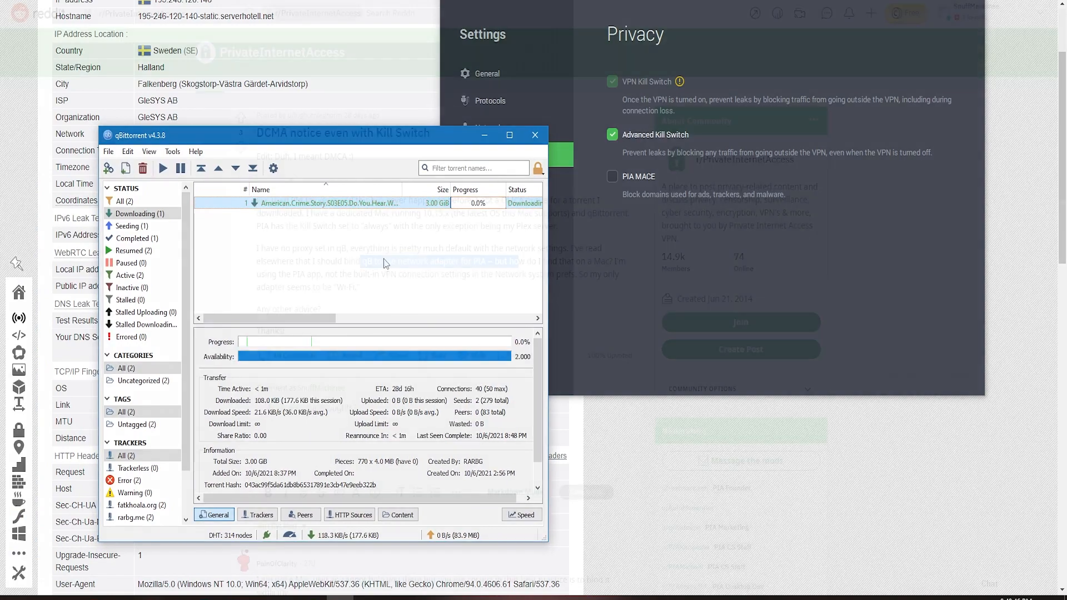
left_click(534, 134)
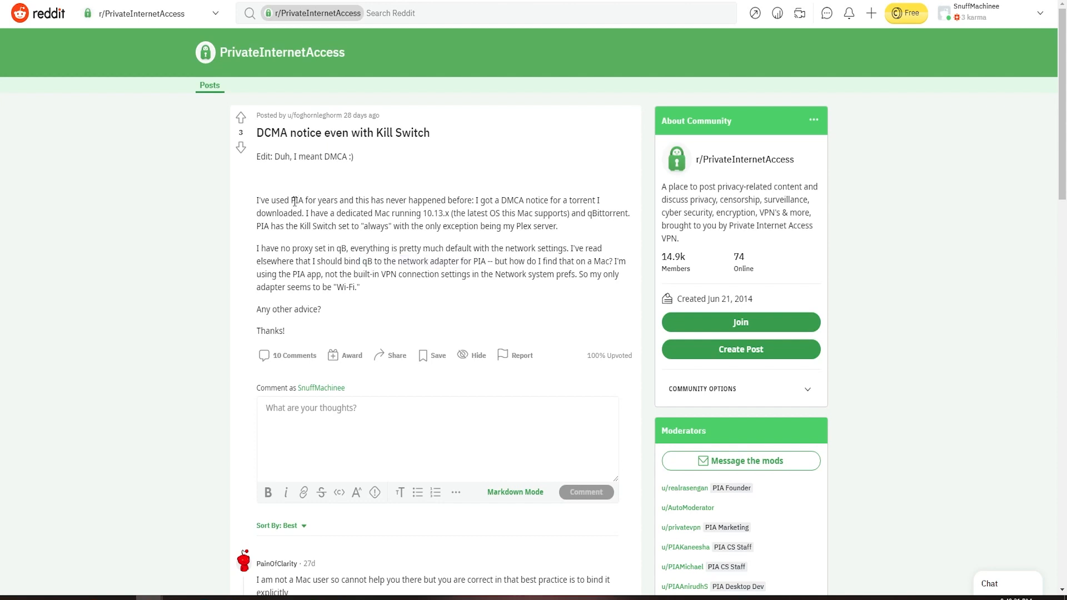
mouse_move(211, 210)
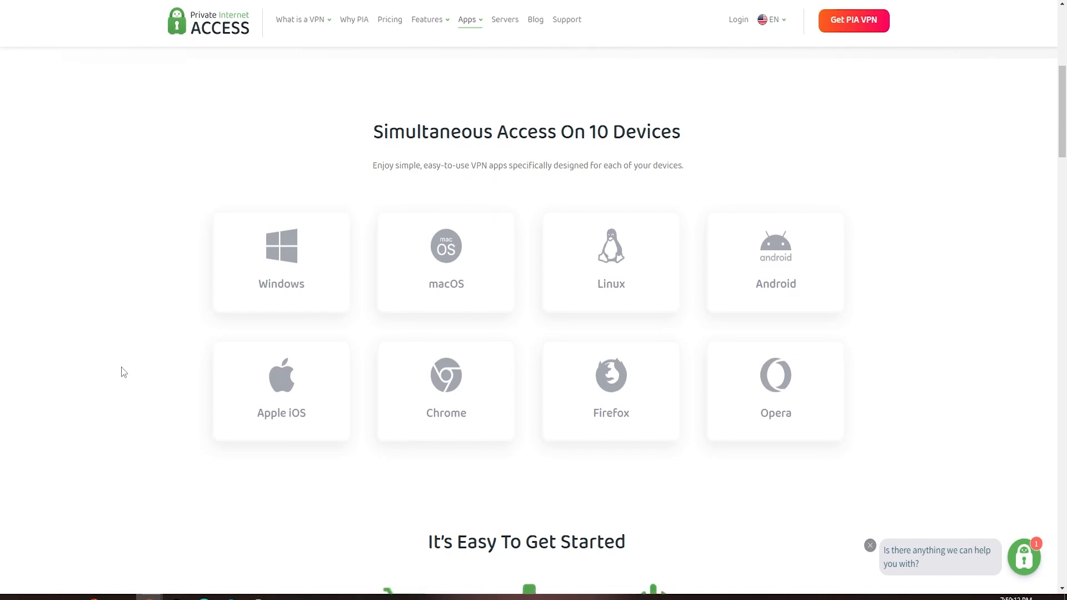
scroll("down", 3)
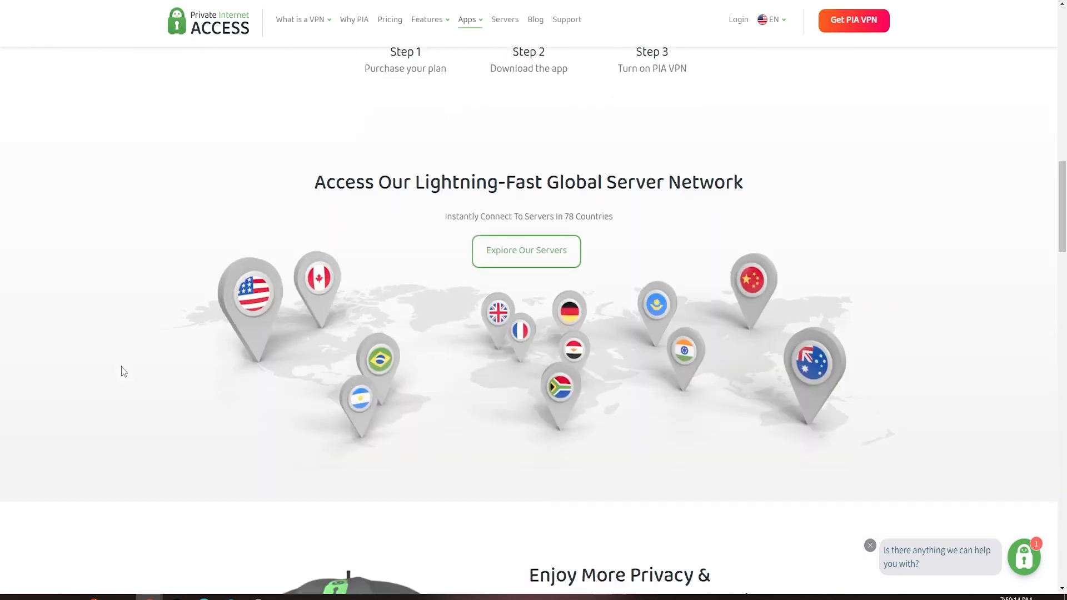
scroll("down", 3)
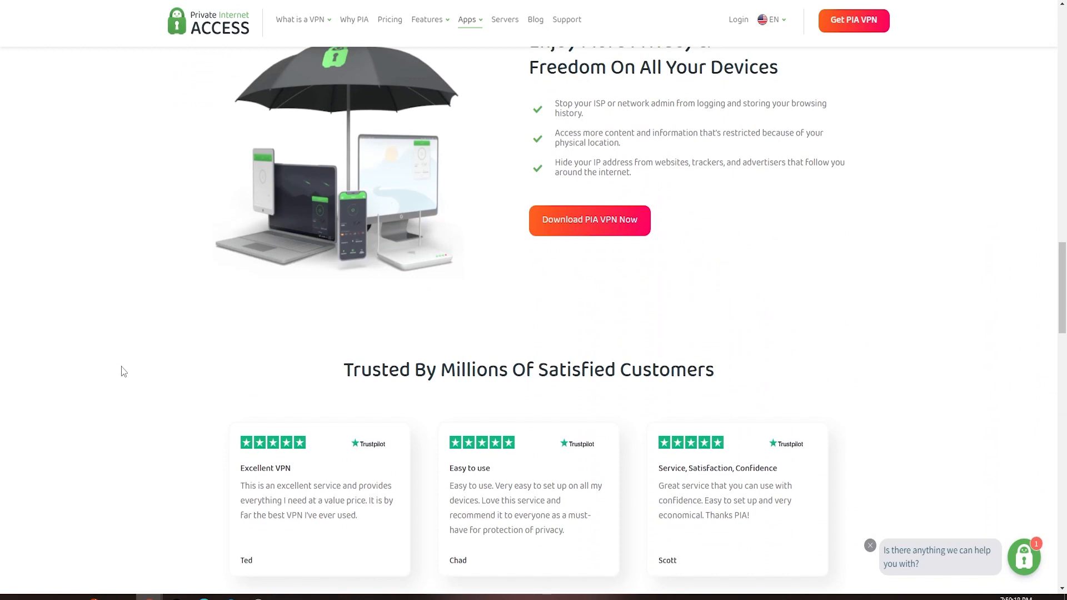
mouse_move(137, 379)
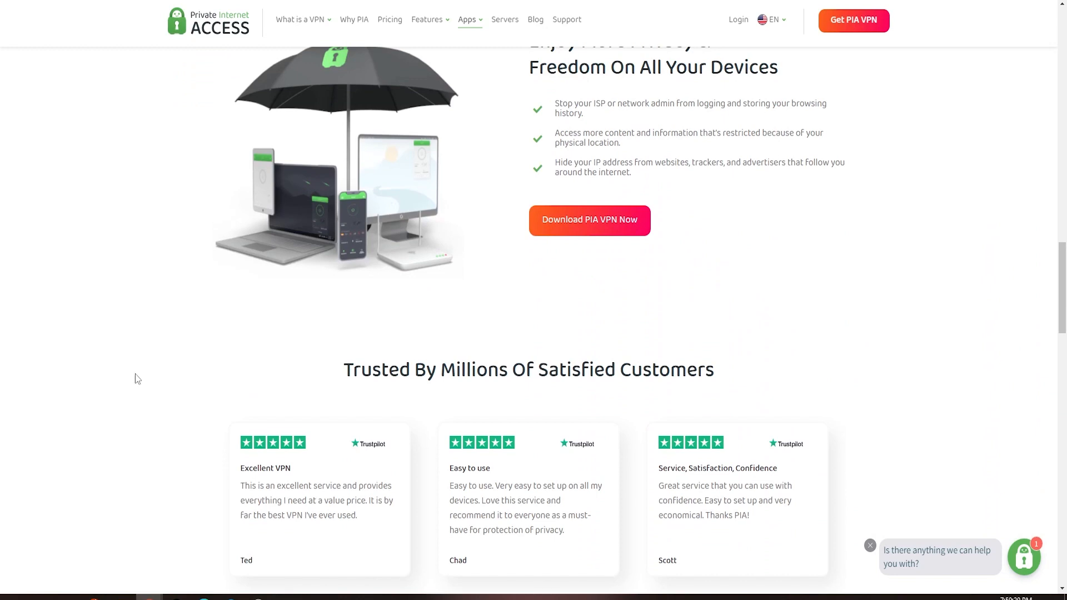
mouse_move(240, 381)
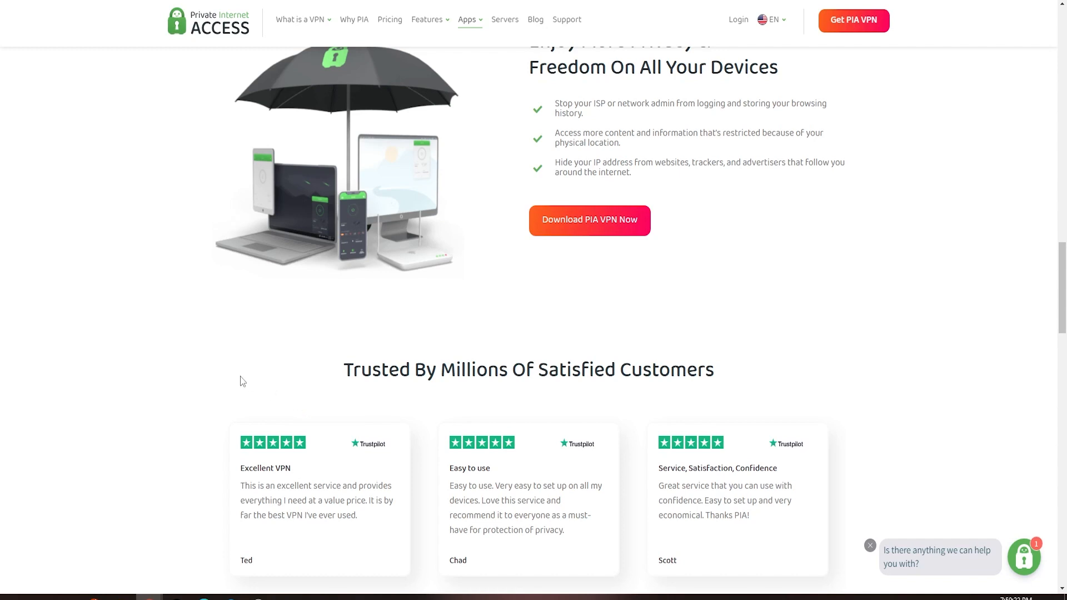
scroll("up", 3)
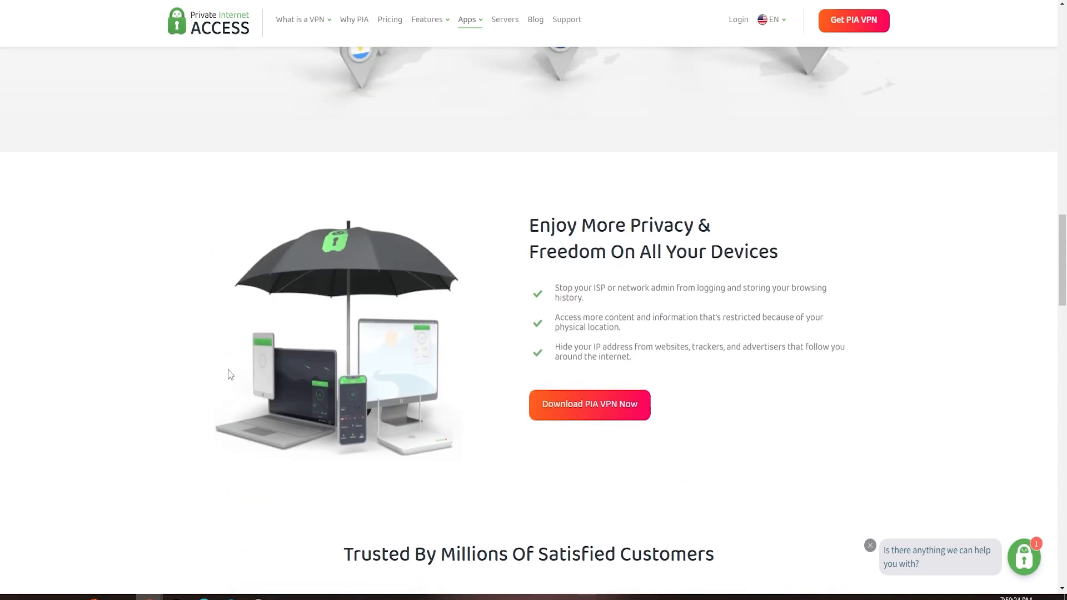
mouse_move(177, 364)
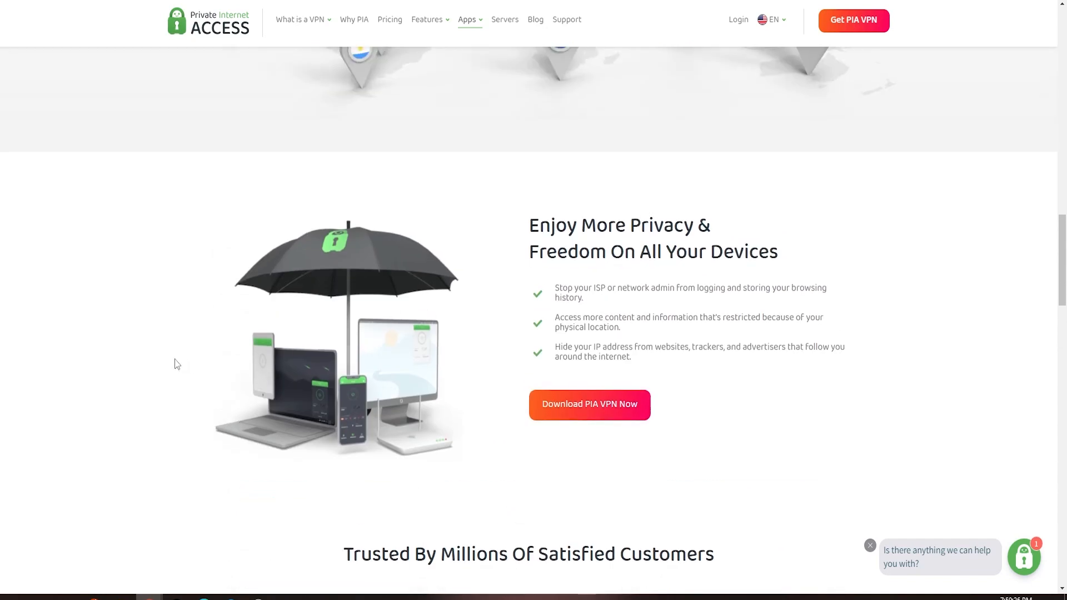
scroll("up", 3)
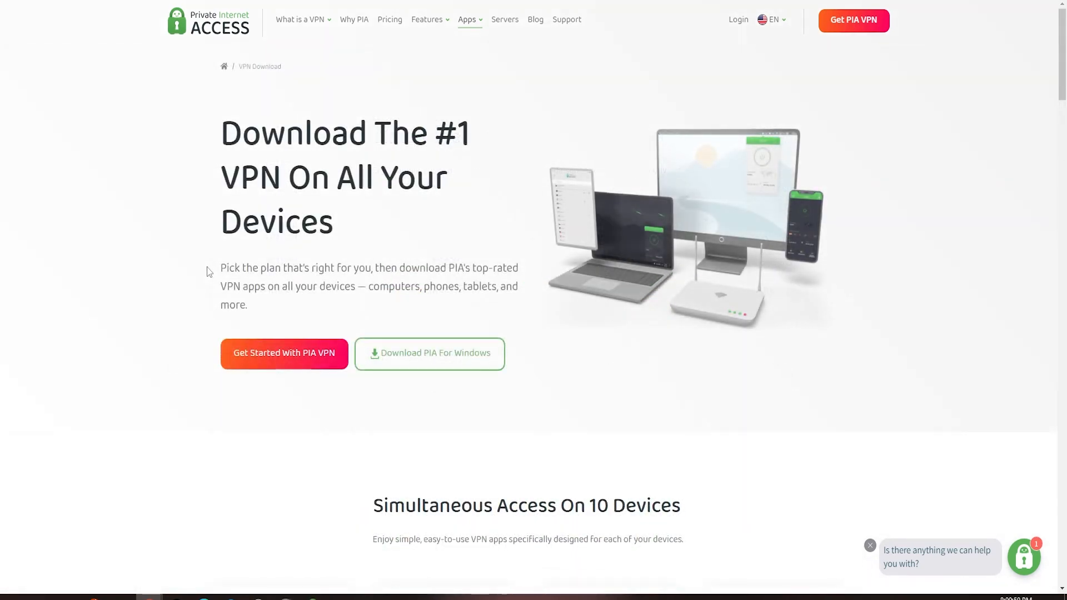
mouse_move(167, 276)
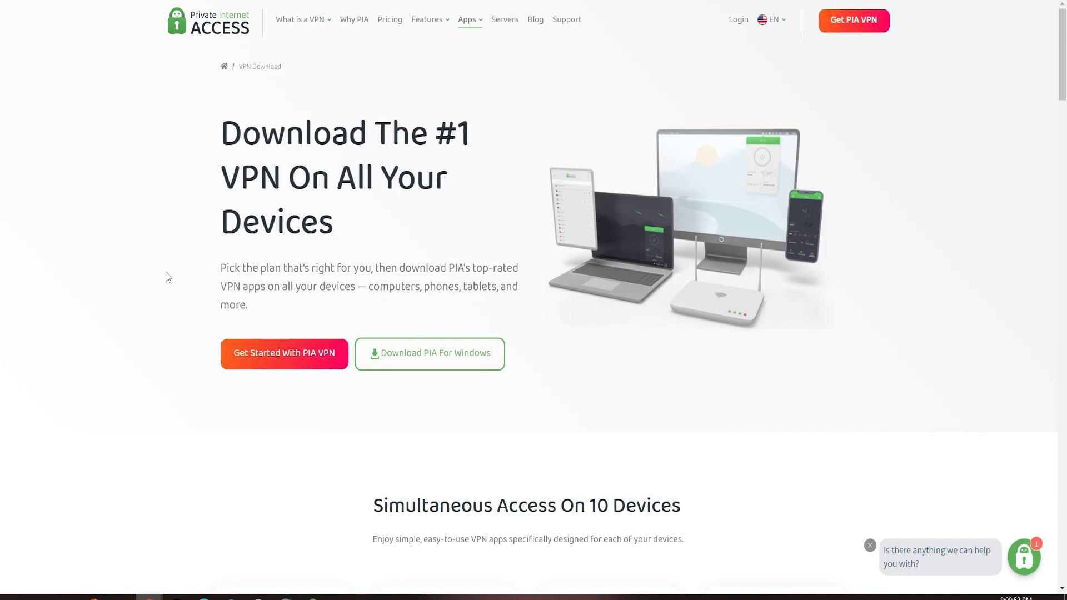
scroll("down", 3)
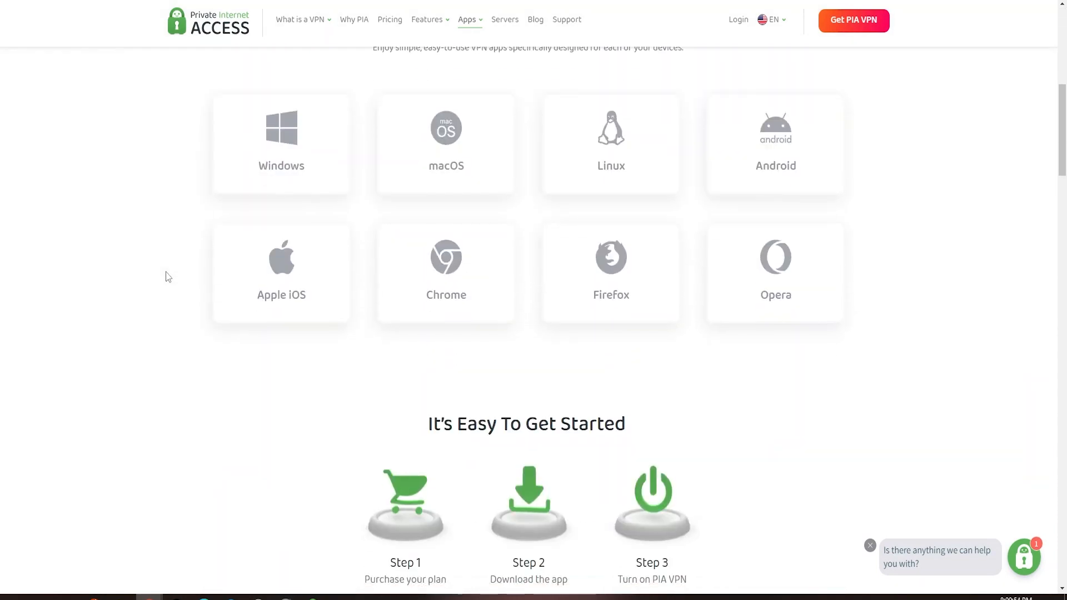
scroll("down", 3)
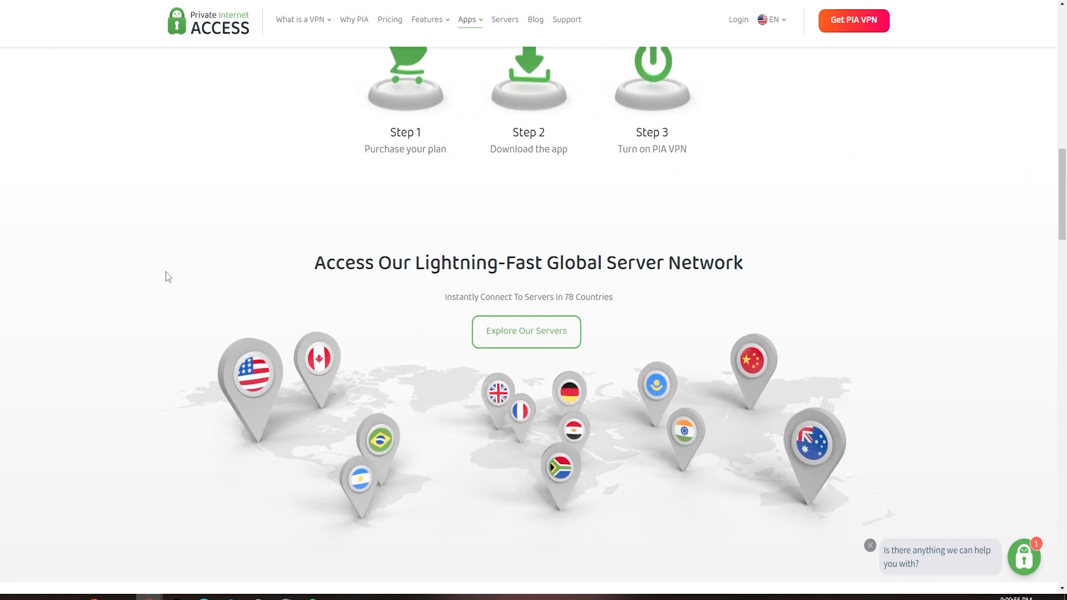
scroll("up", 3)
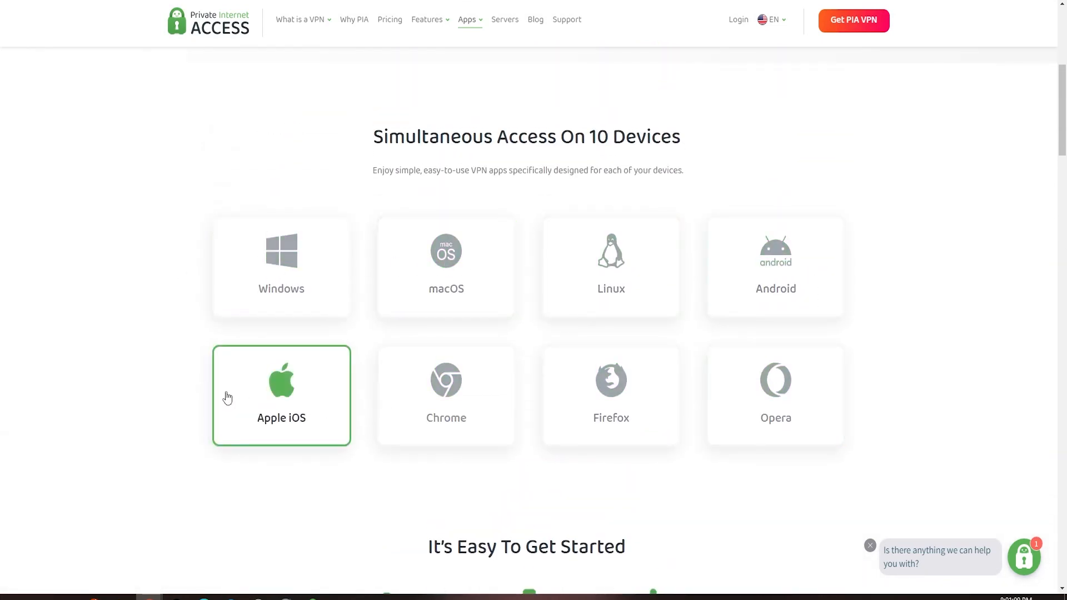
mouse_move(163, 368)
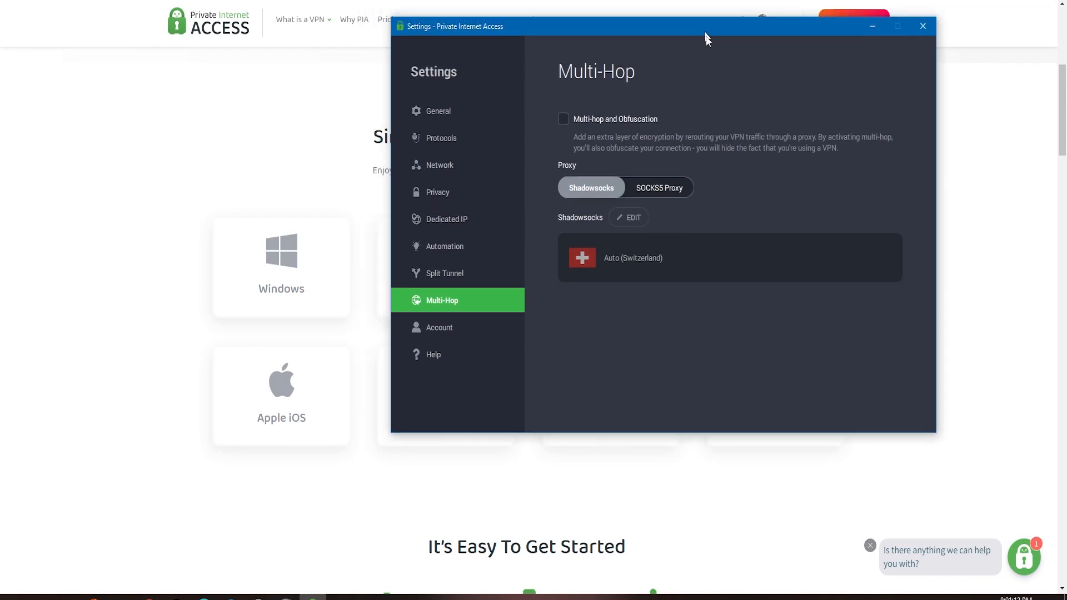
Step through PIA's General, theme list, Protocols, Network, Privacy, Dedicated IP and Split Tunnel settings
left_click(437, 111)
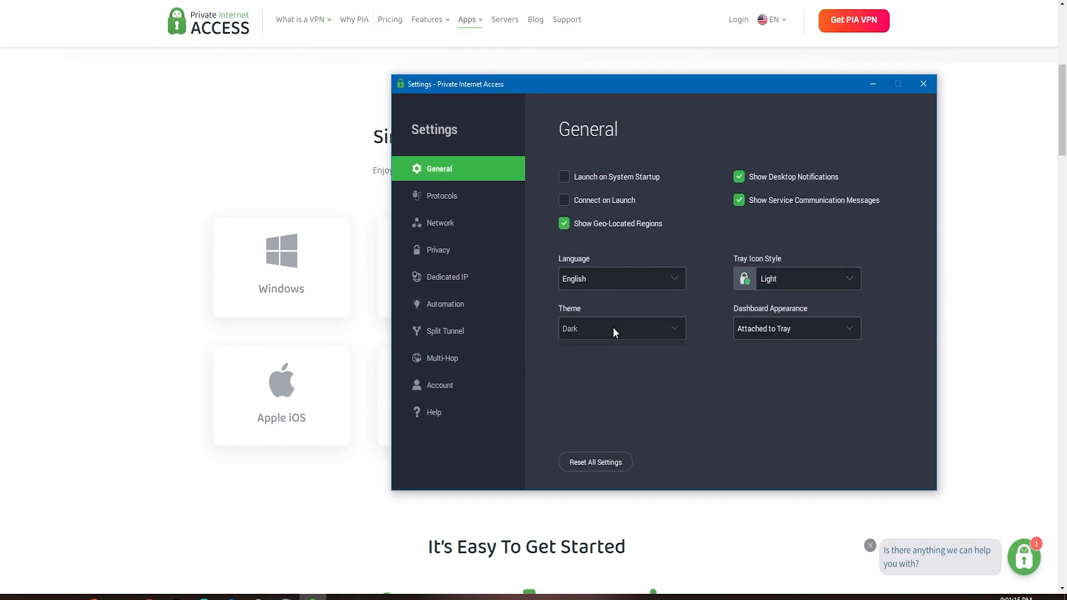
left_click(617, 329)
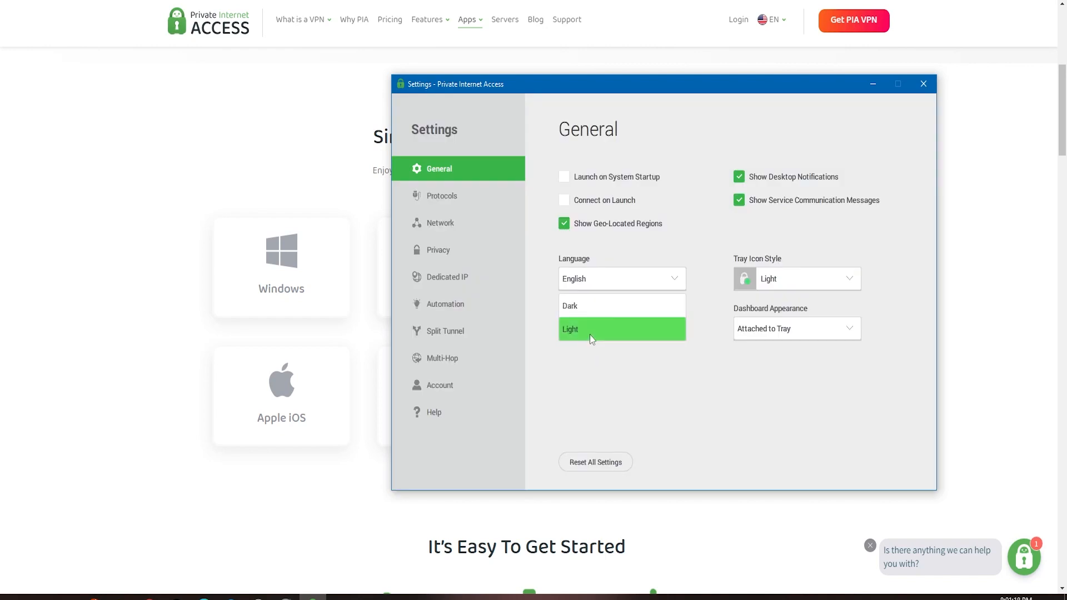
left_click(442, 195)
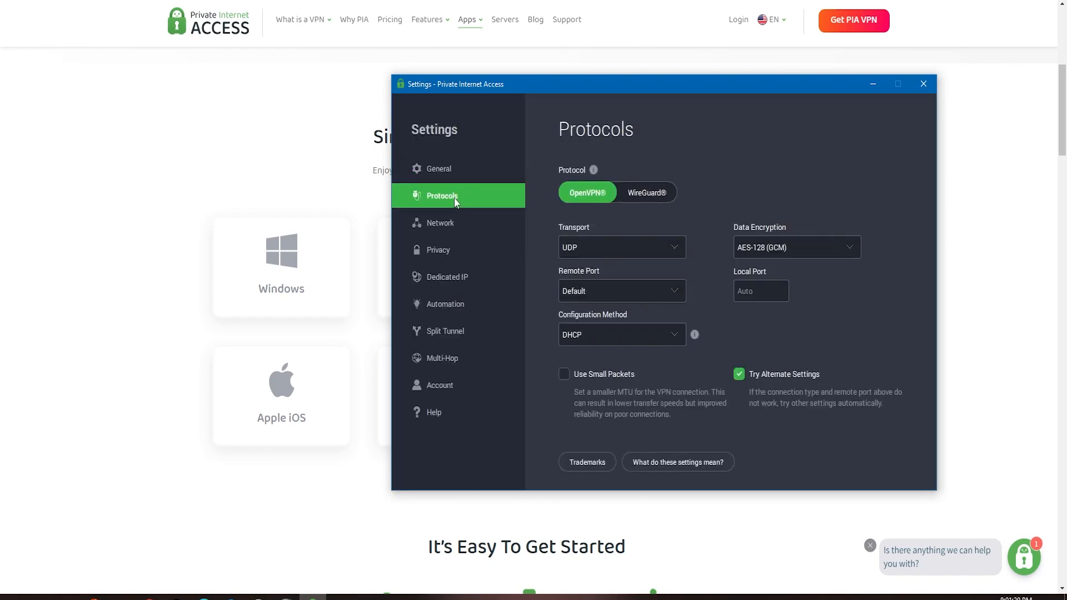
mouse_move(567, 206)
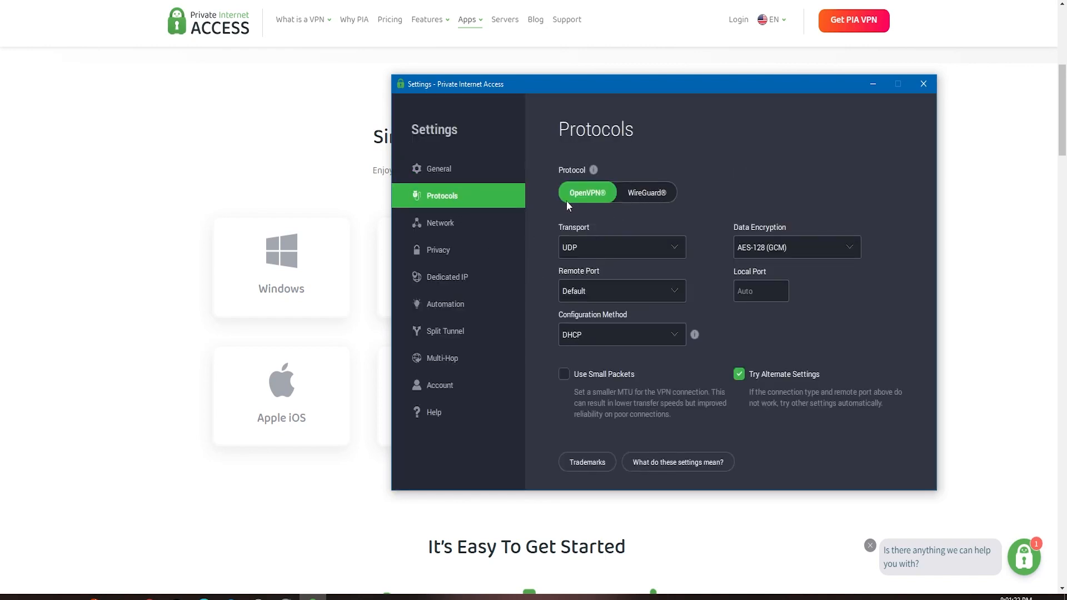
left_click(440, 222)
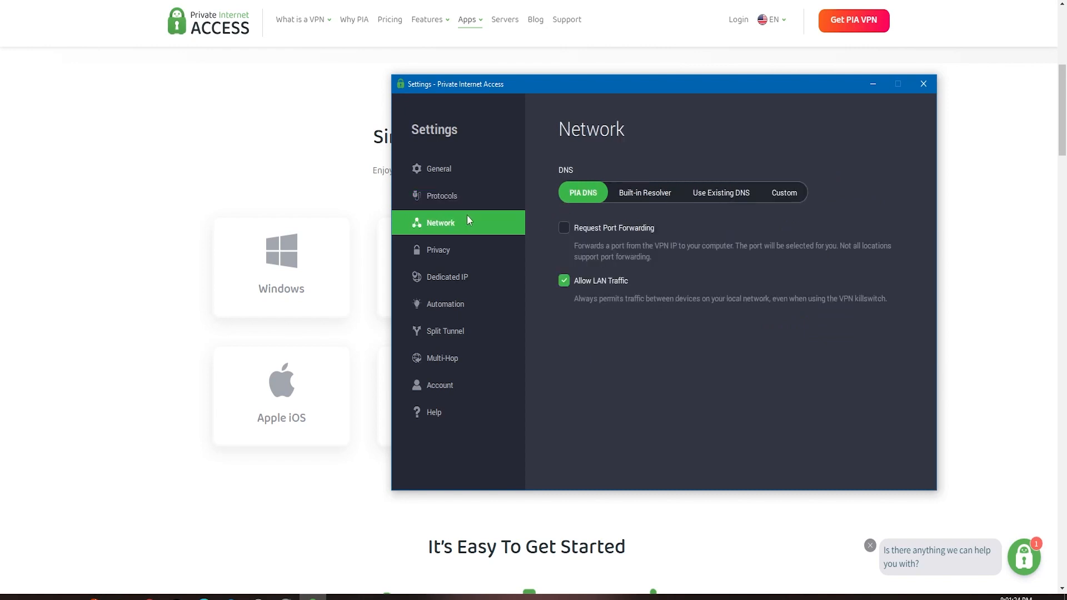
left_click(439, 249)
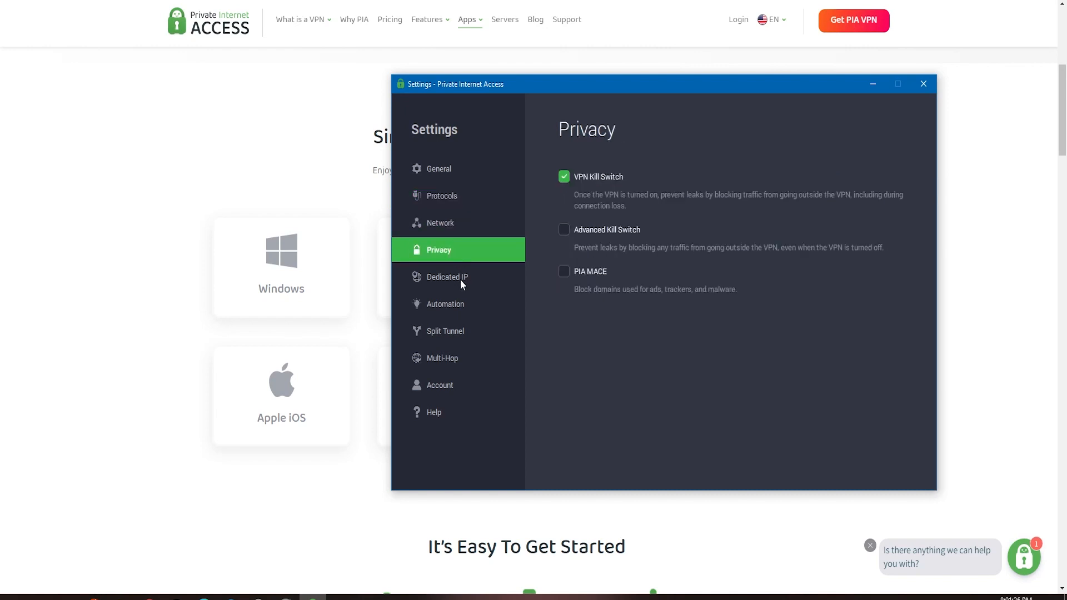
left_click(448, 277)
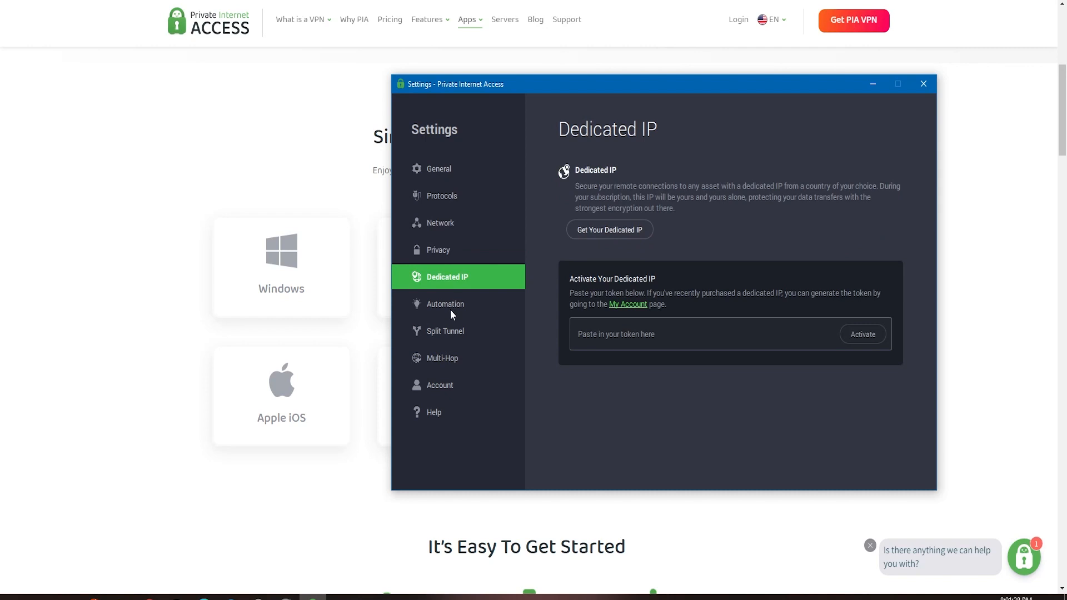
left_click(446, 330)
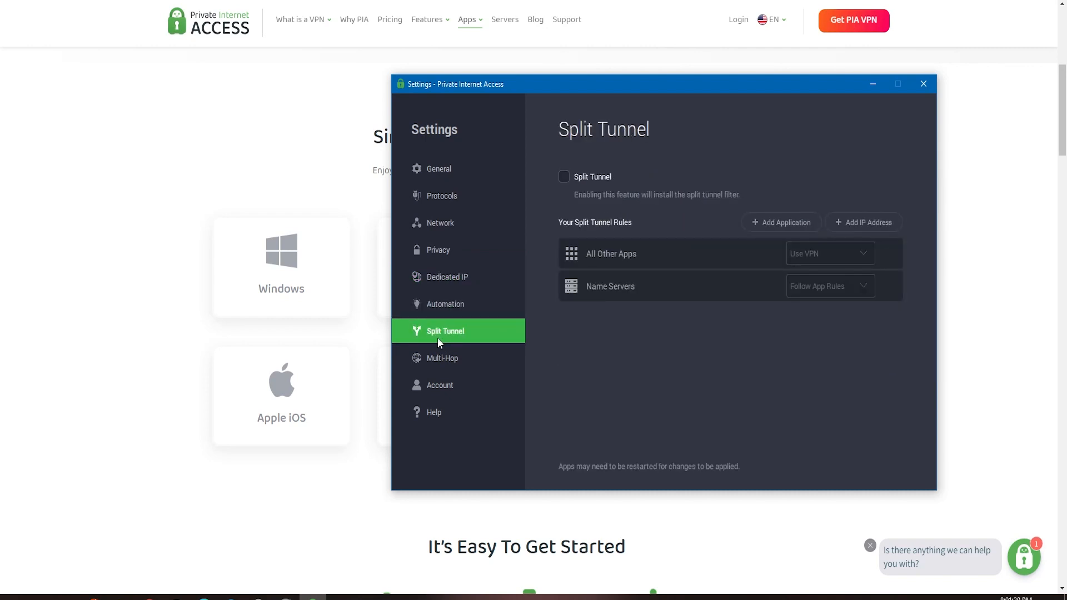
left_click(443, 358)
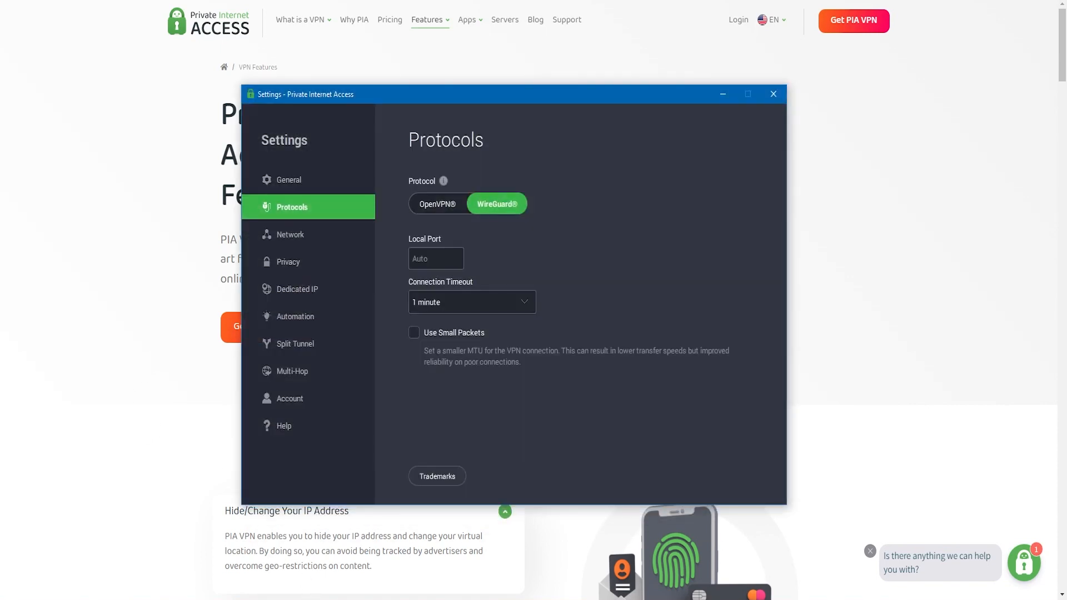
mouse_move(596, 249)
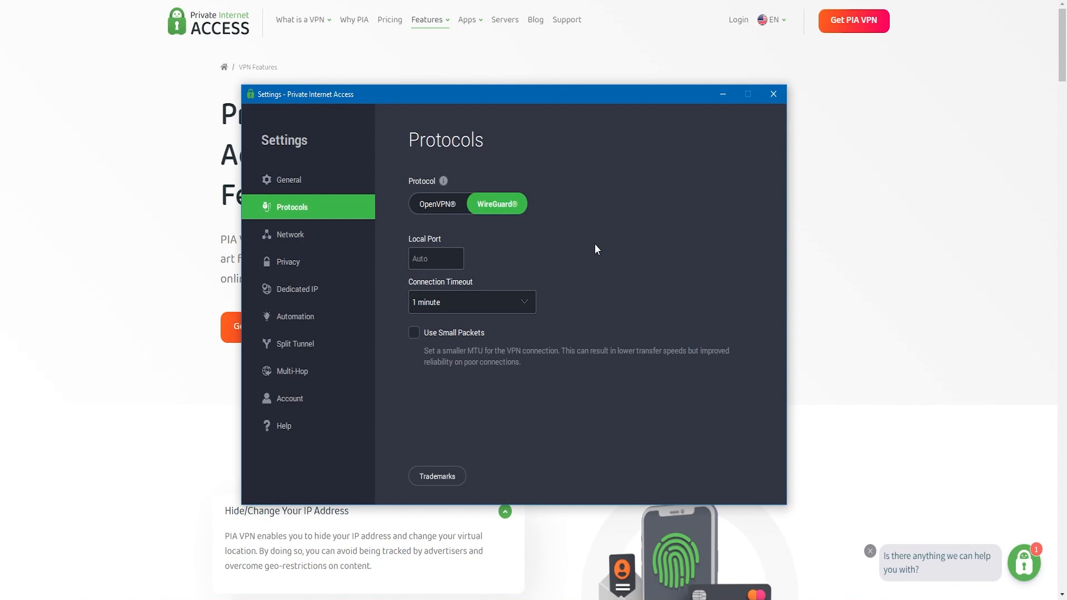
mouse_move(501, 207)
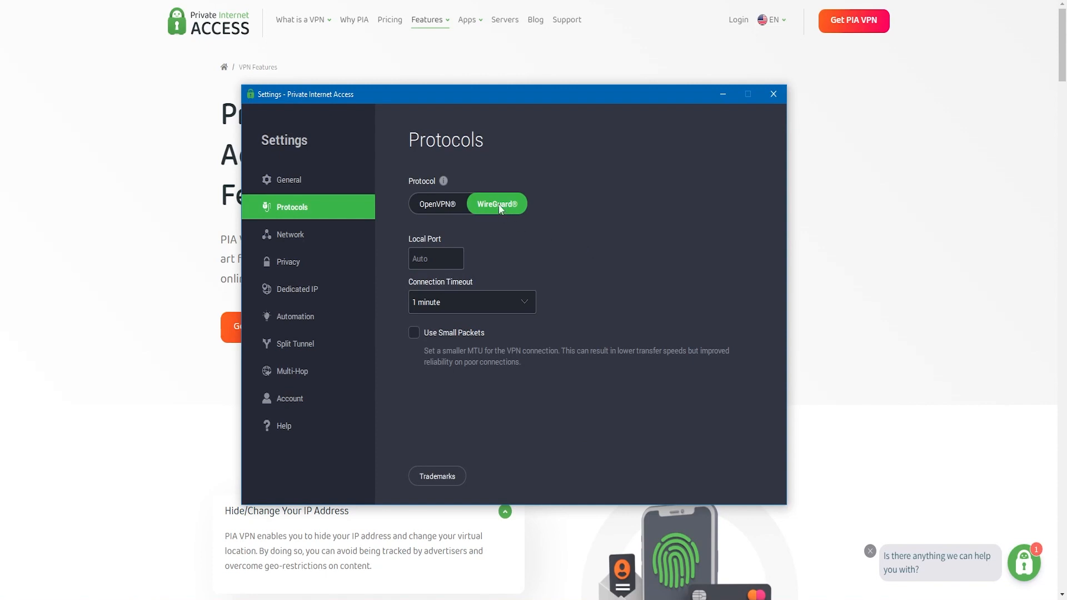
mouse_move(583, 244)
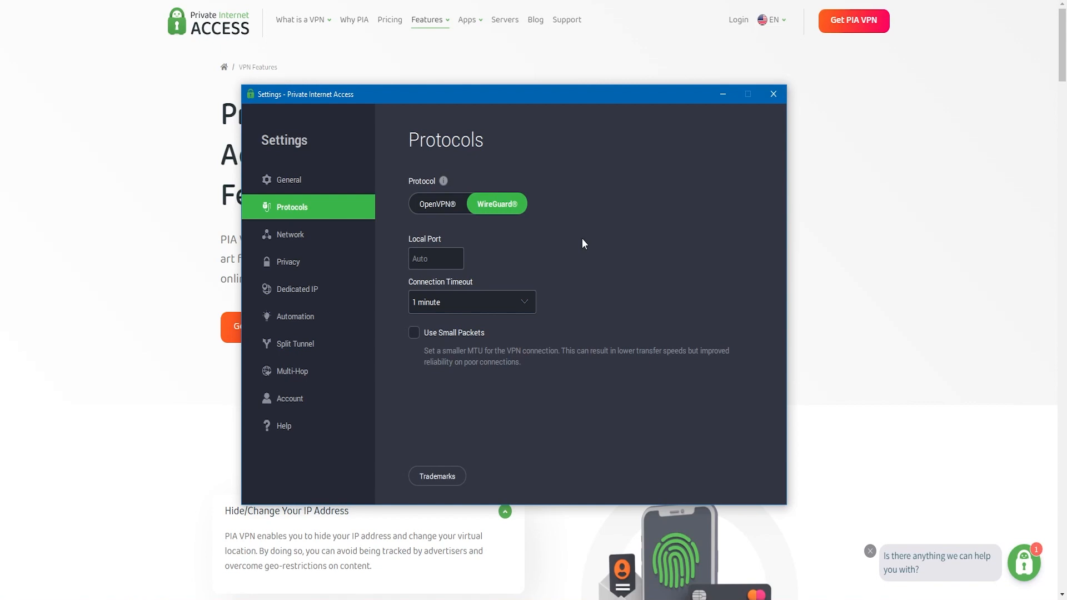
mouse_move(459, 236)
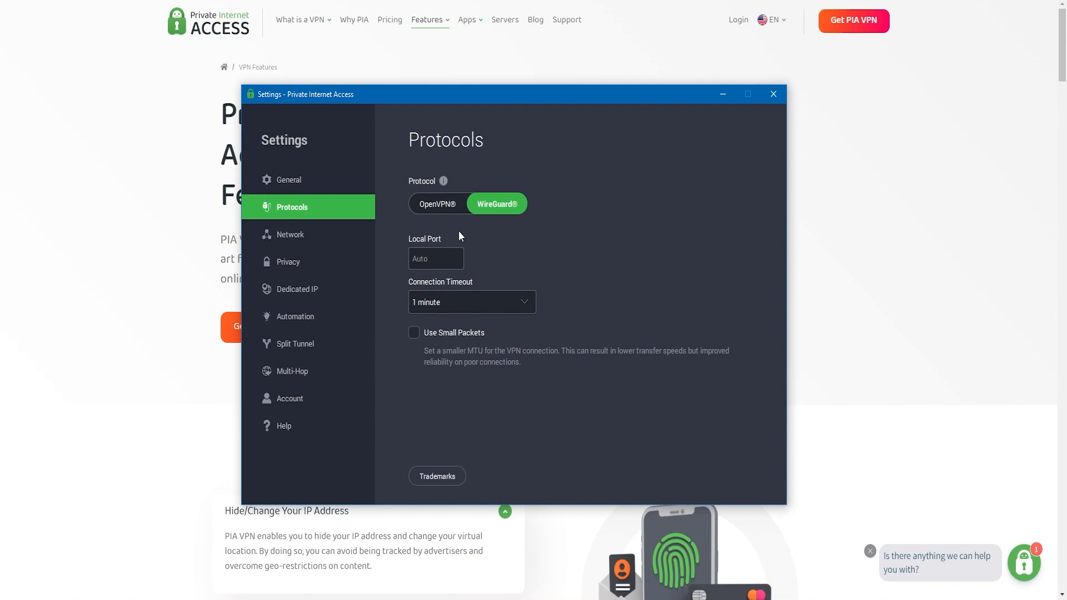
Move from Network to Privacy settings, showing Advanced Kill Switch and PIA MACE enabled
left_click(291, 234)
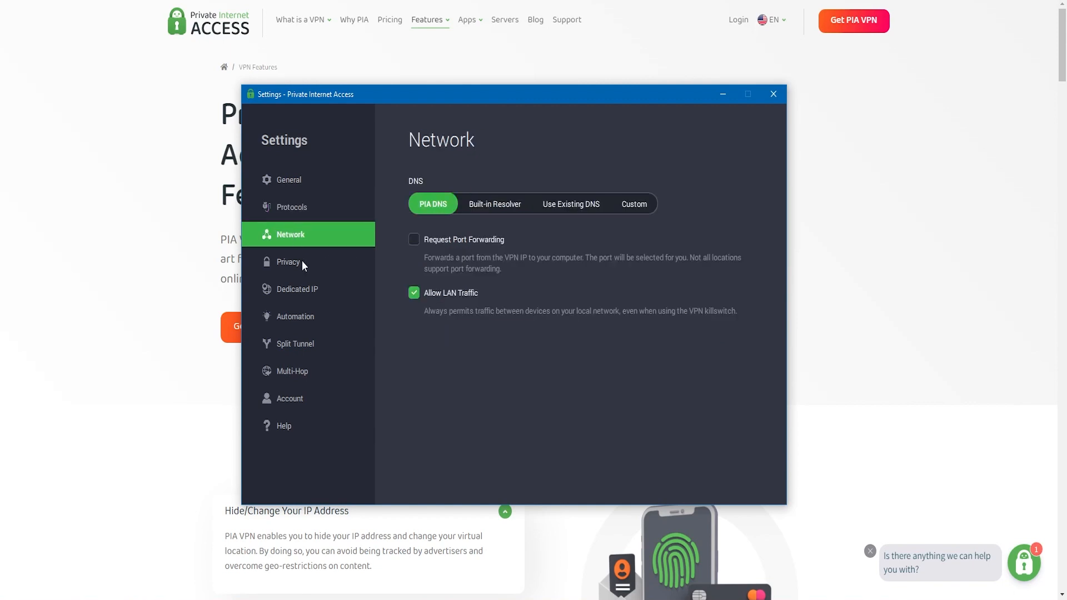
left_click(288, 261)
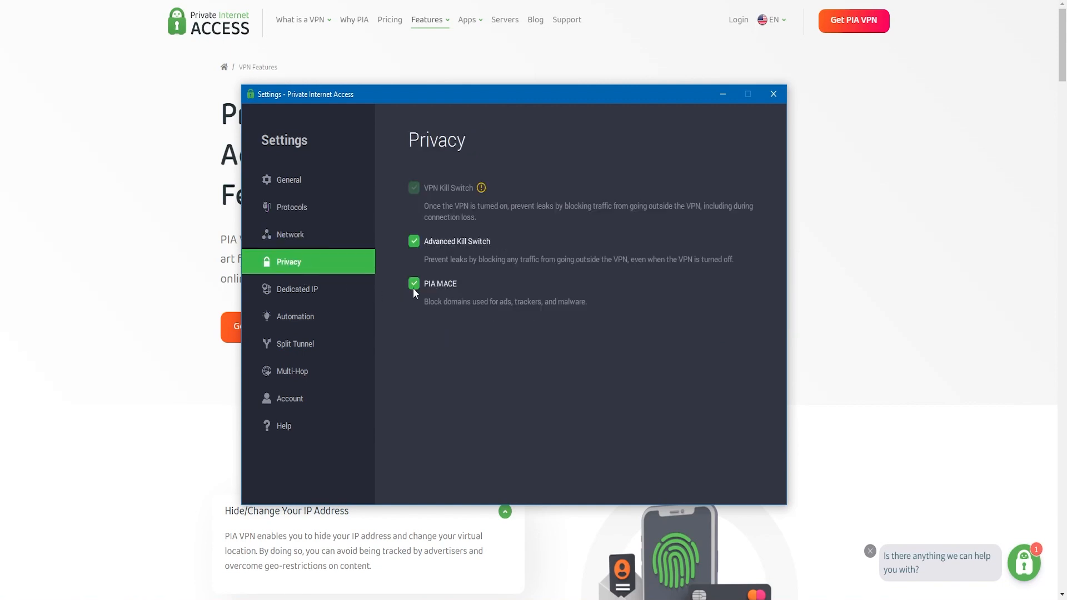
mouse_move(417, 288)
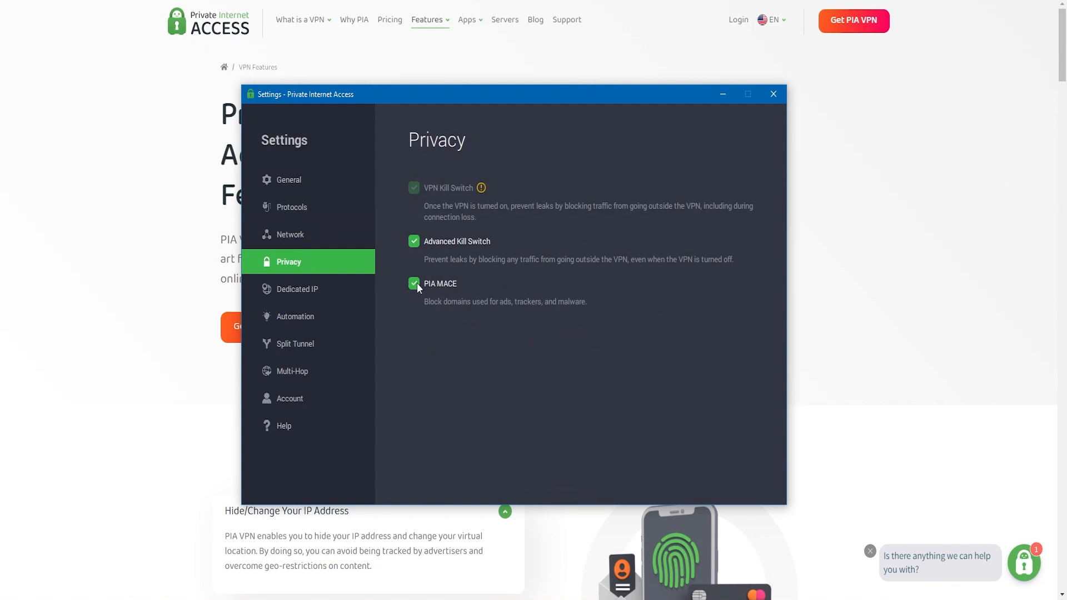
mouse_move(579, 314)
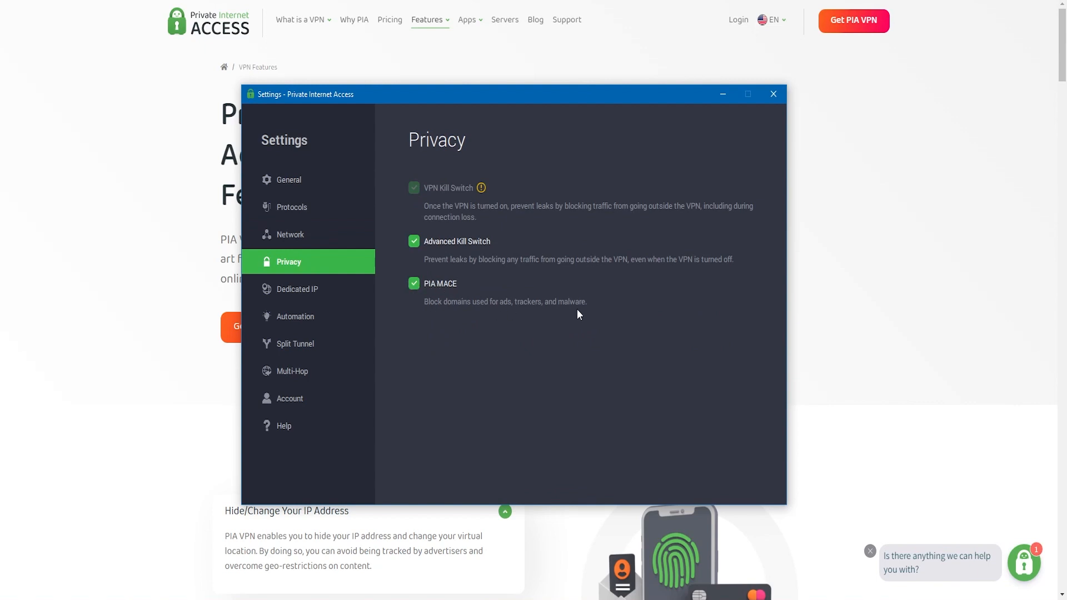
mouse_move(556, 361)
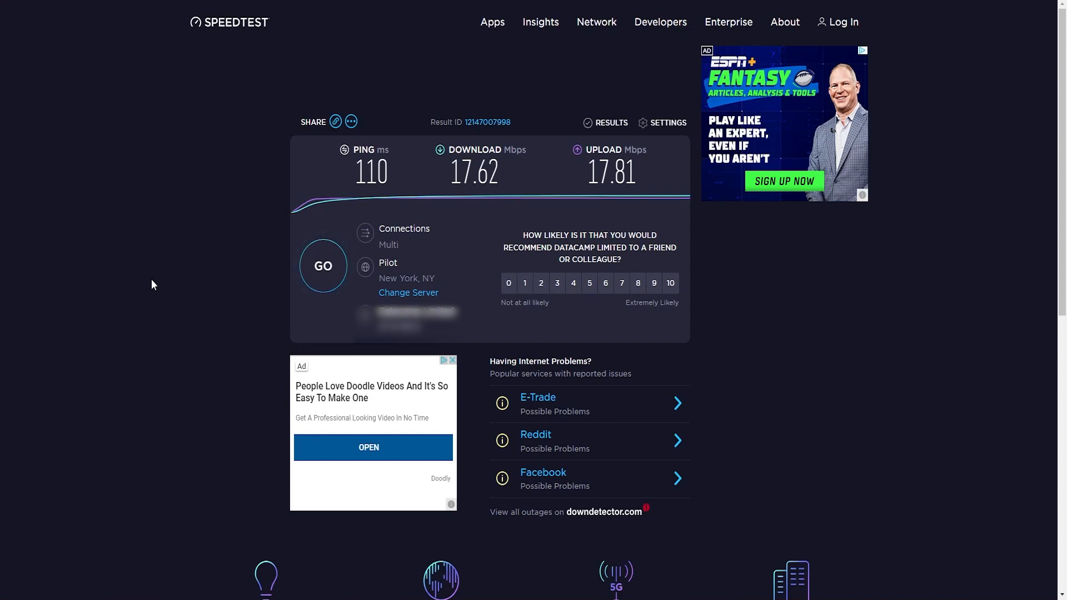
Run a new New York speed test: 17.62 Mbps down, 17.81 up, 110 ms ping
left_click(323, 266)
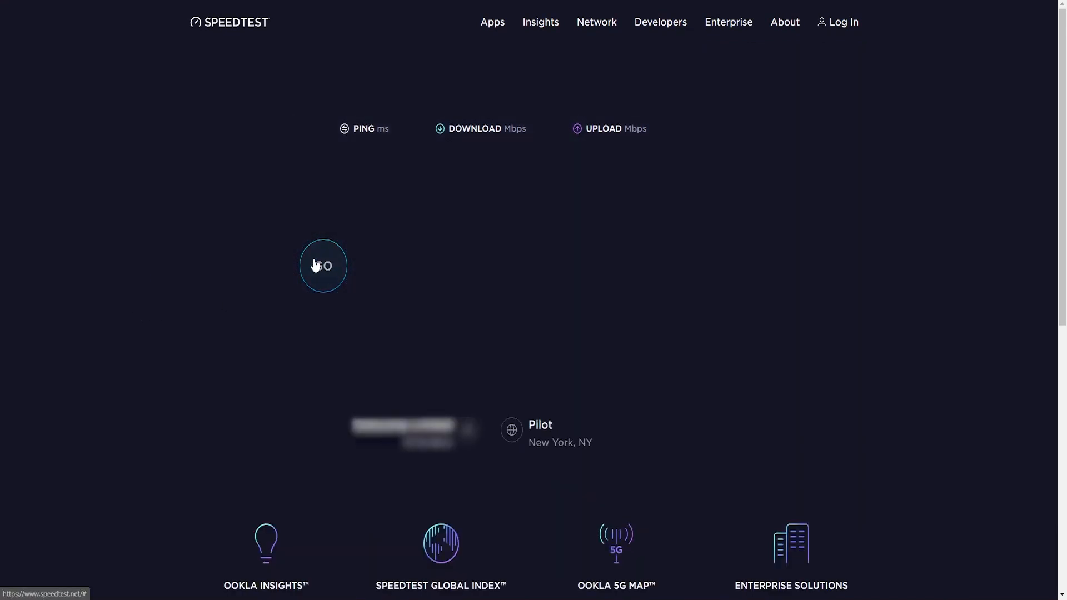
left_click(324, 266)
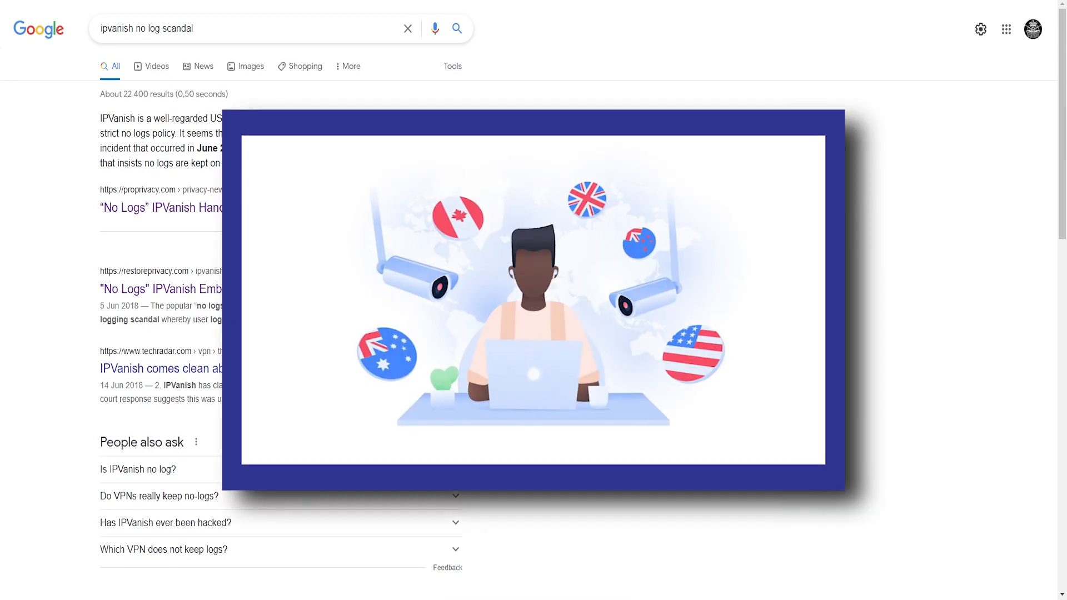
Read ProPrivacy's article on IPVanish handing logs to Homeland Security
left_click(163, 207)
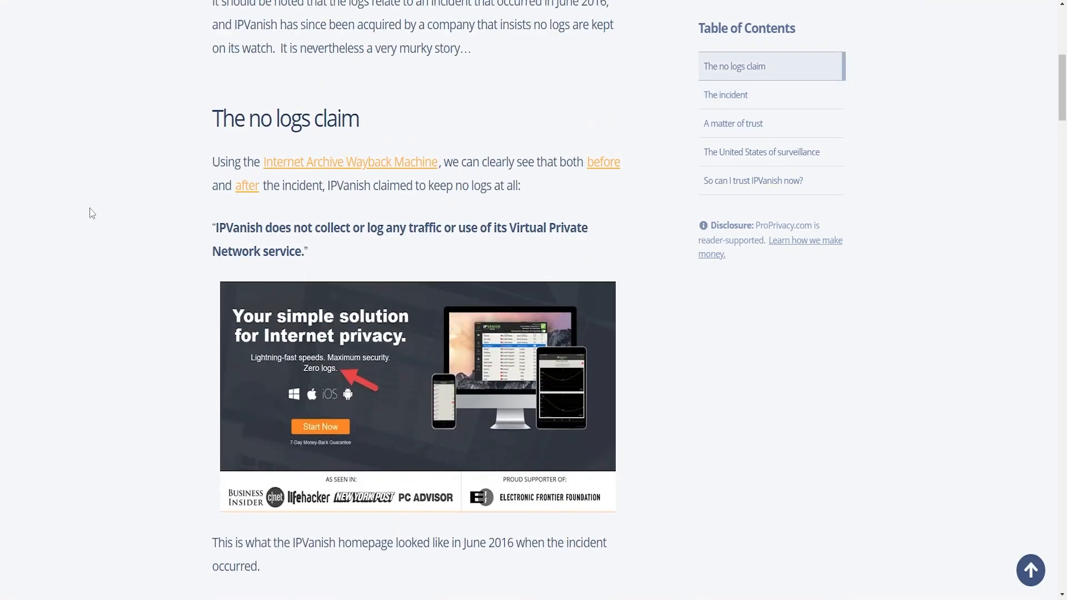
scroll("up", 3)
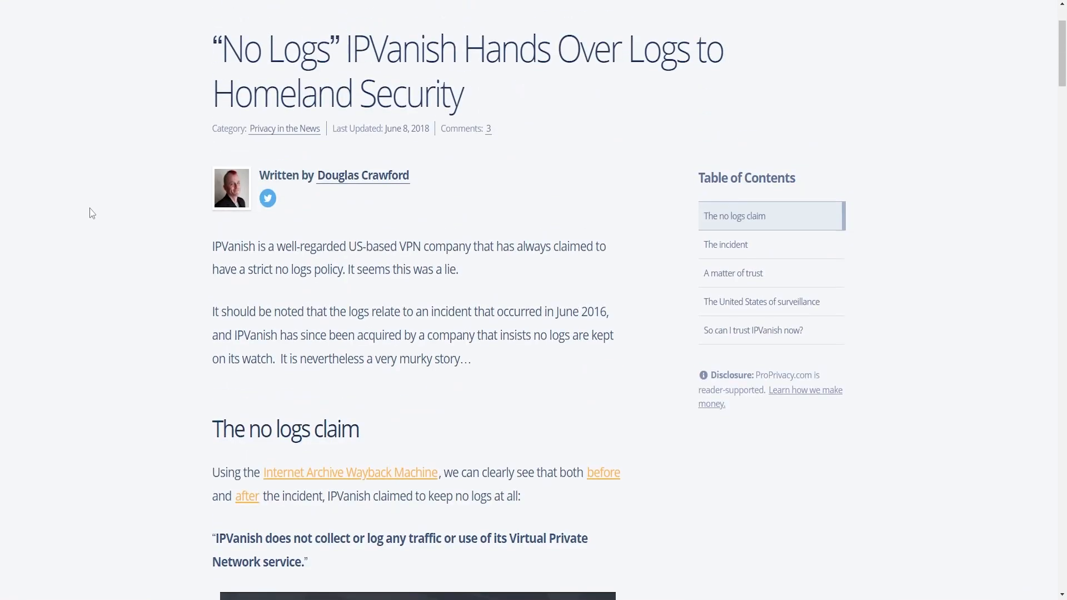
scroll("down", 3)
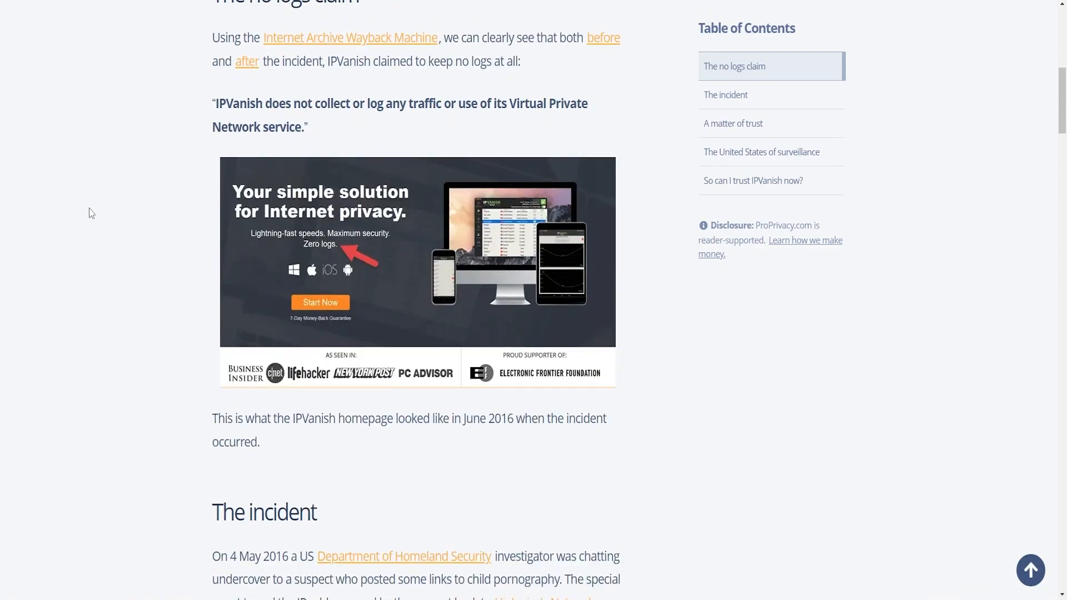
scroll("down", 3)
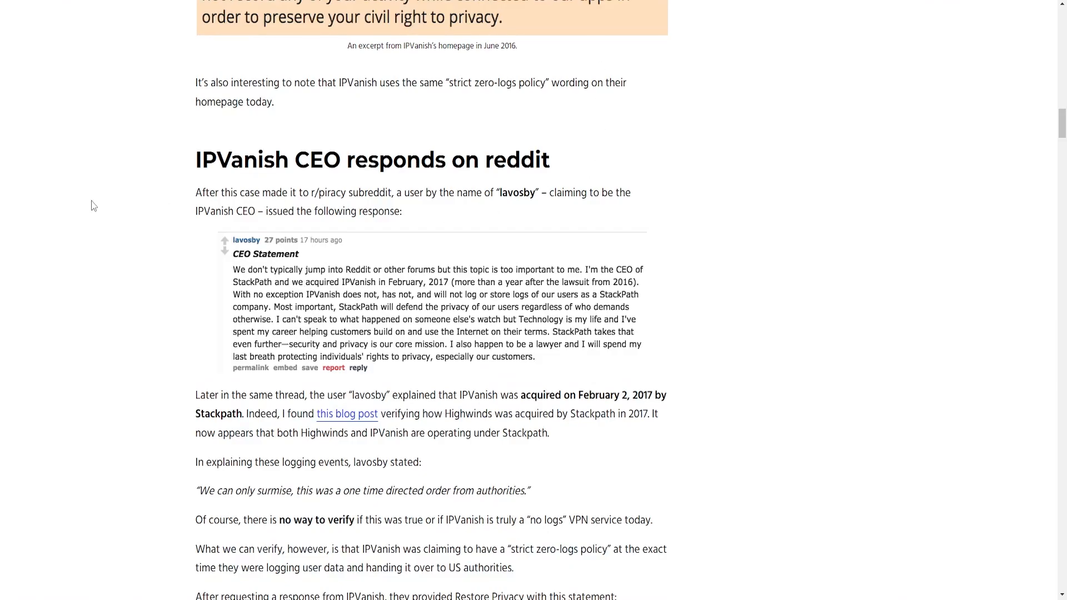
scroll("up", 3)
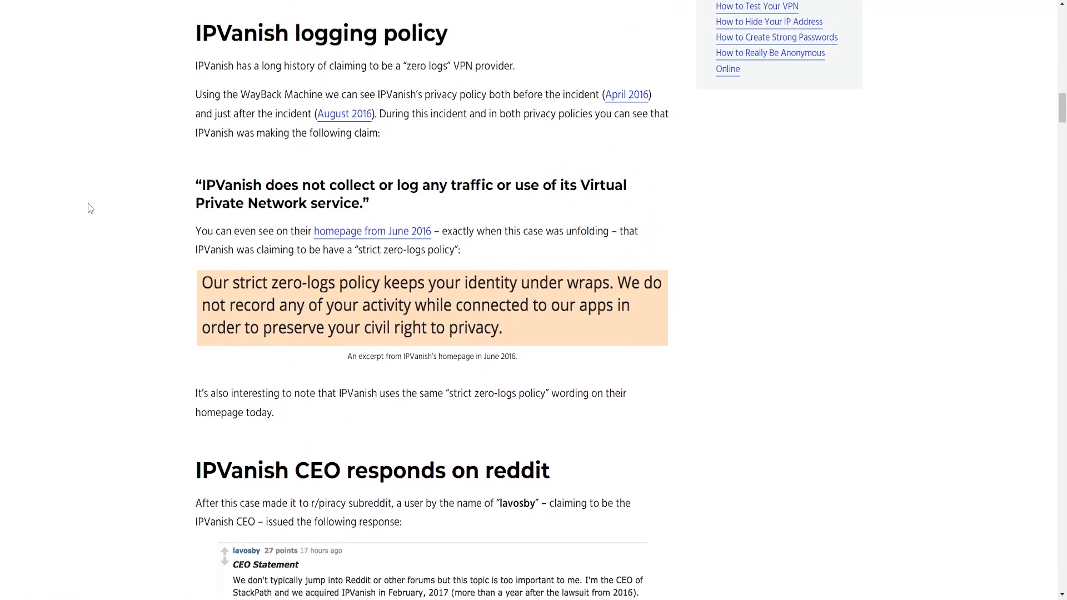
scroll("up", 3)
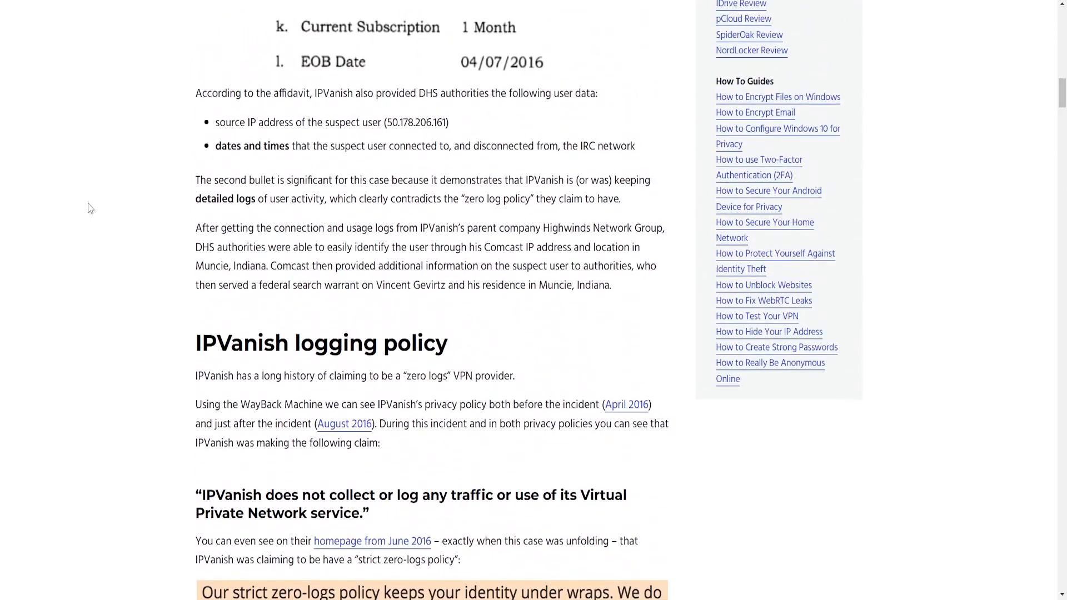
scroll("up", 3)
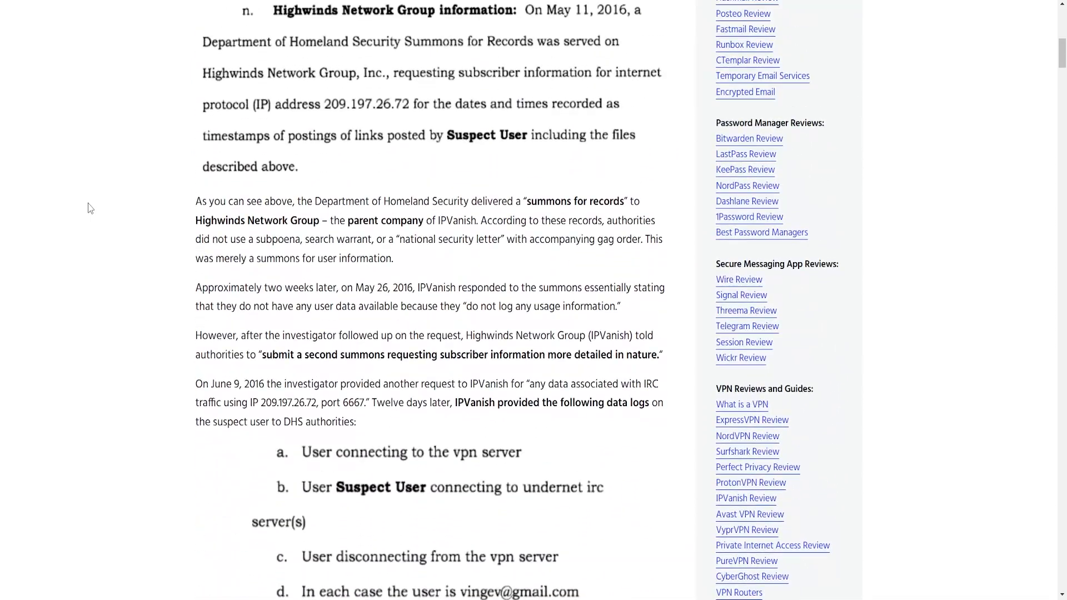
scroll("up", 3)
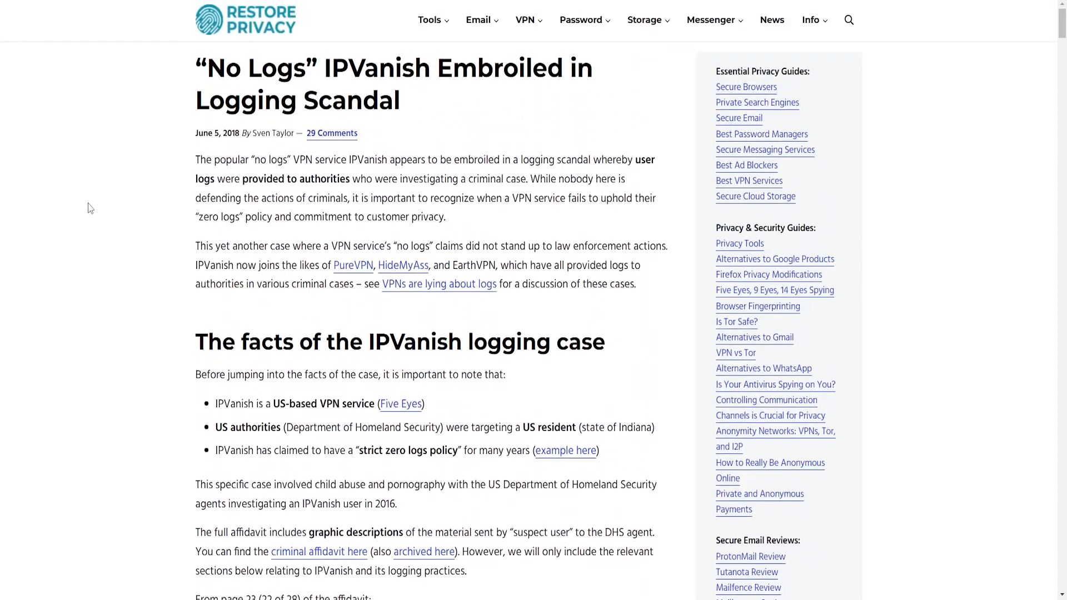
scroll("down", 3)
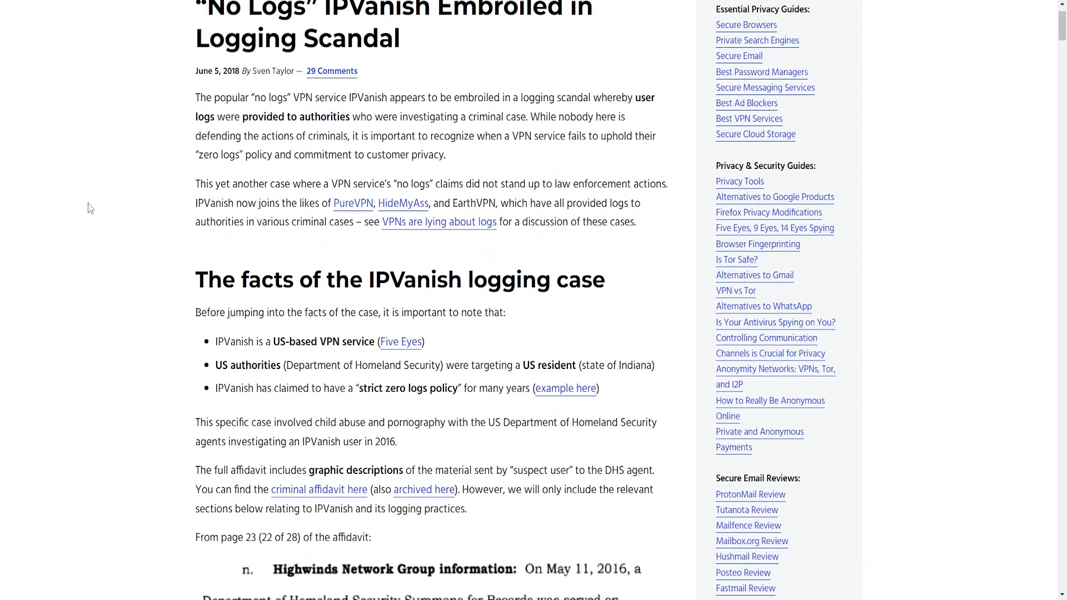
mouse_move(119, 401)
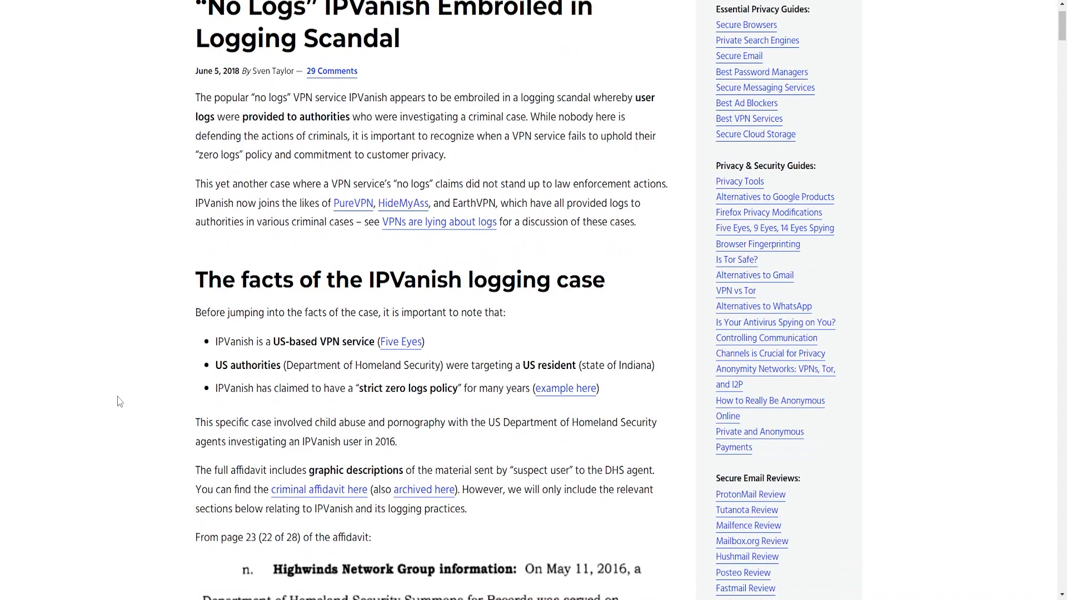
mouse_move(170, 520)
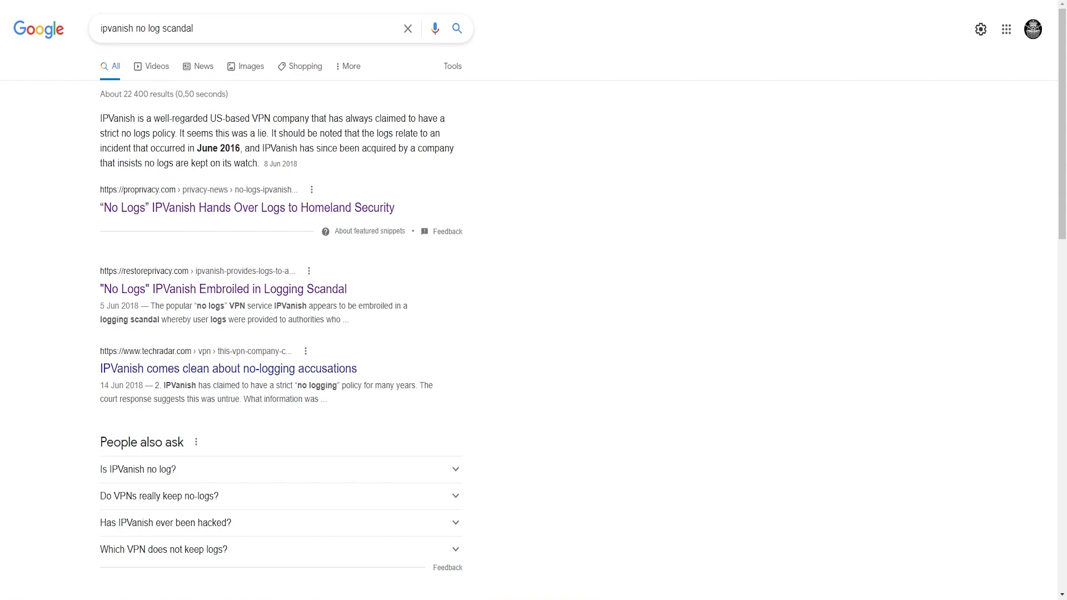
Revisit the IPVanish logs articles, scrolling to the CEO's Reddit response
left_click(246, 207)
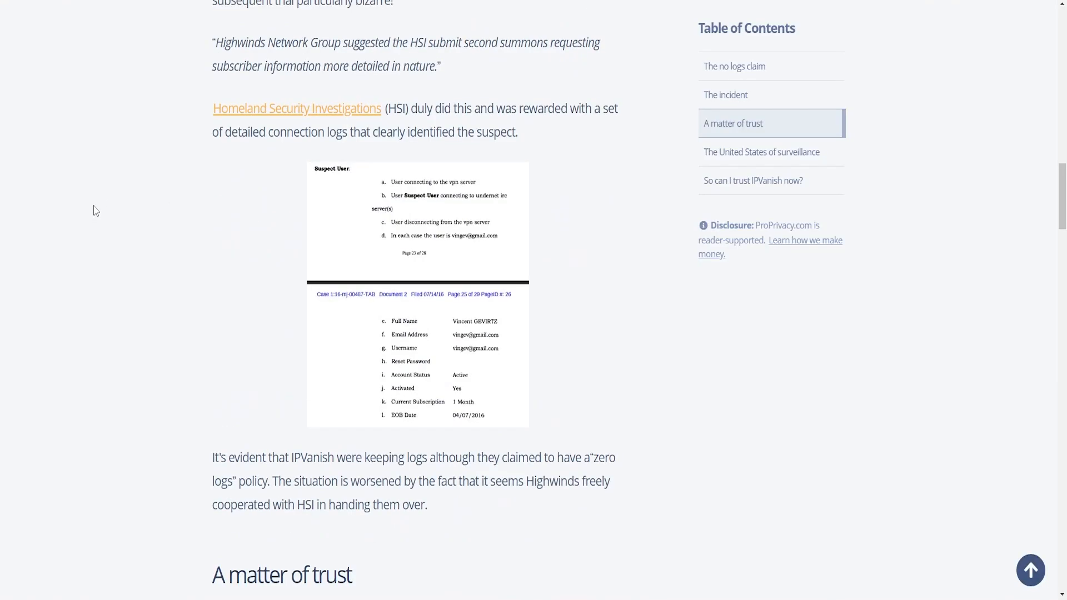
scroll("up", 3)
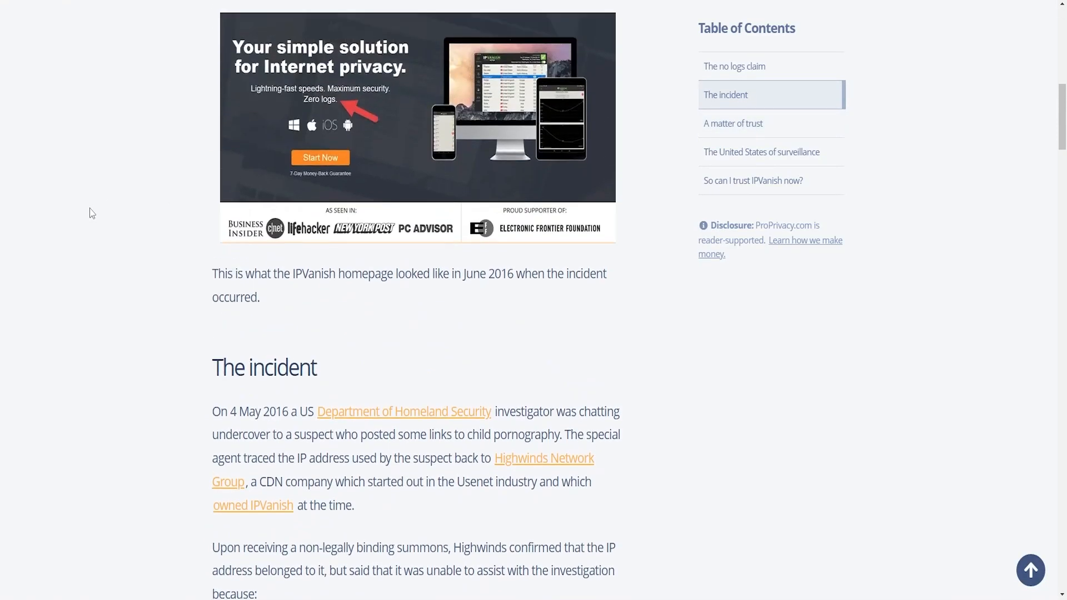
scroll("up", 3)
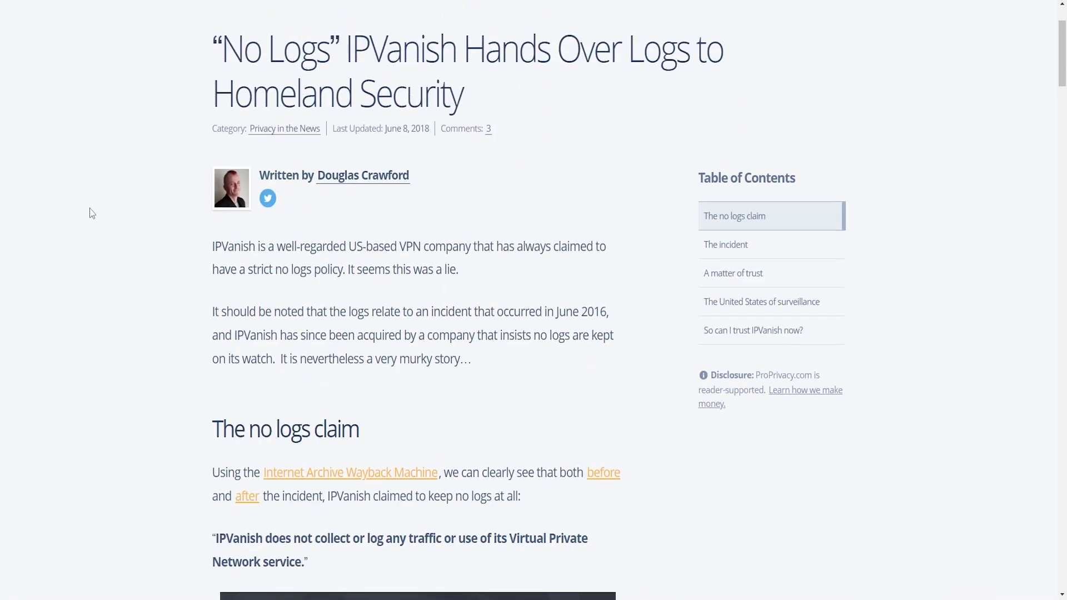
scroll("down", 3)
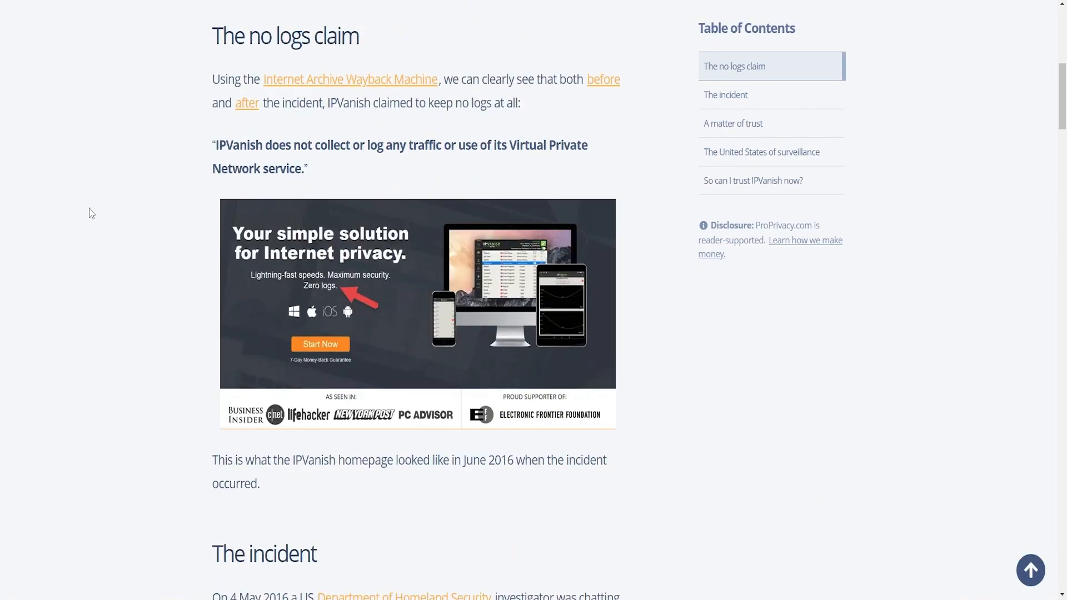
scroll("down", 3)
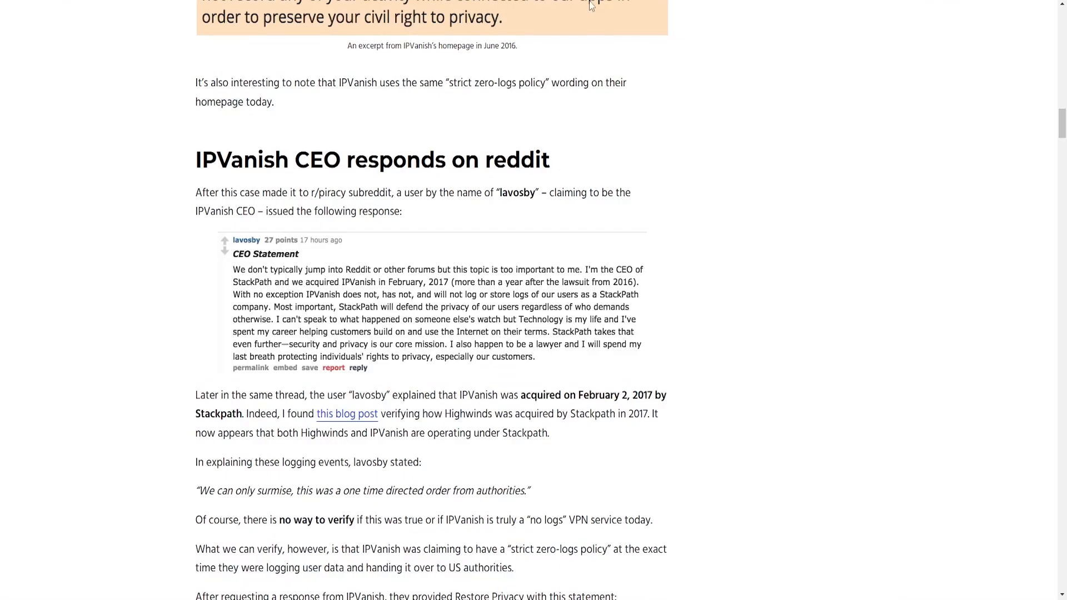
scroll("up", 3)
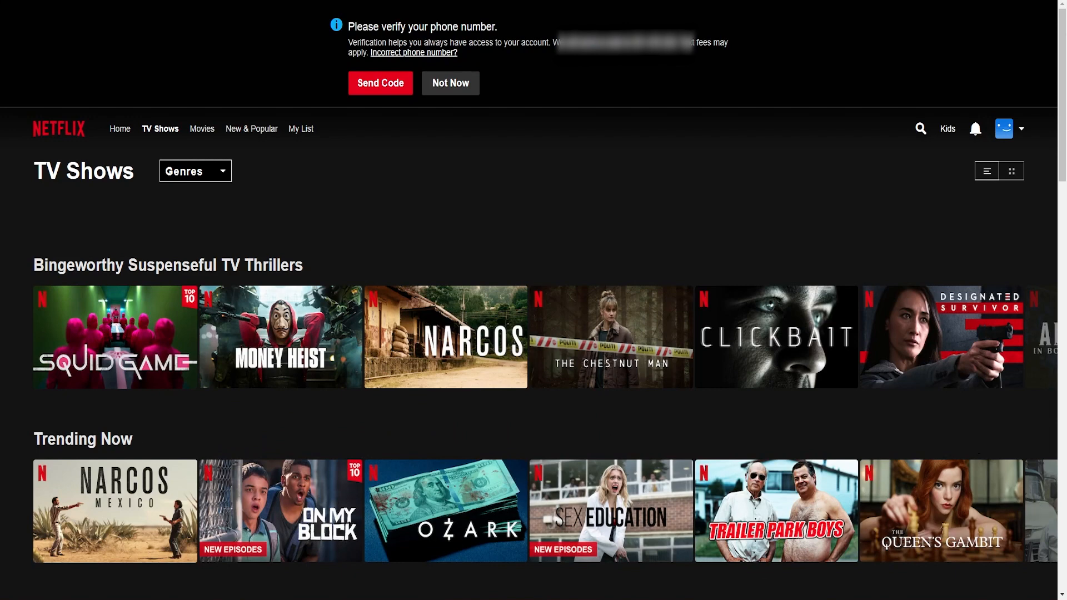
Search Netflix for 'power rangers' via the Dino Fury suggestion, then edit the query
left_click(925, 588)
type("p")
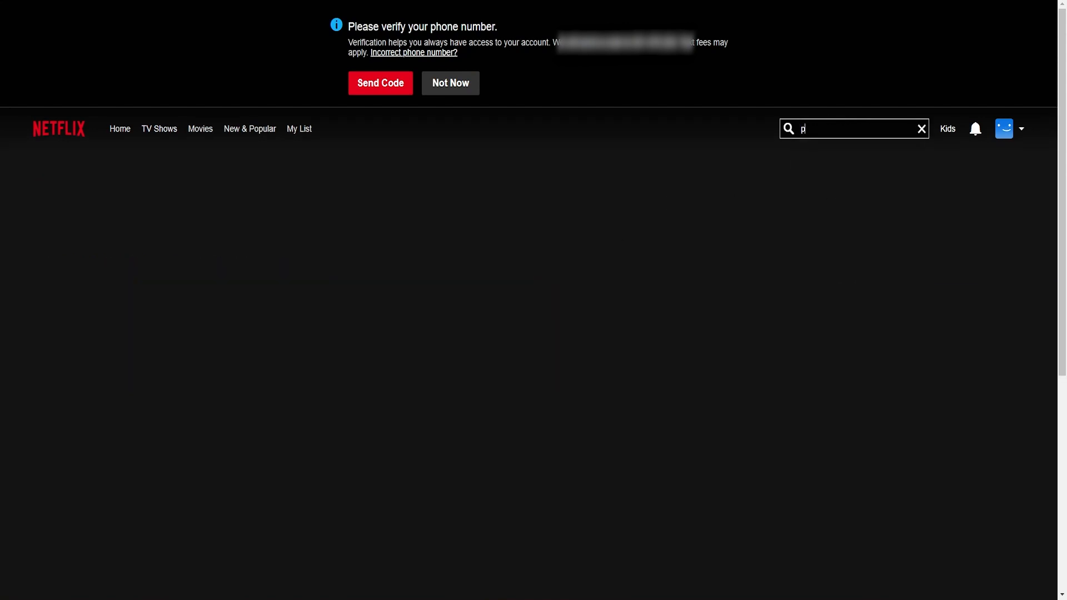
type("ower ranger")
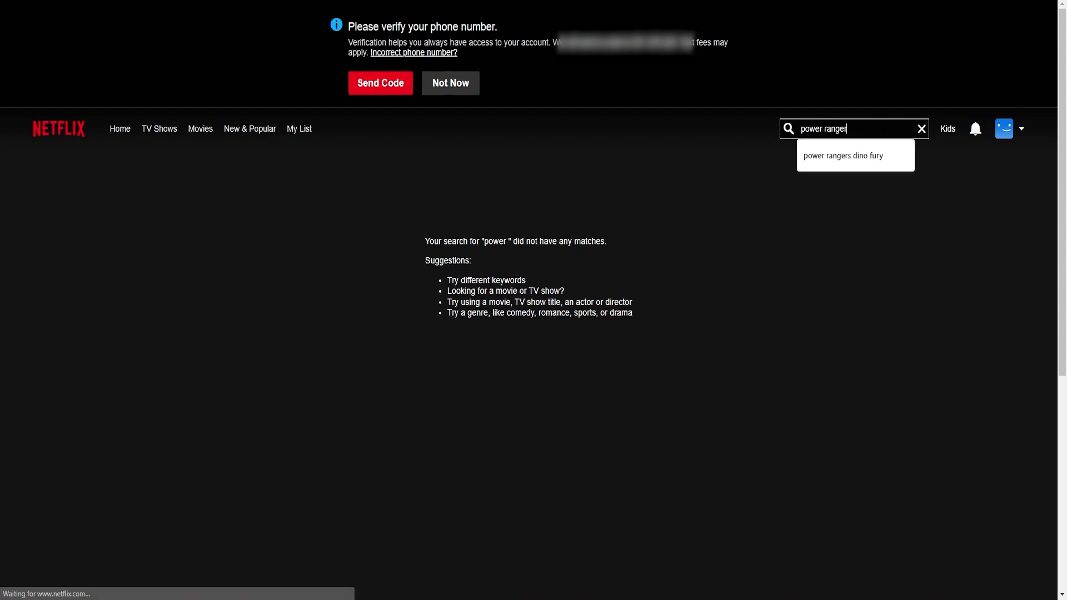
left_click(843, 155)
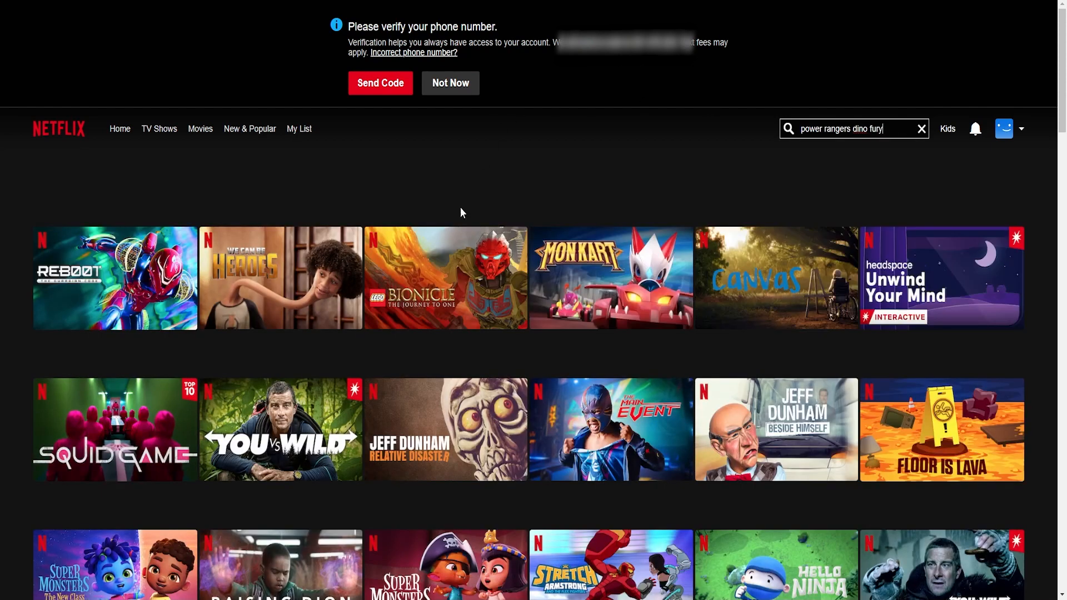
mouse_move(447, 187)
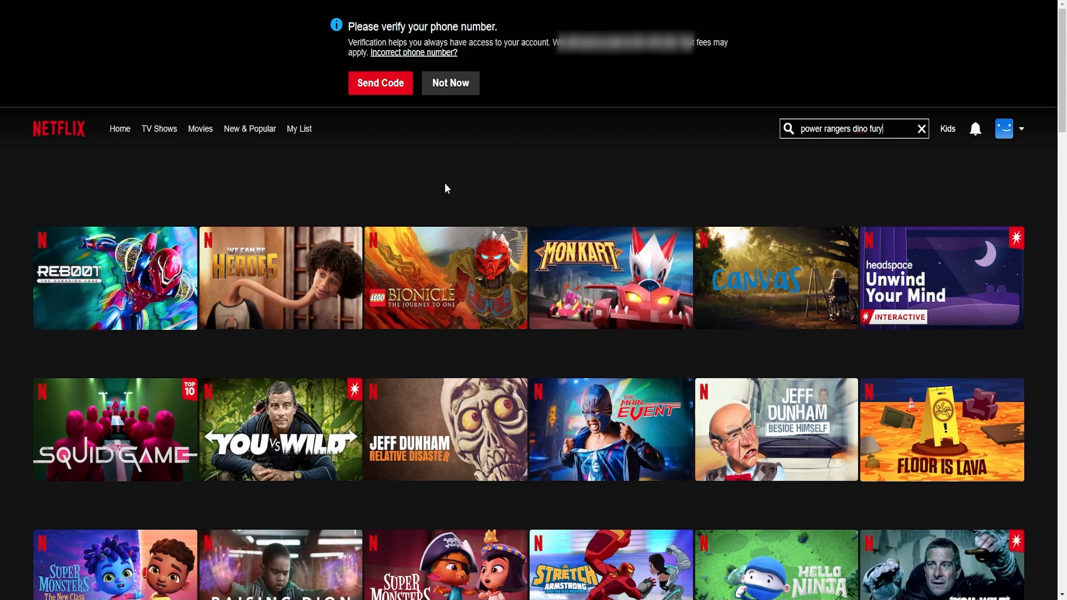
mouse_move(439, 192)
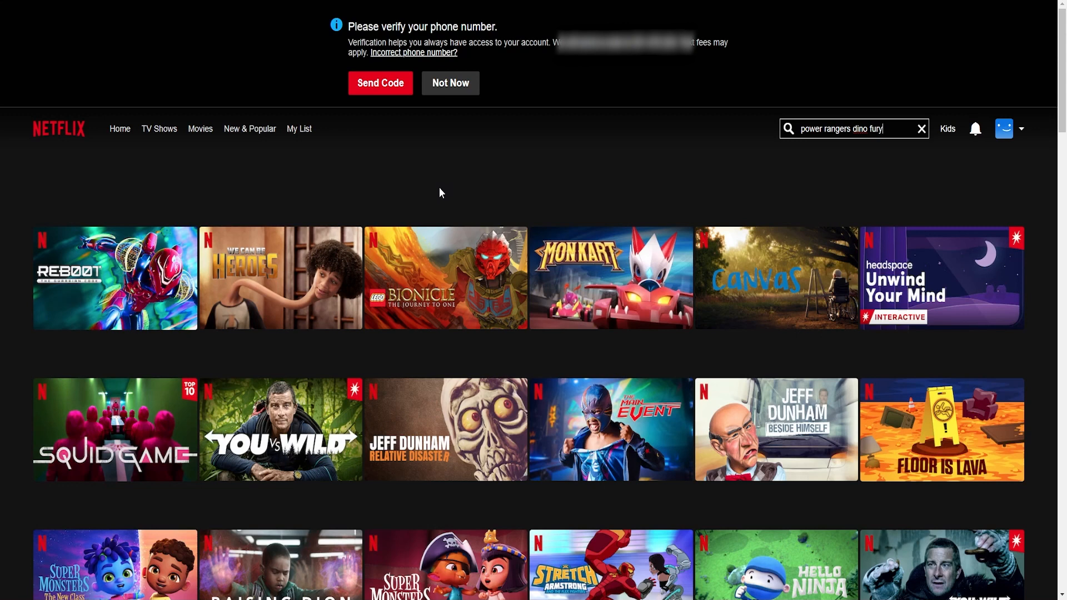
mouse_move(839, 172)
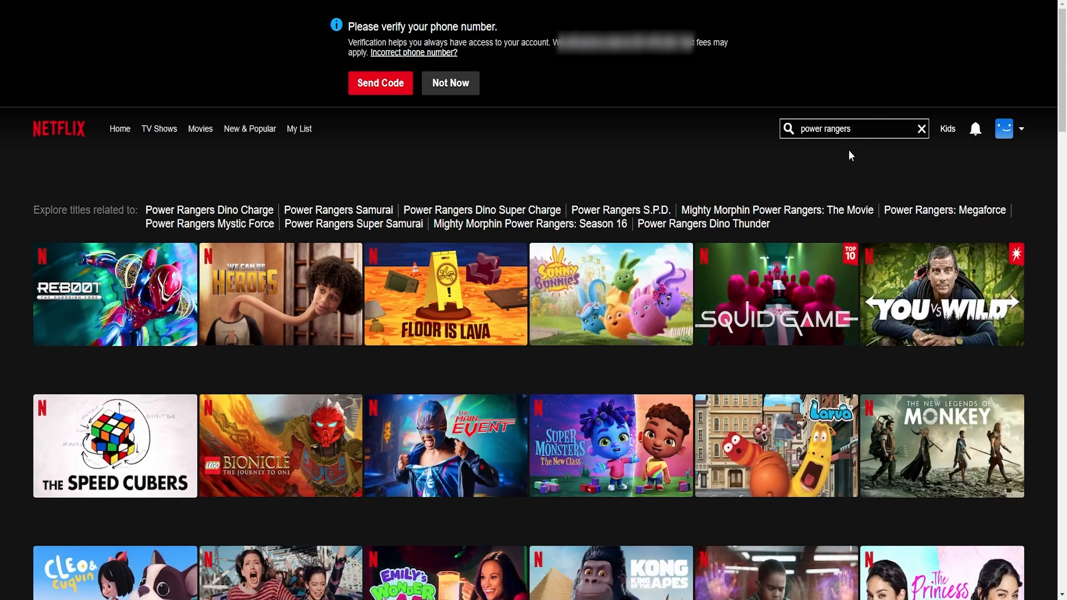
mouse_move(649, 146)
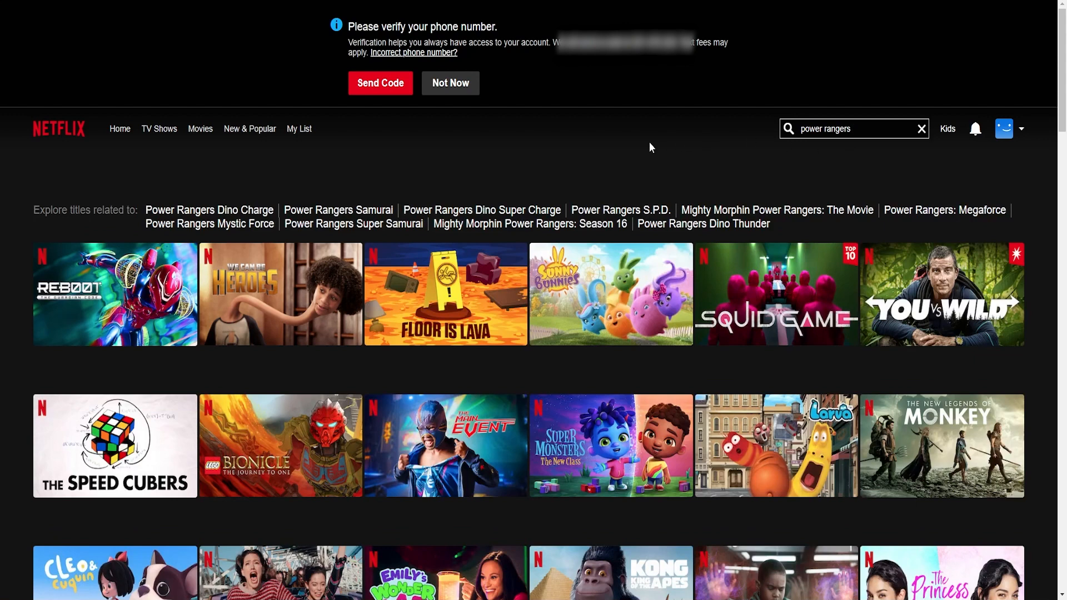
left_click(850, 129)
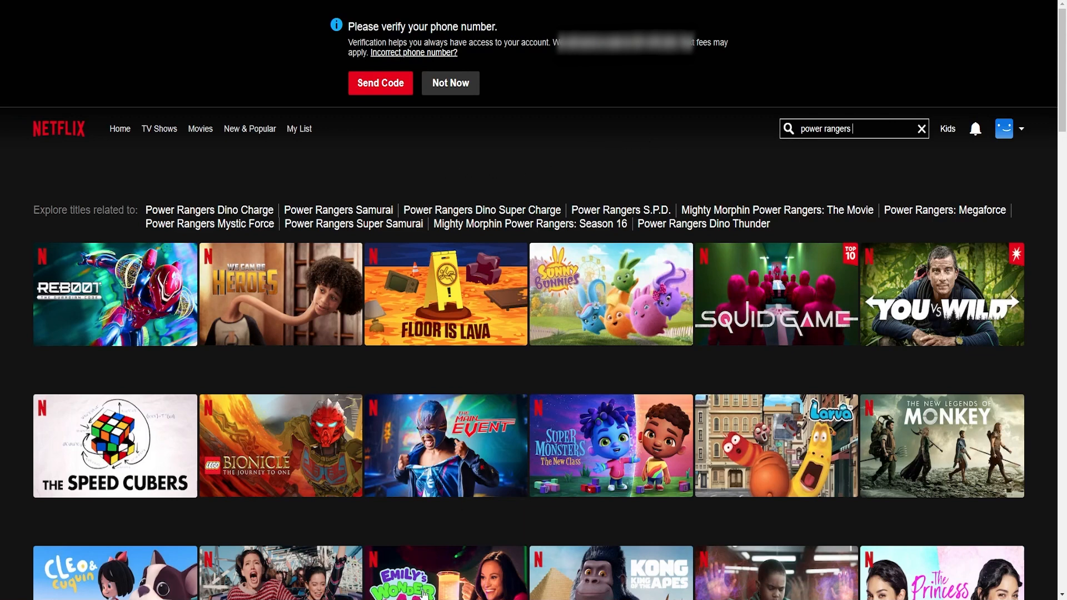
mouse_move(649, 146)
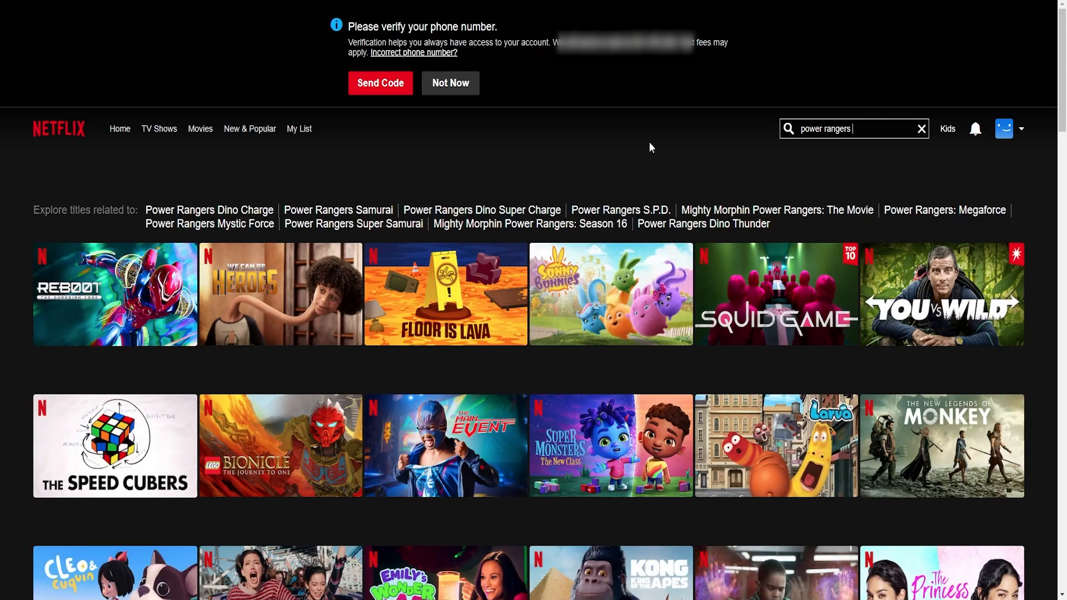
mouse_move(449, 172)
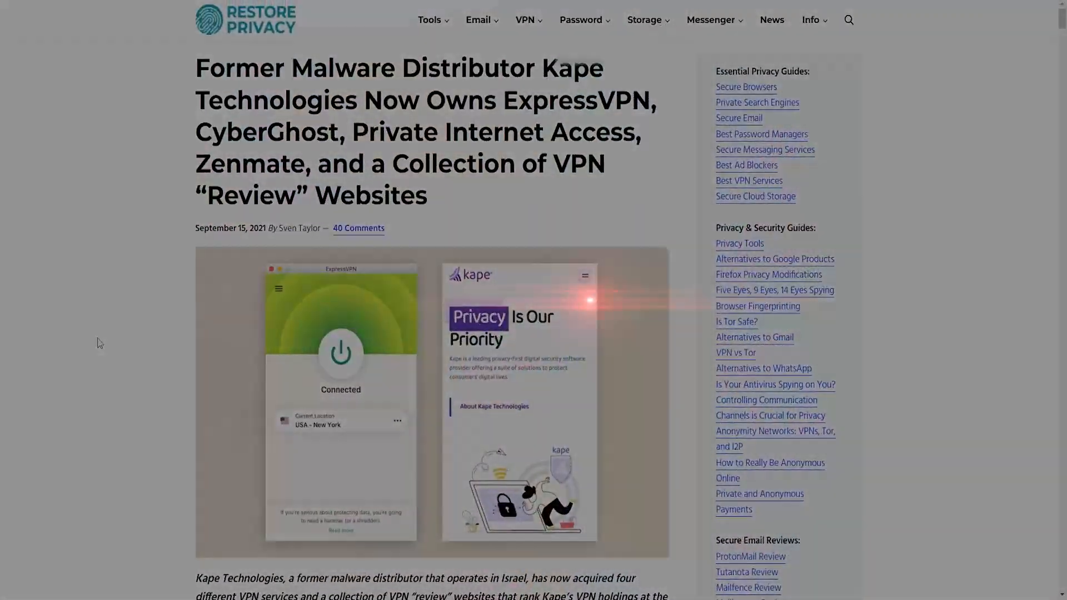
mouse_move(105, 232)
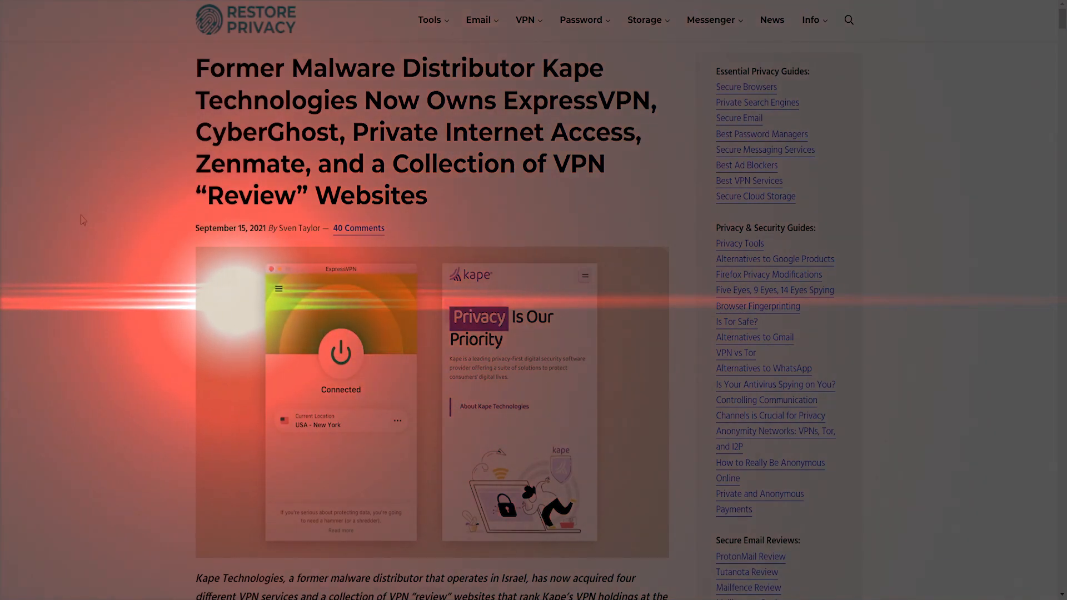
Read down the Kape article past the PIA and ExpressVPN acquisitions
scroll("down", 3)
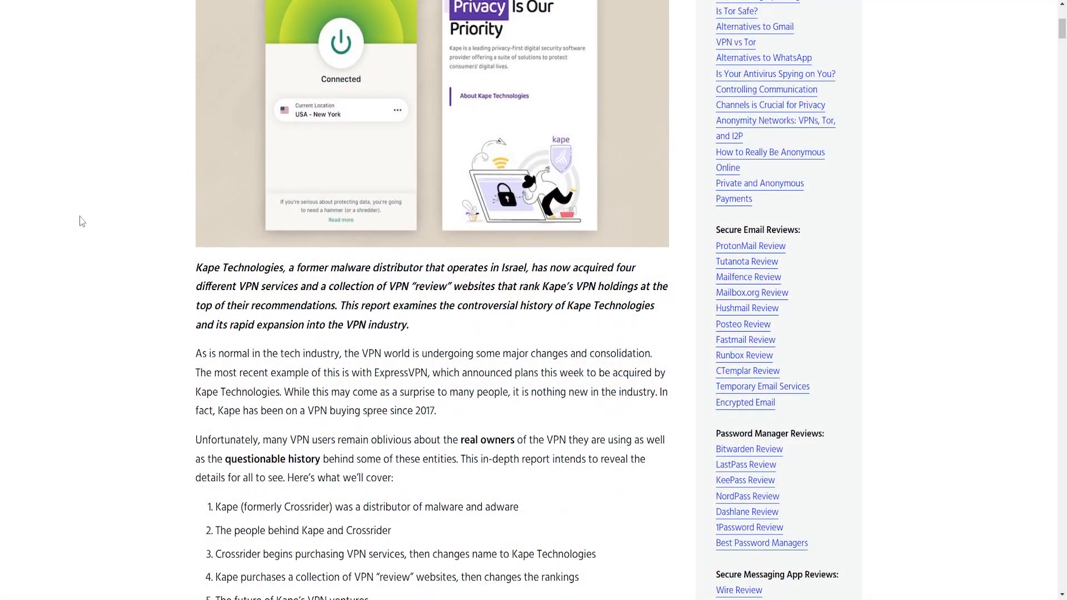
mouse_move(83, 278)
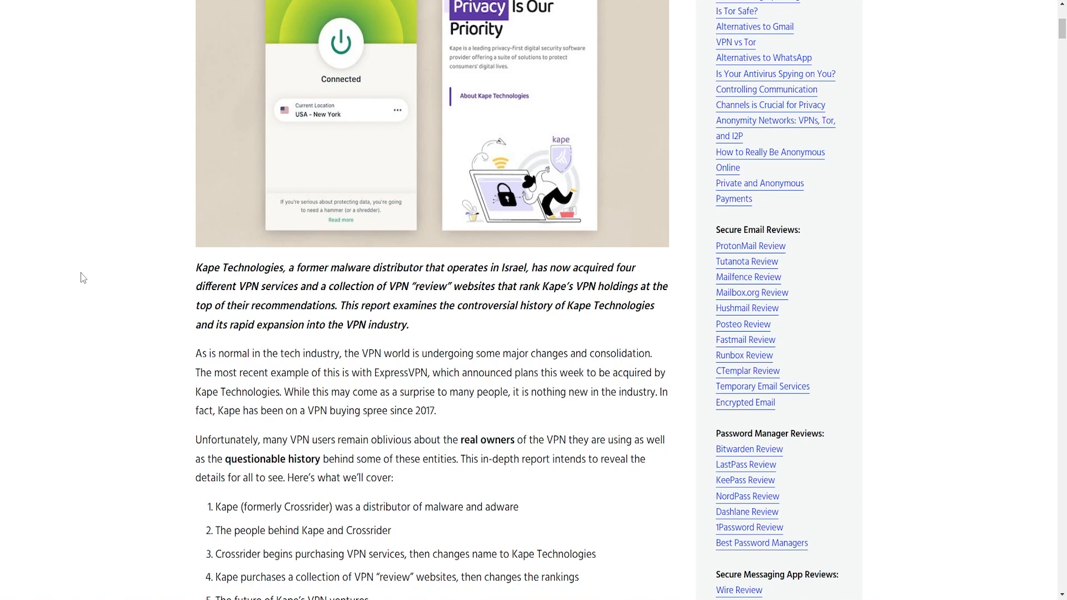
scroll("down", 3)
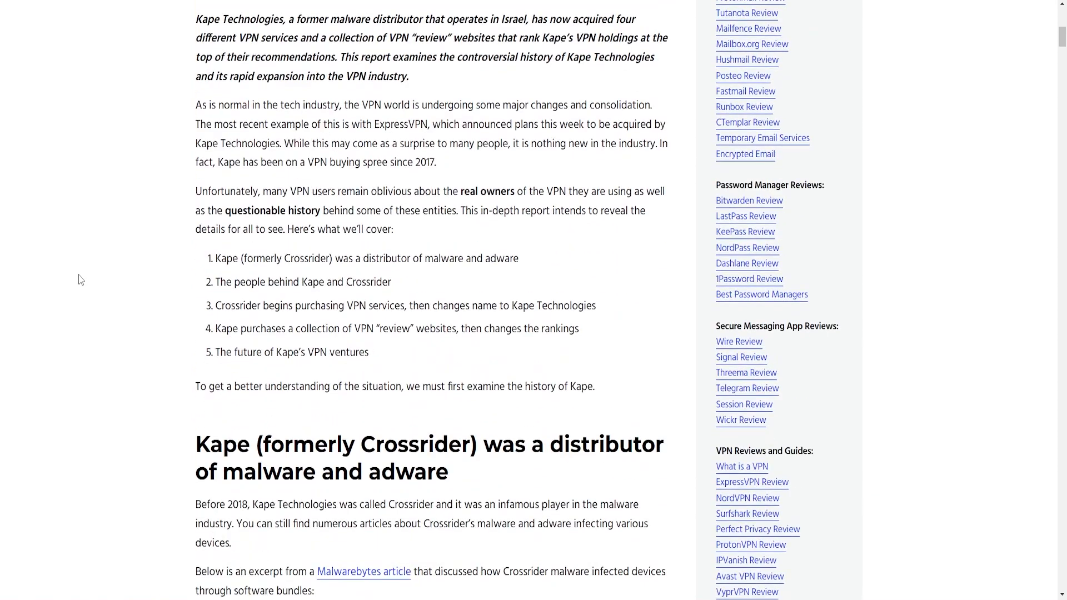
scroll("down", 3)
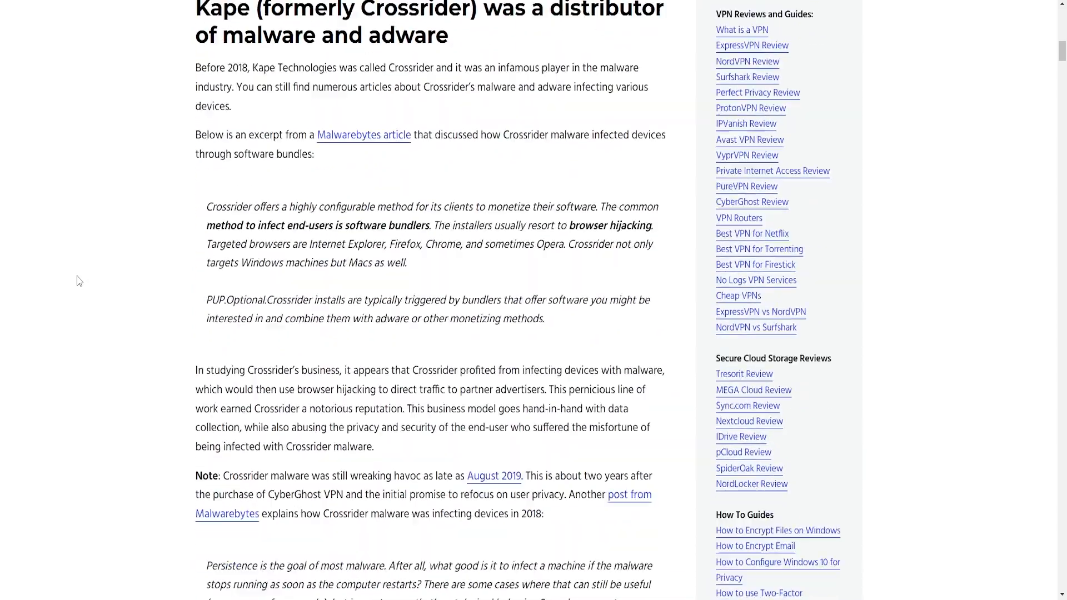
scroll("down", 3)
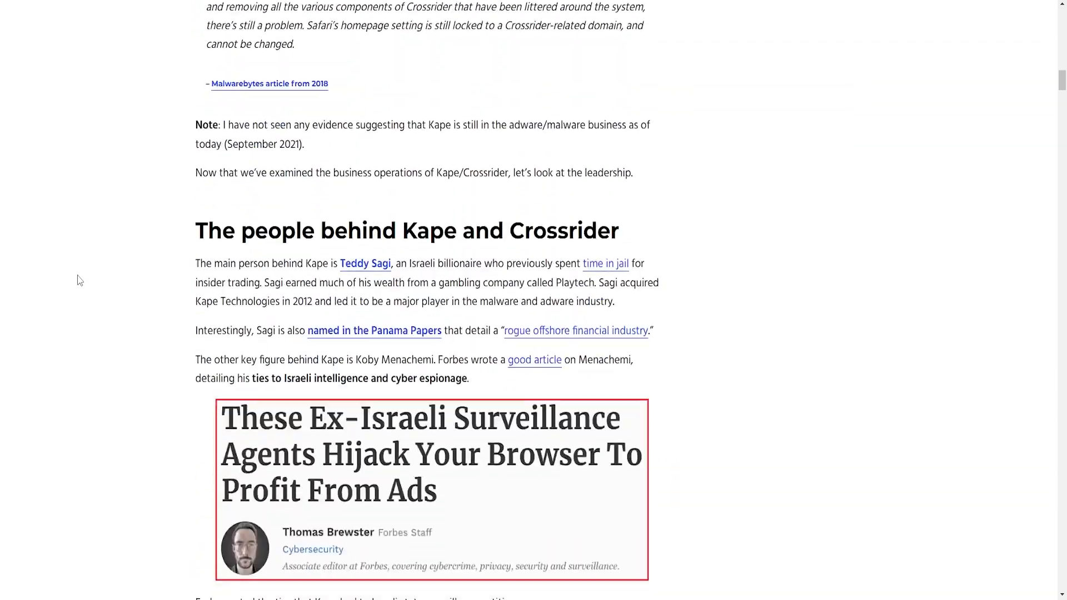
scroll("down", 3)
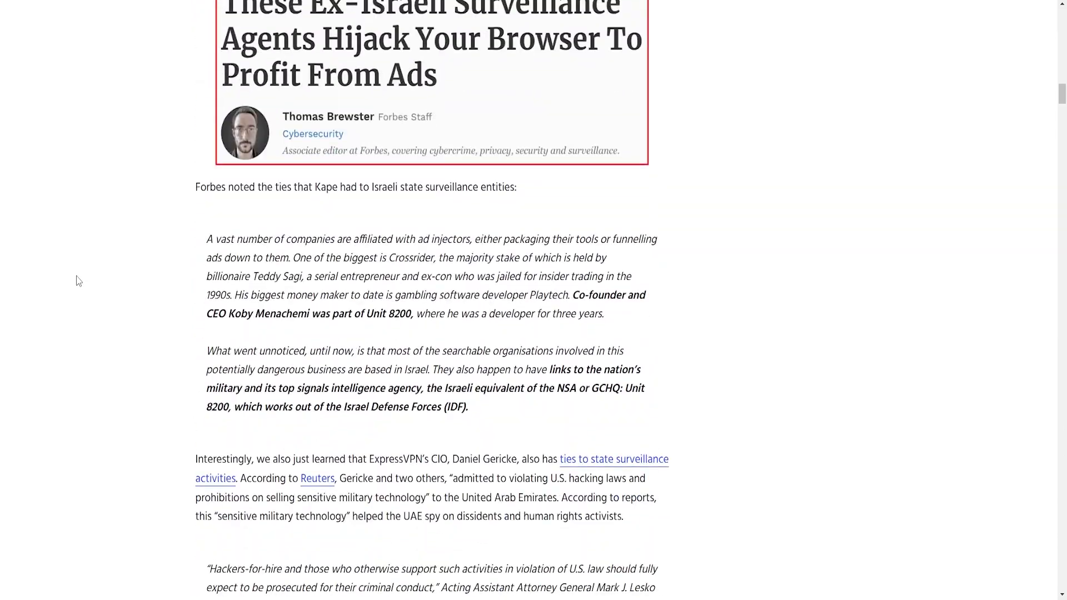
scroll("down", 3)
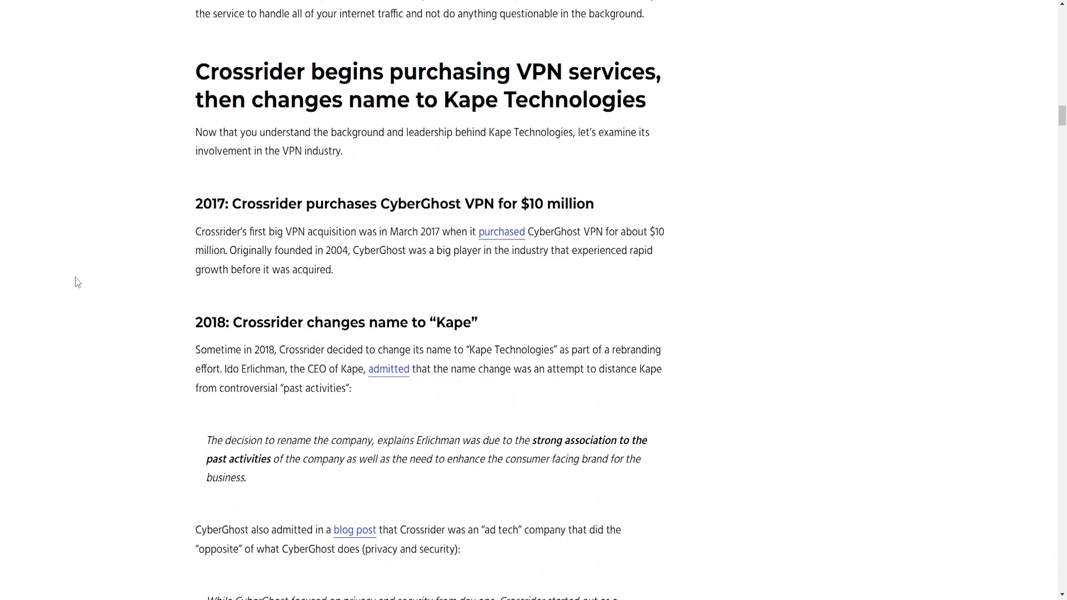
scroll("down", 3)
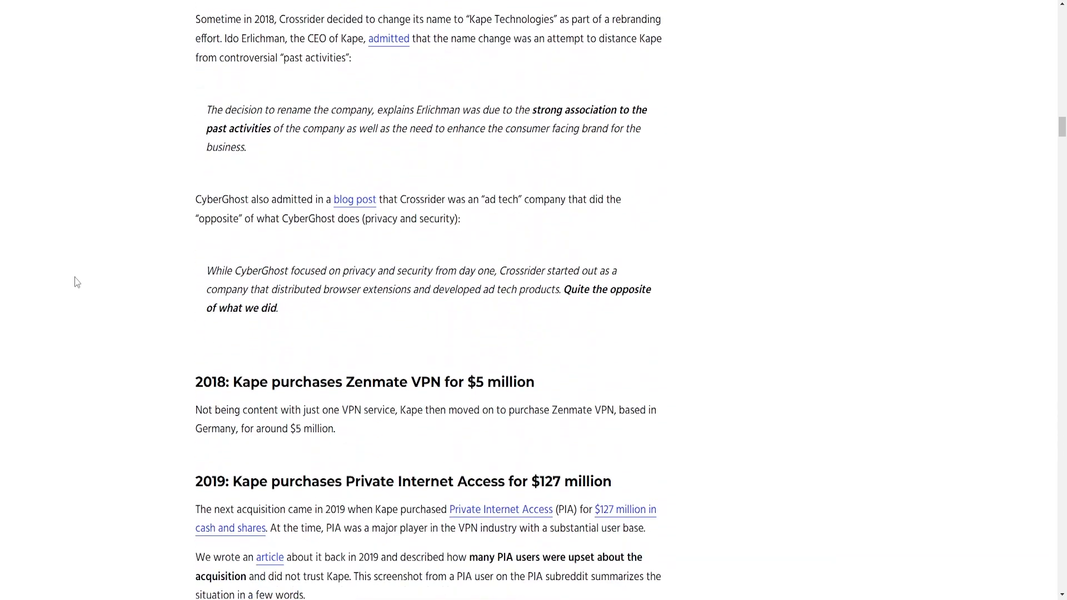
scroll("down", 3)
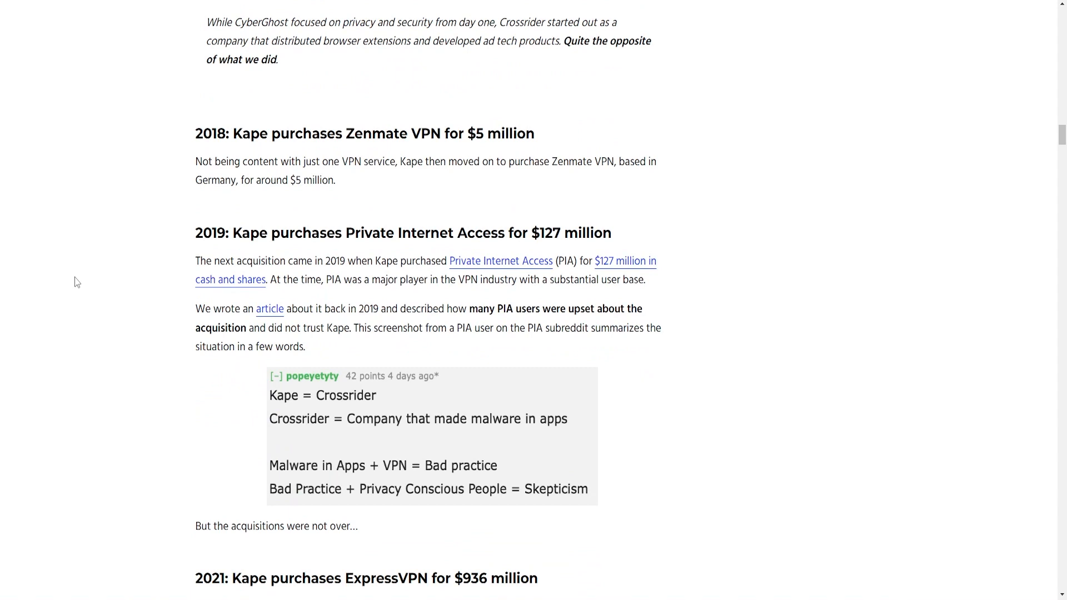
Highlight the heading 'Kape purchases a collection of VPN review websites', then clear the highlight
scroll("down", 3)
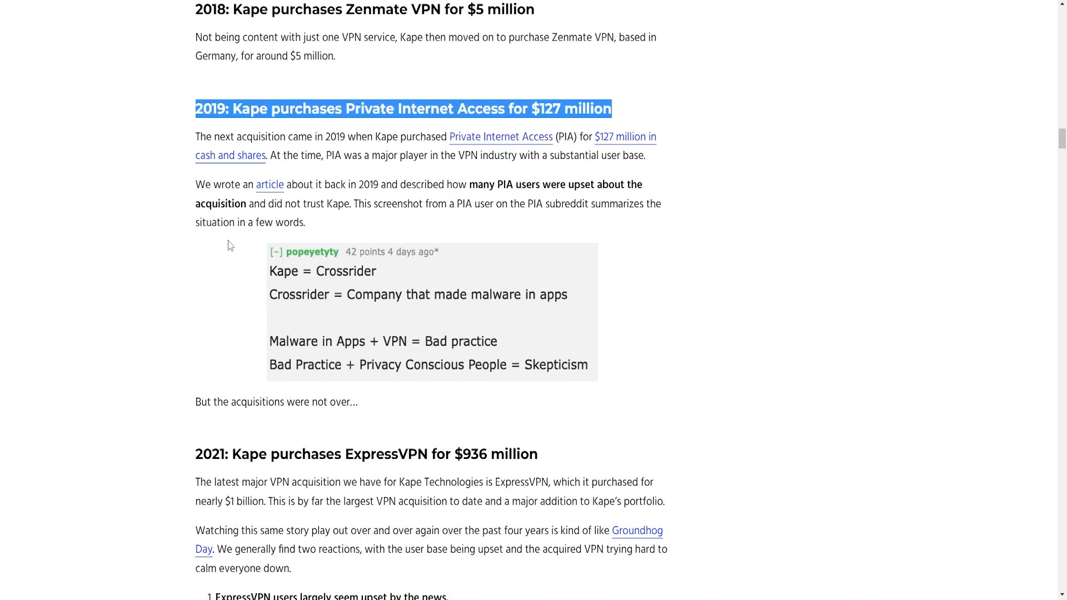
scroll("down", 3)
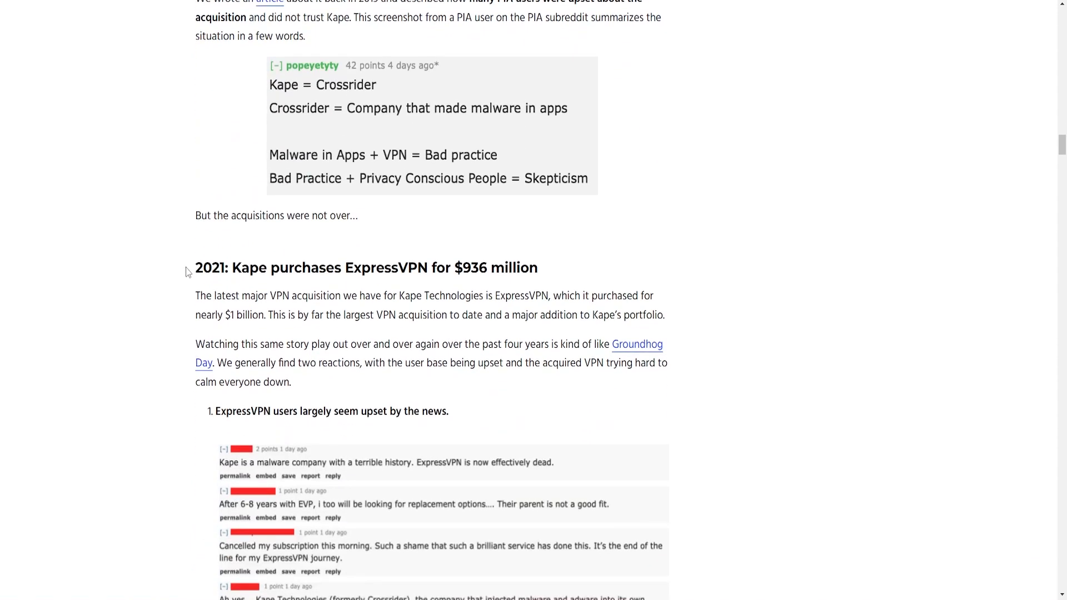
mouse_move(164, 297)
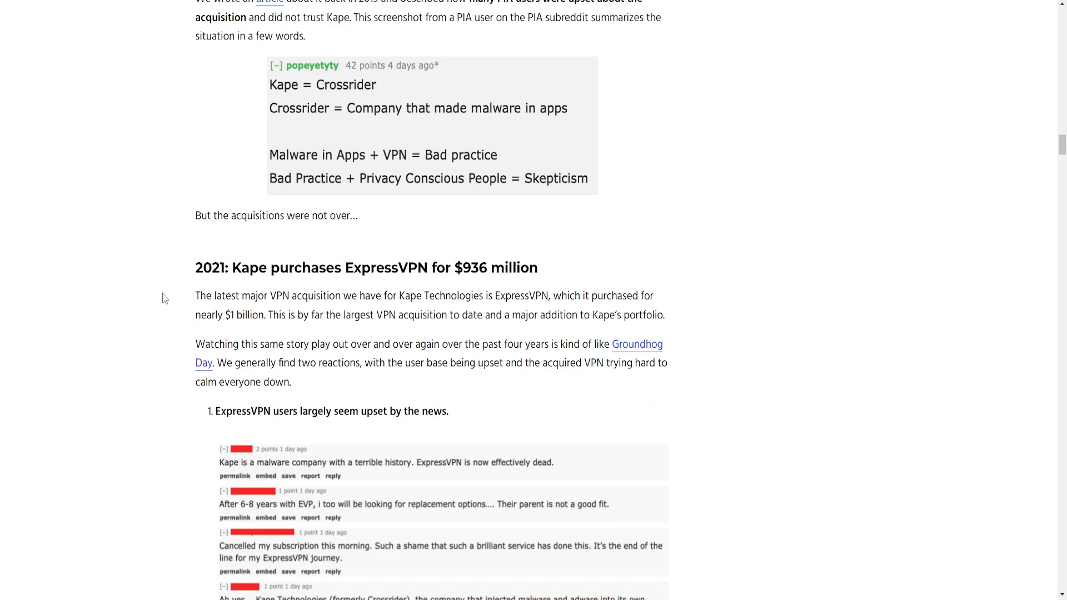
scroll("down", 3)
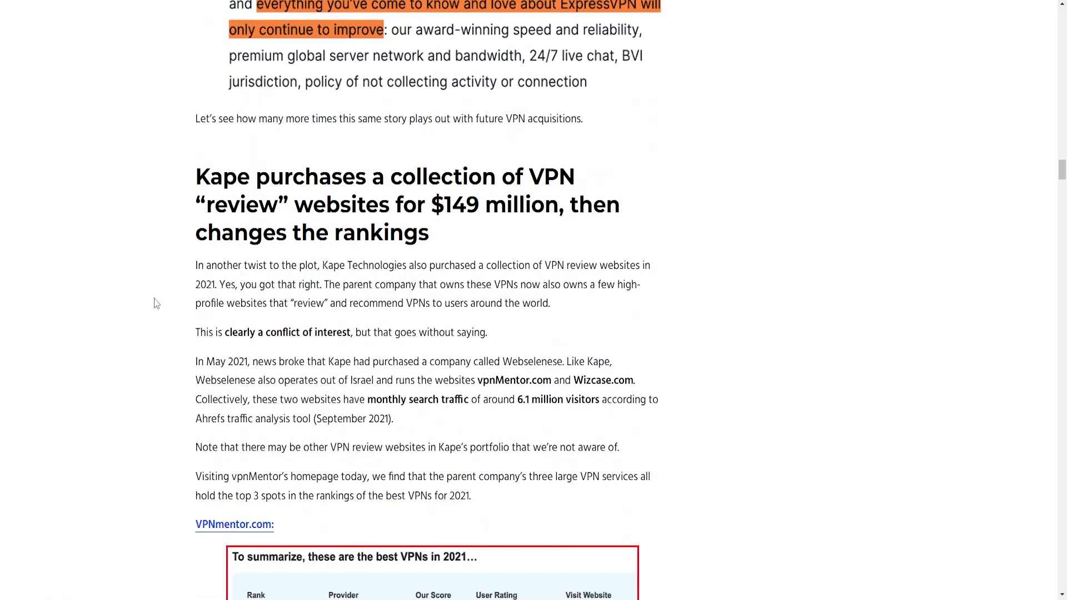
left_click_drag(195, 176, 428, 233)
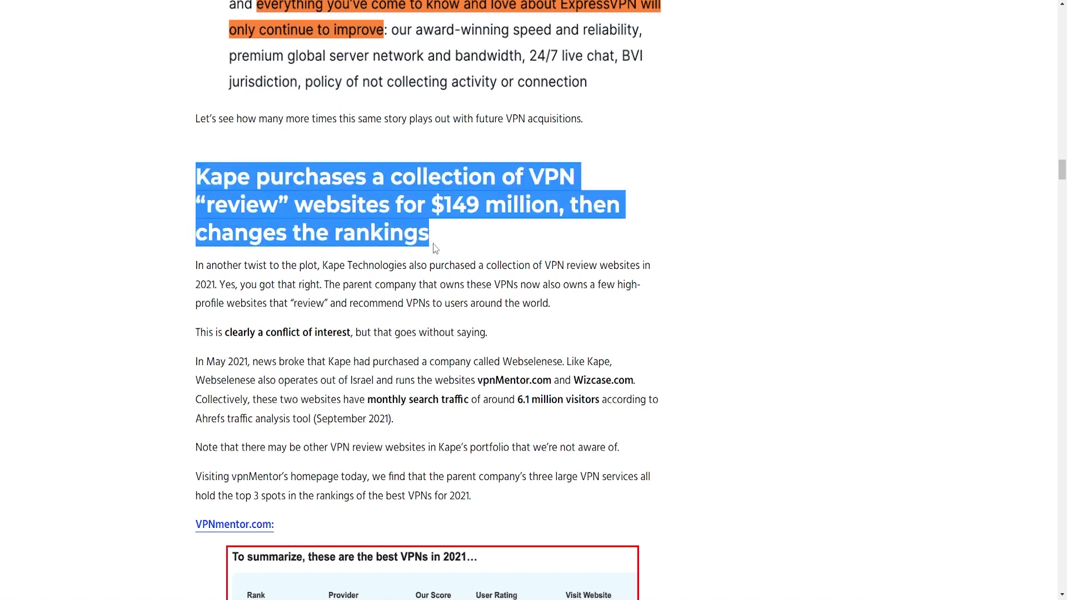
mouse_move(178, 288)
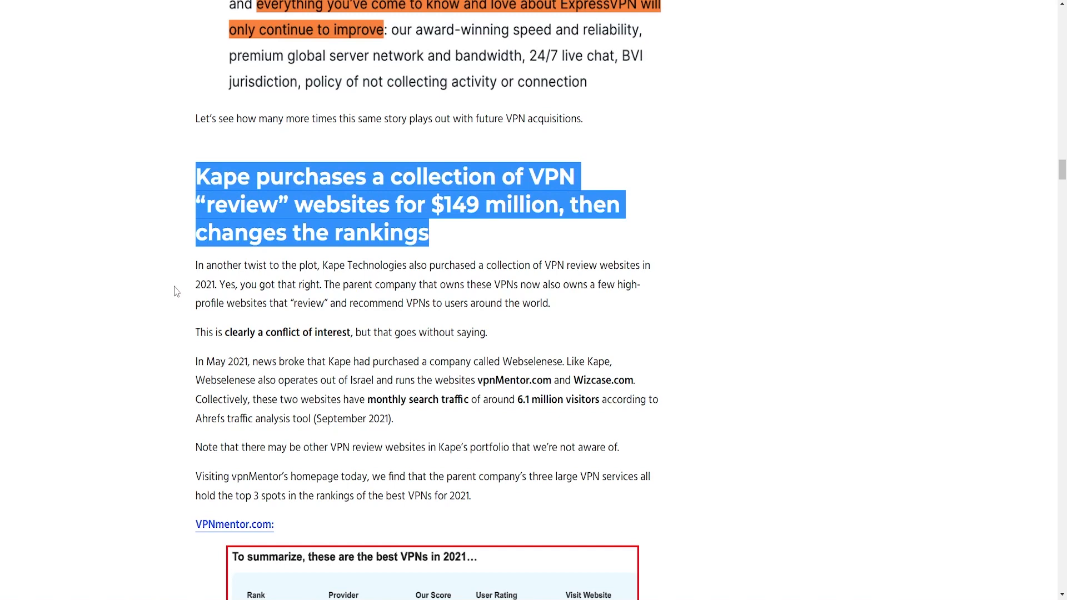
left_click(167, 268)
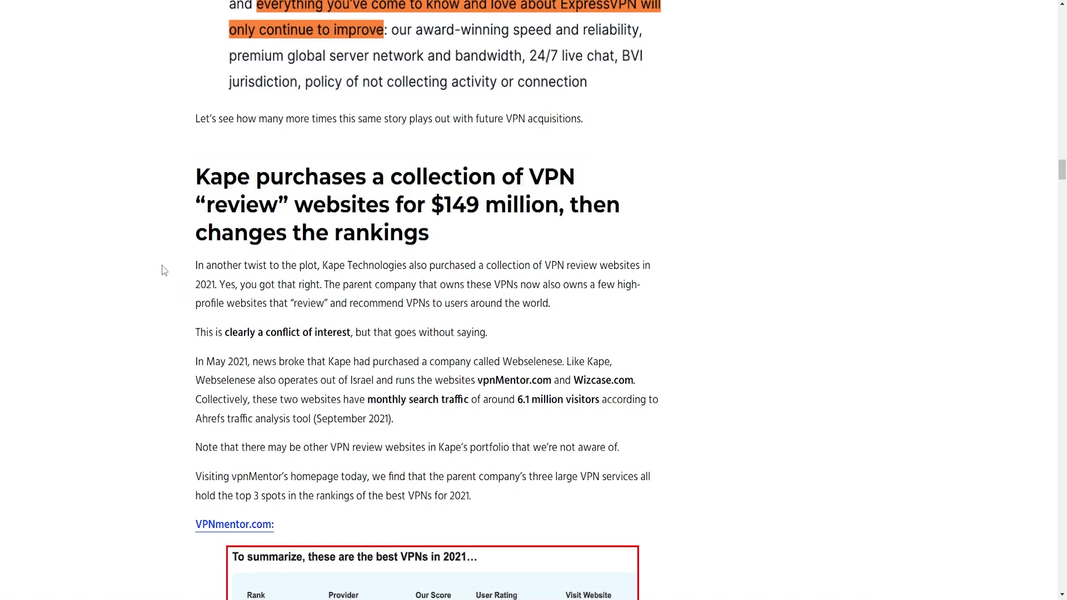
mouse_move(448, 60)
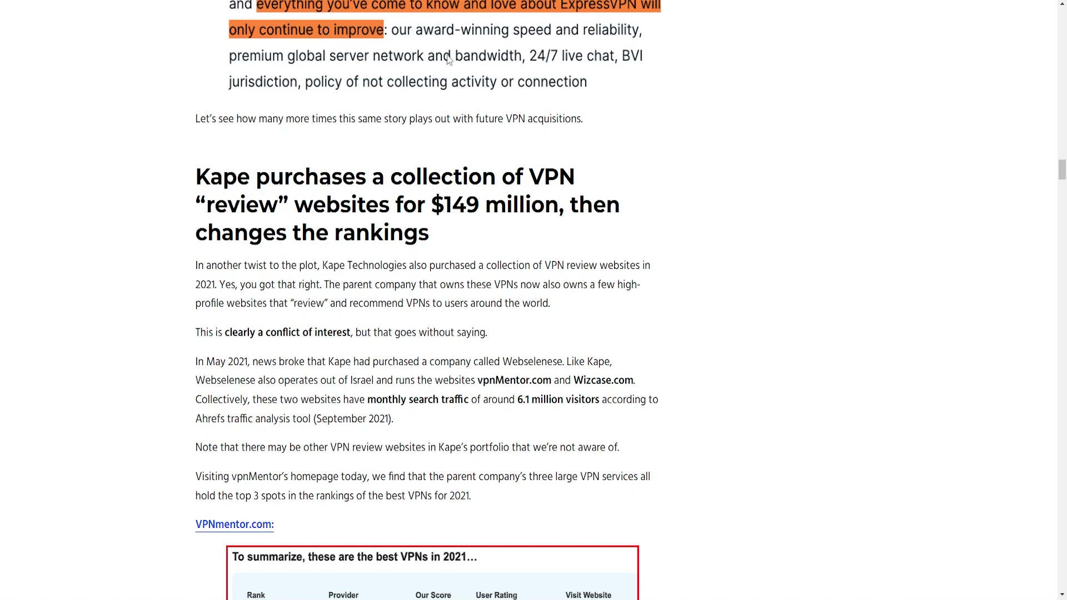
Read past the Crossrider malware and Teddy Sagi sections to 'Why another name change?'
scroll("up", 3)
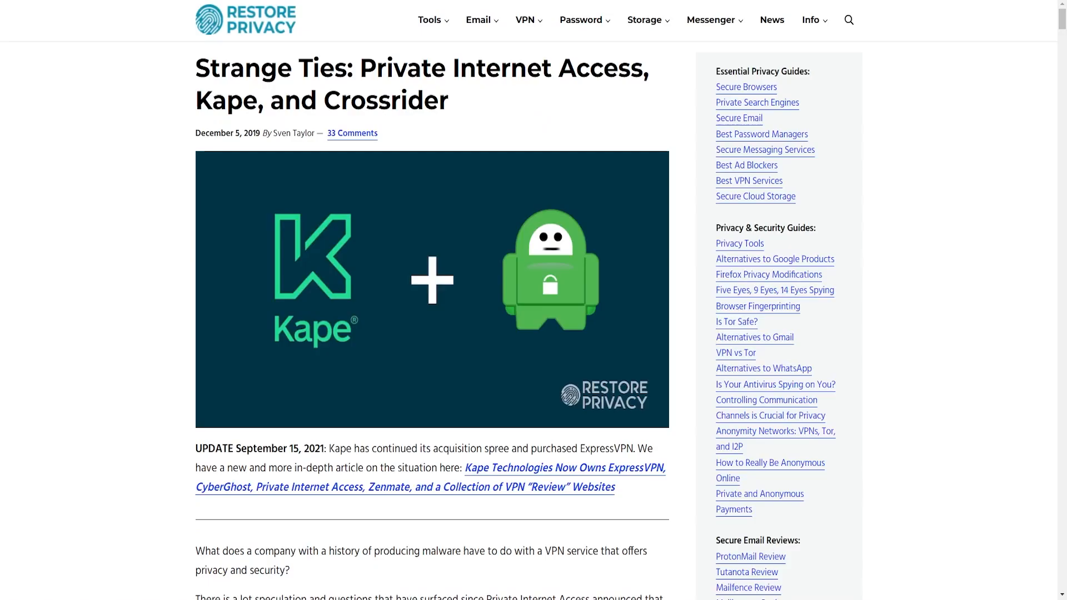
mouse_move(146, 186)
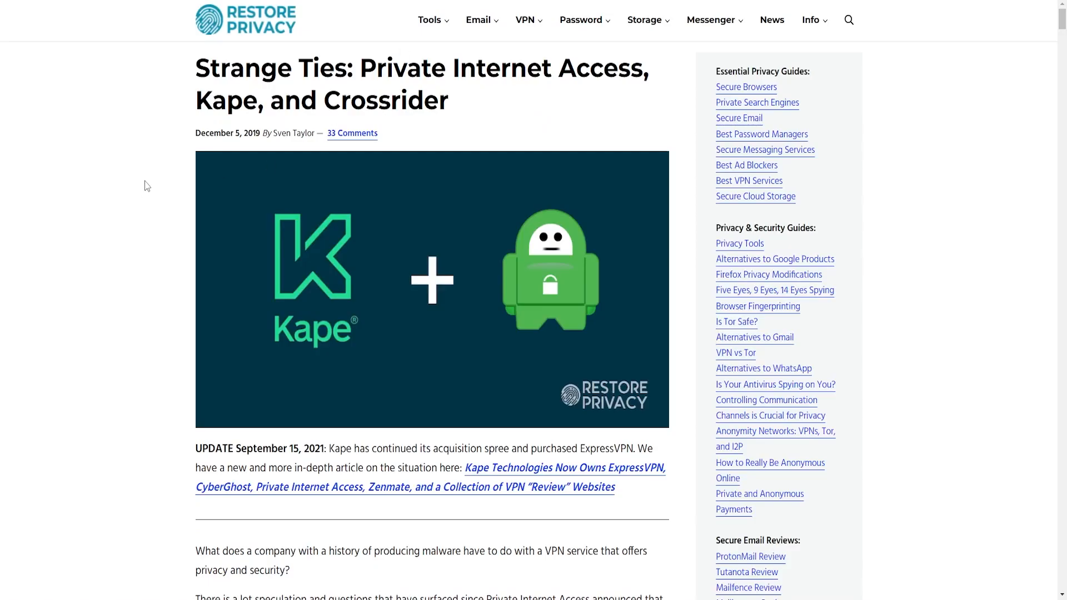
scroll("down", 3)
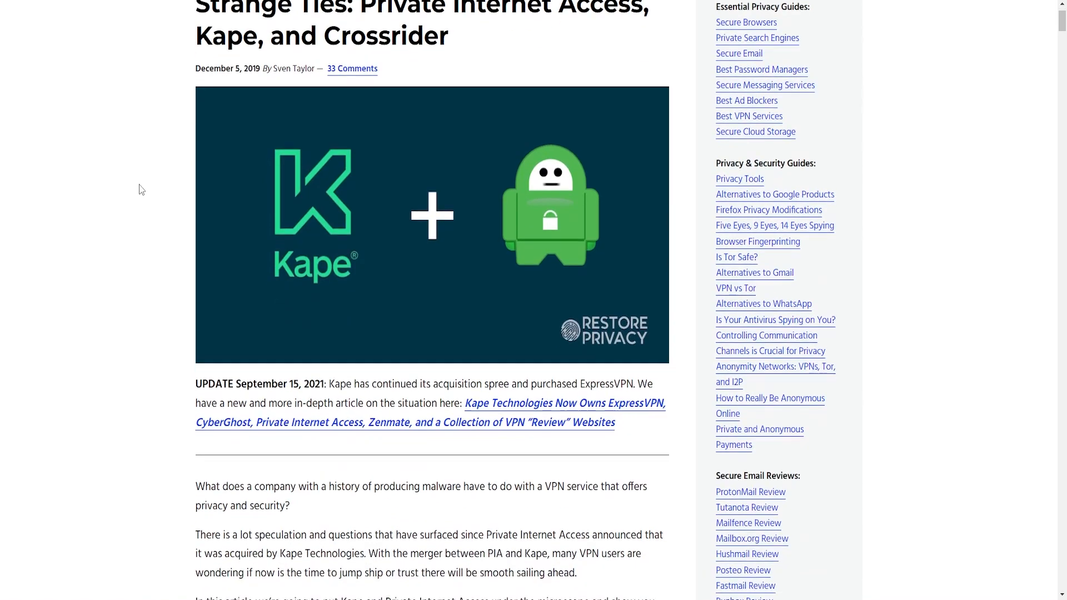
scroll("up", 3)
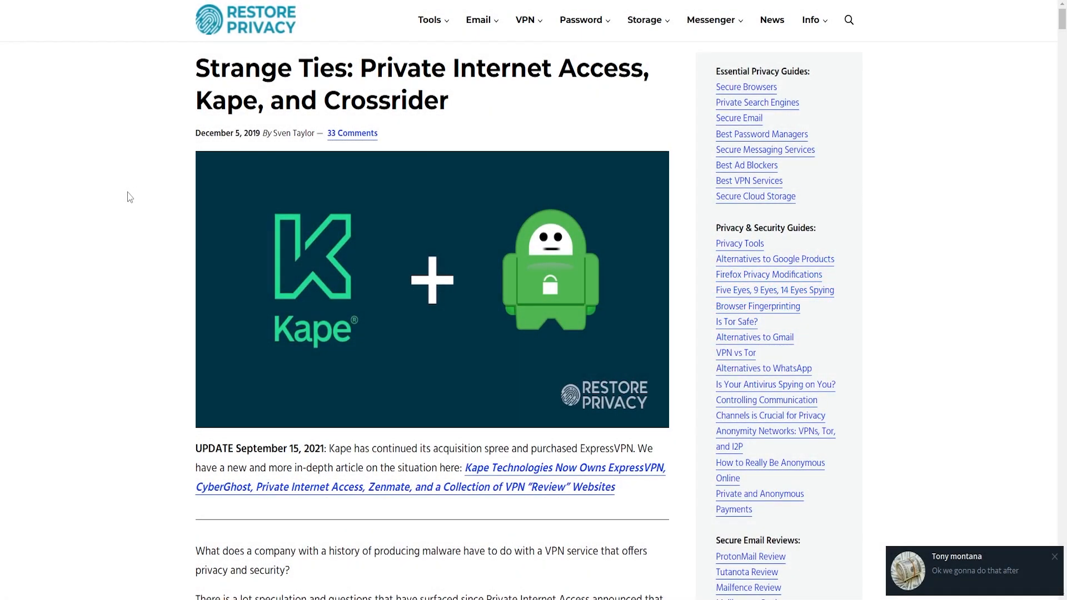
scroll("down", 3)
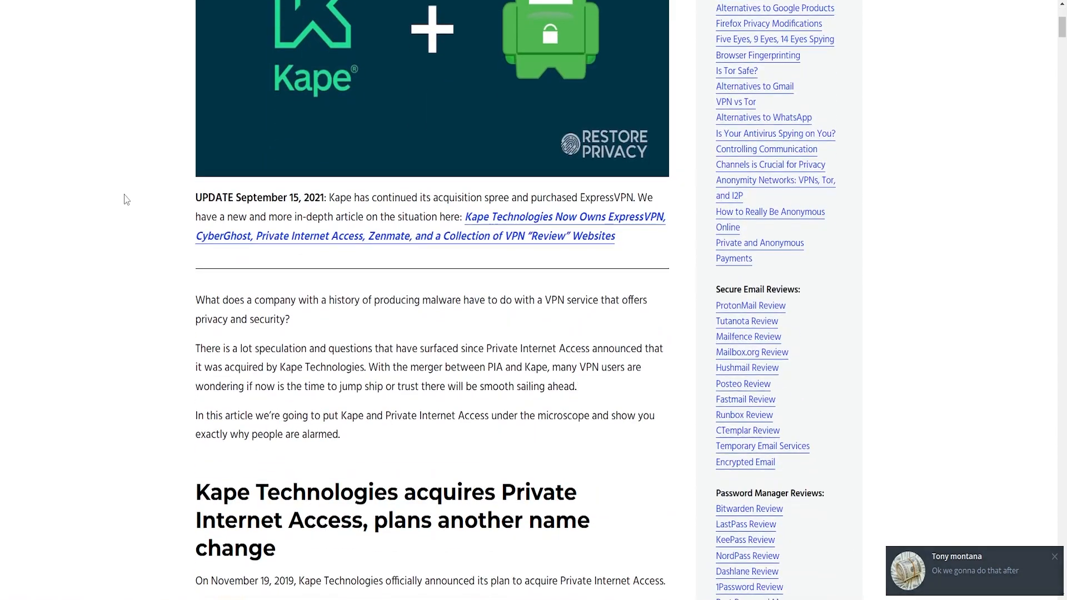
scroll("down", 3)
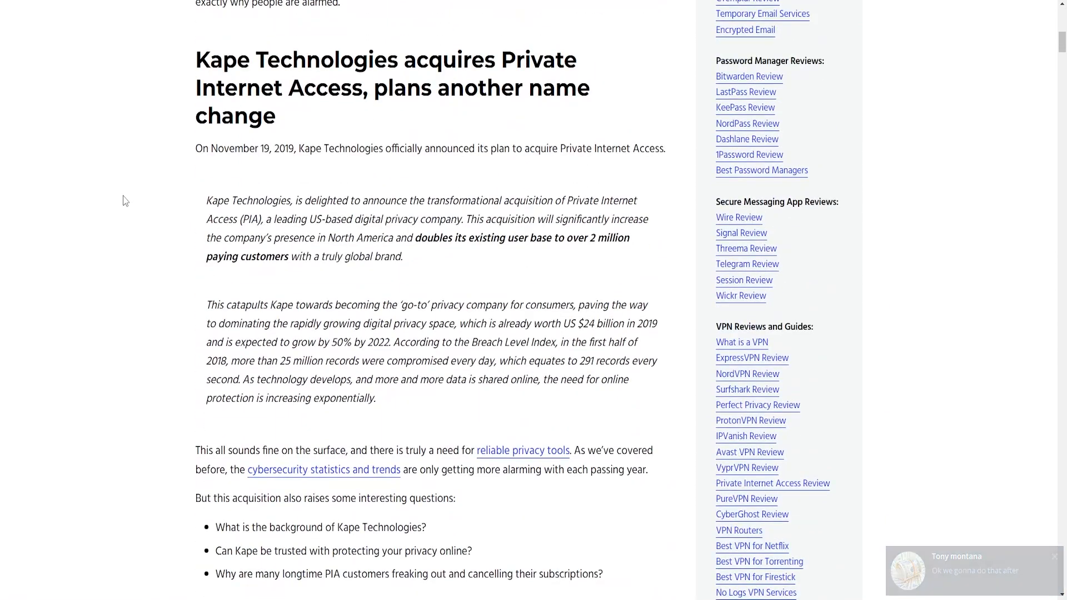
scroll("down", 3)
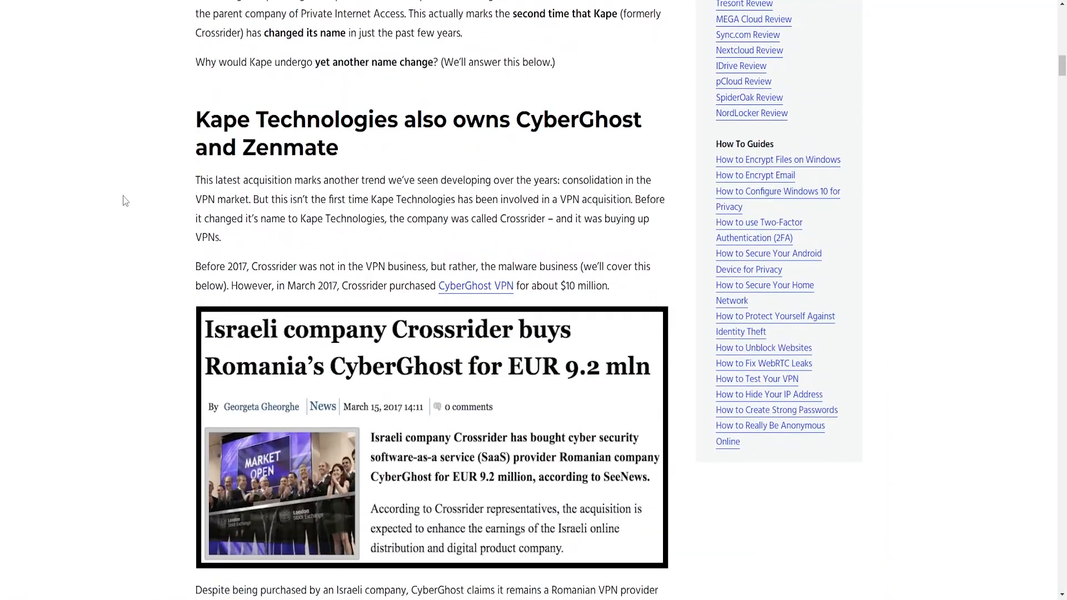
scroll("down", 3)
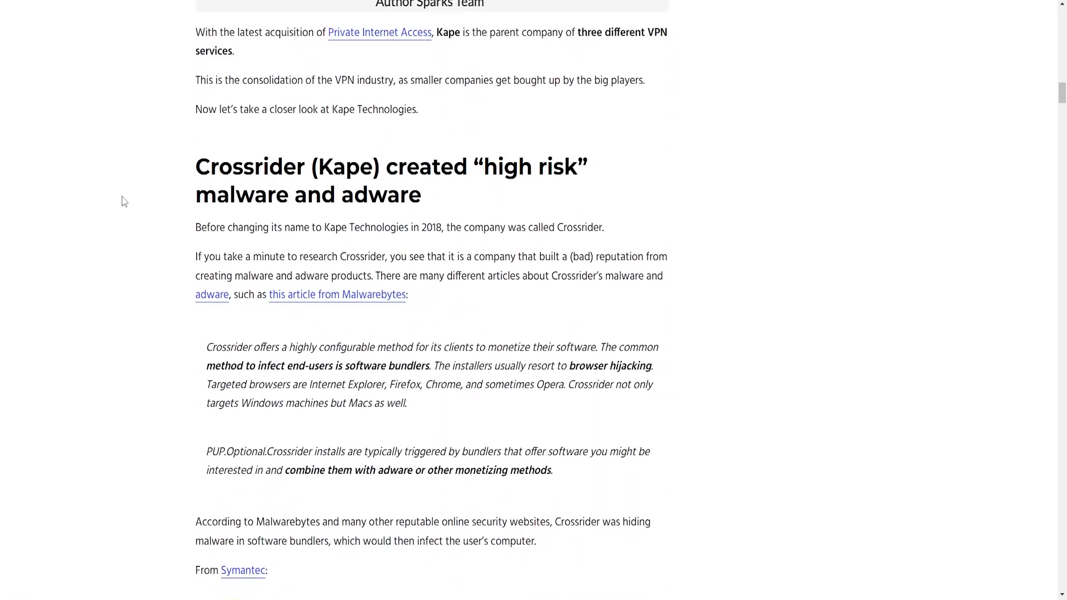
scroll("down", 3)
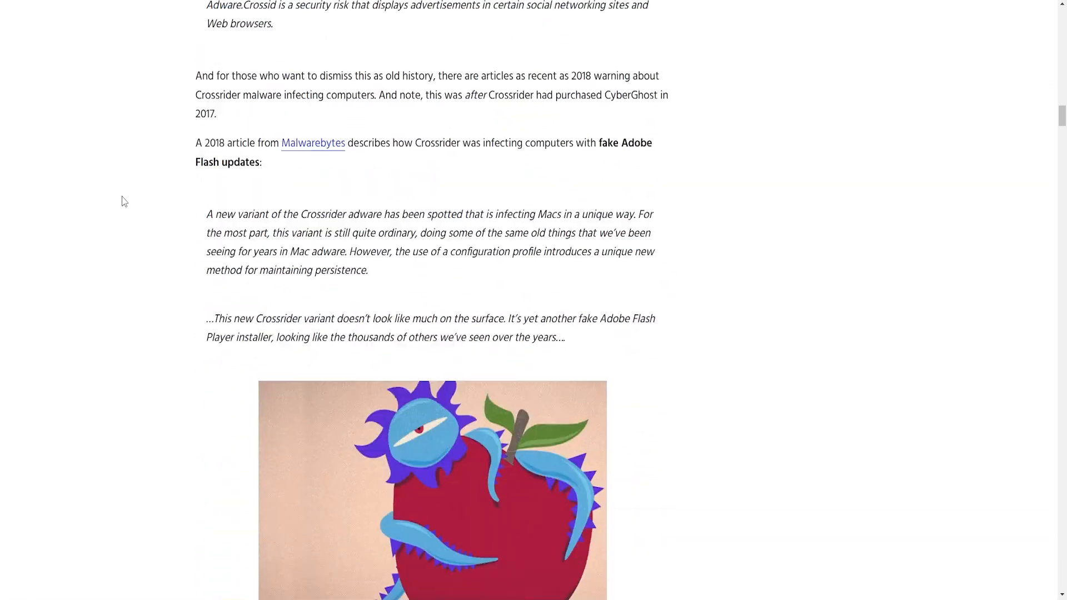
scroll("down", 3)
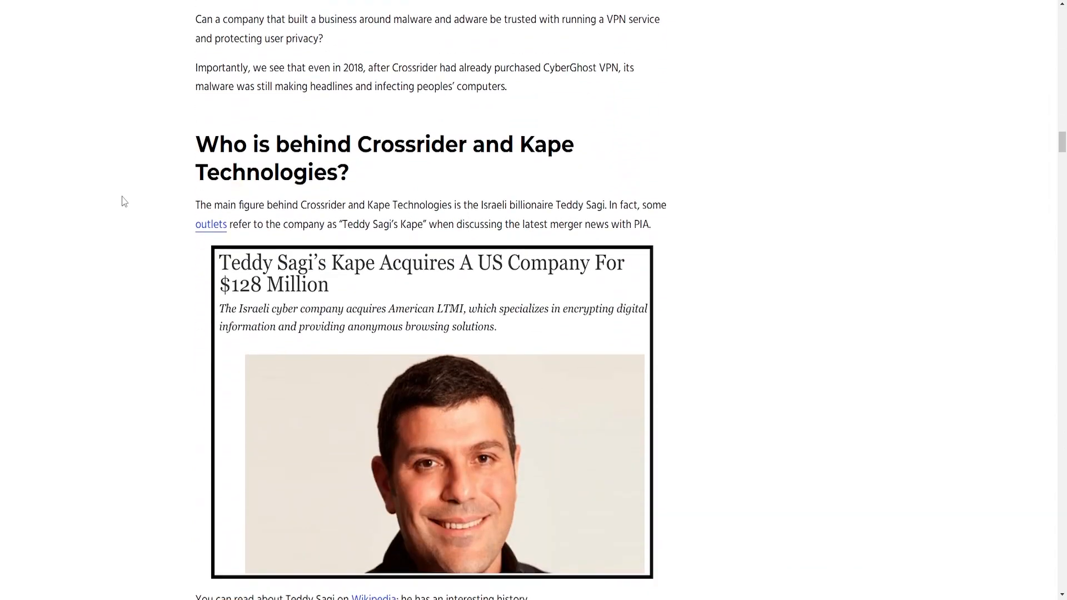
scroll("down", 3)
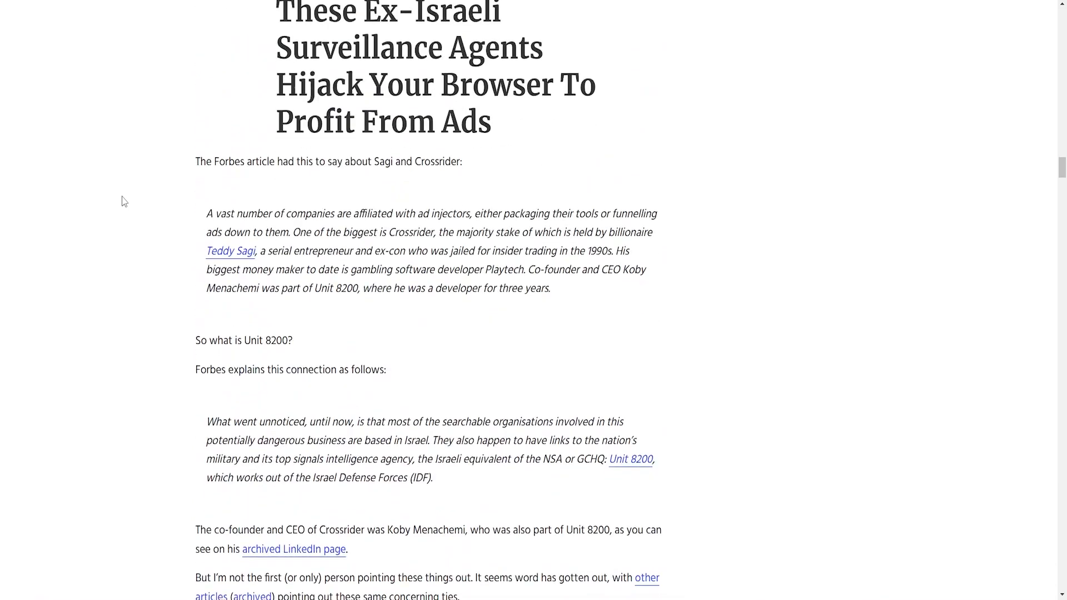
scroll("down", 3)
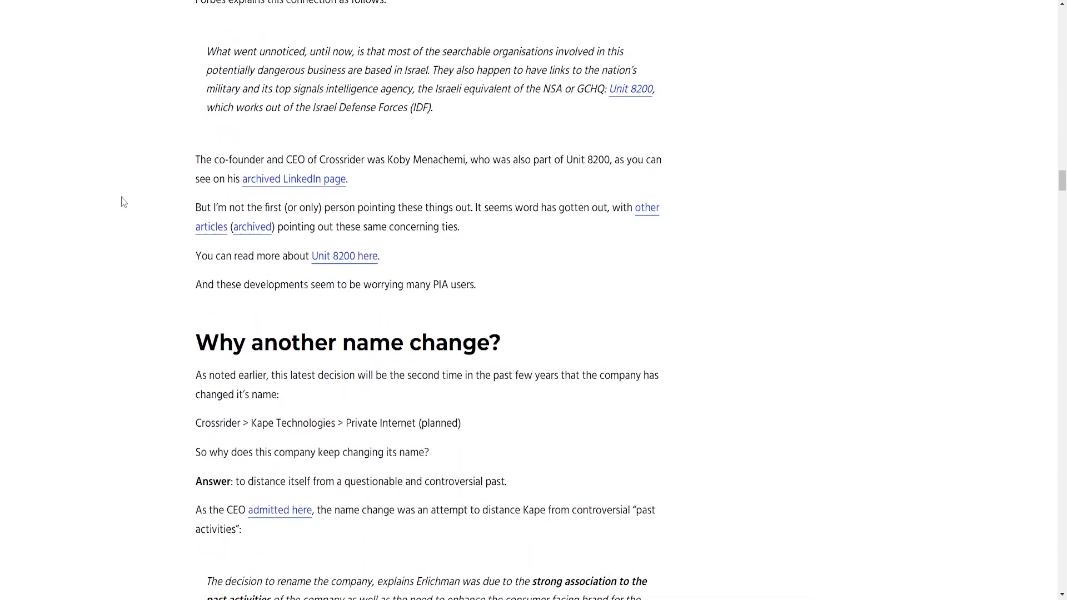
mouse_move(145, 100)
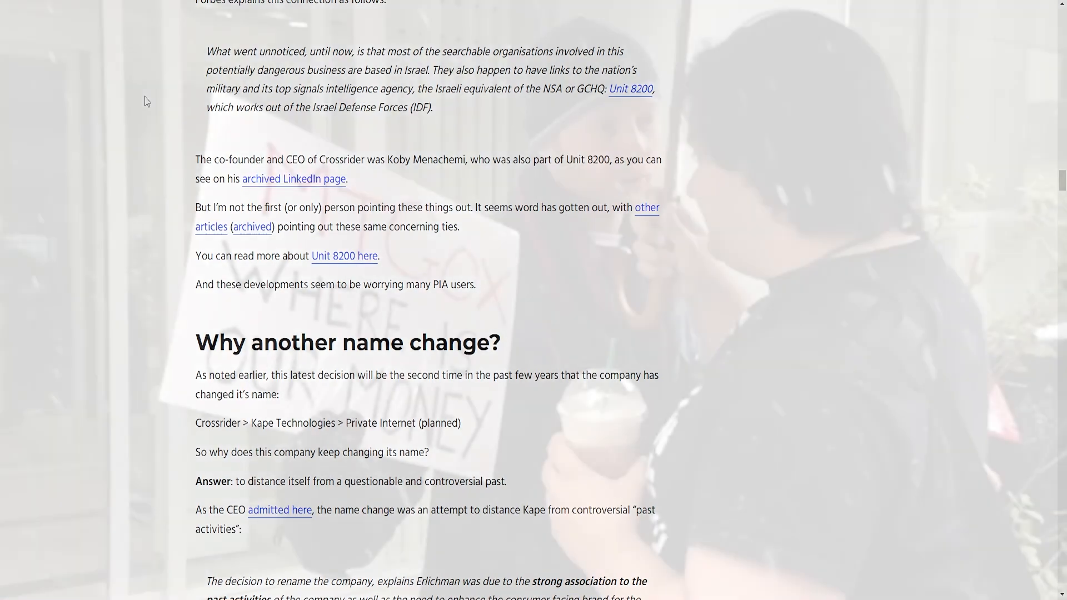
scroll("up", 3)
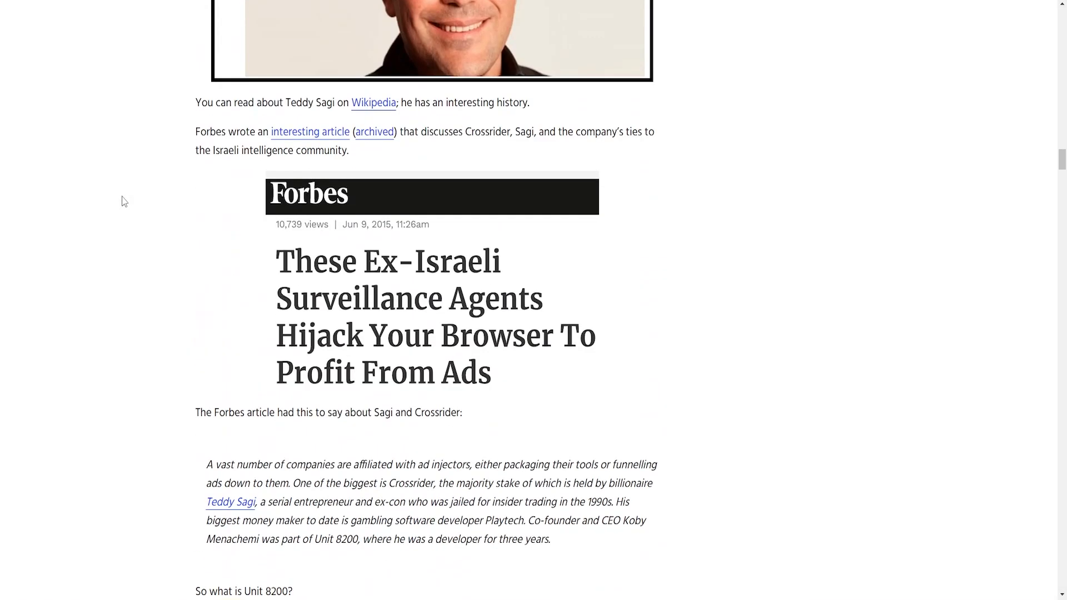
scroll("down", 3)
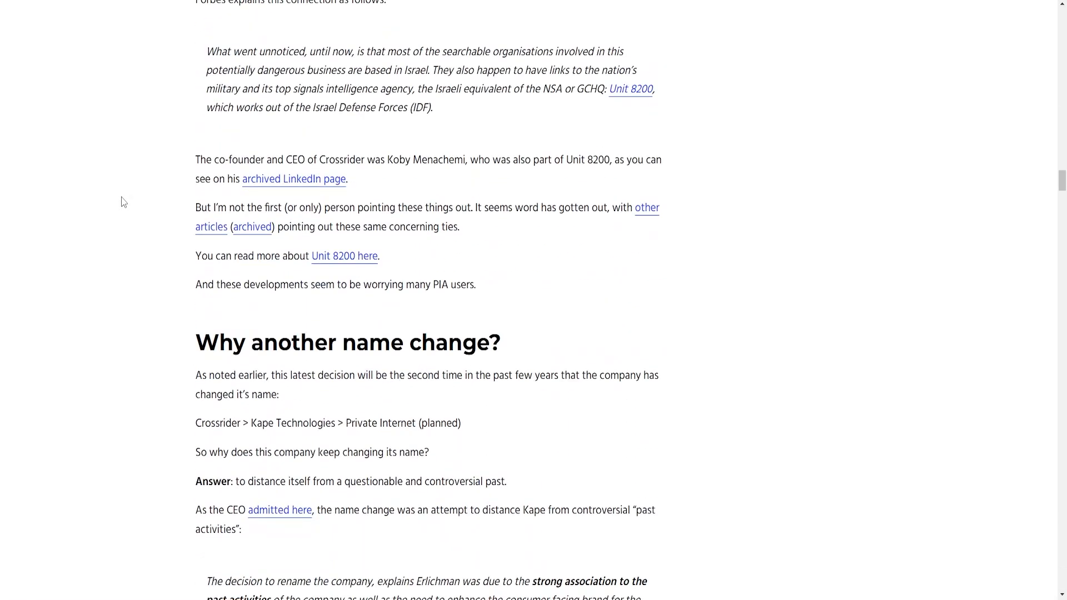
mouse_move(164, 96)
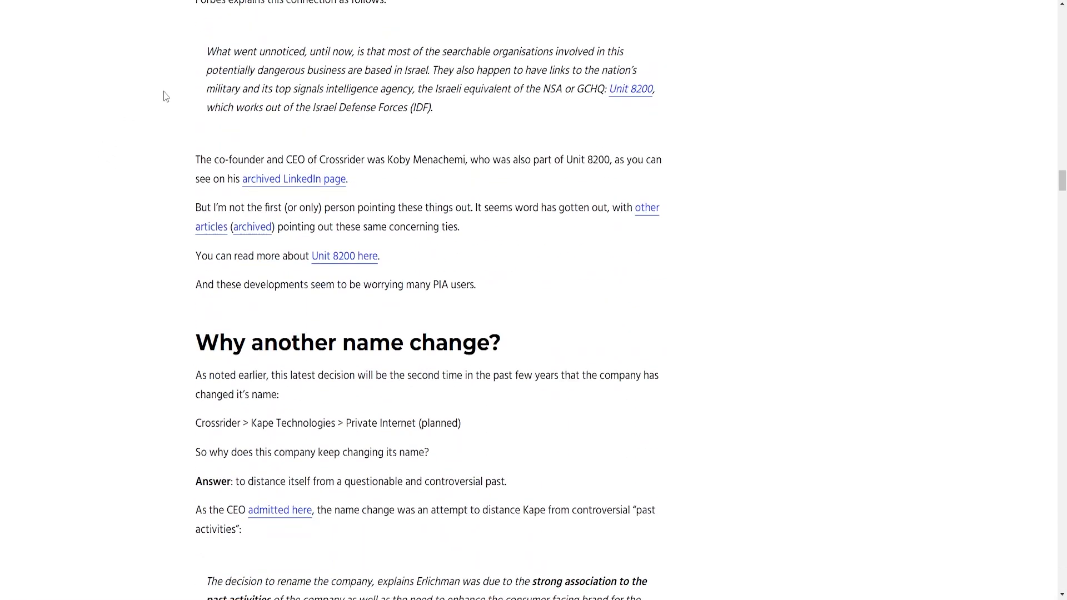
mouse_move(145, 101)
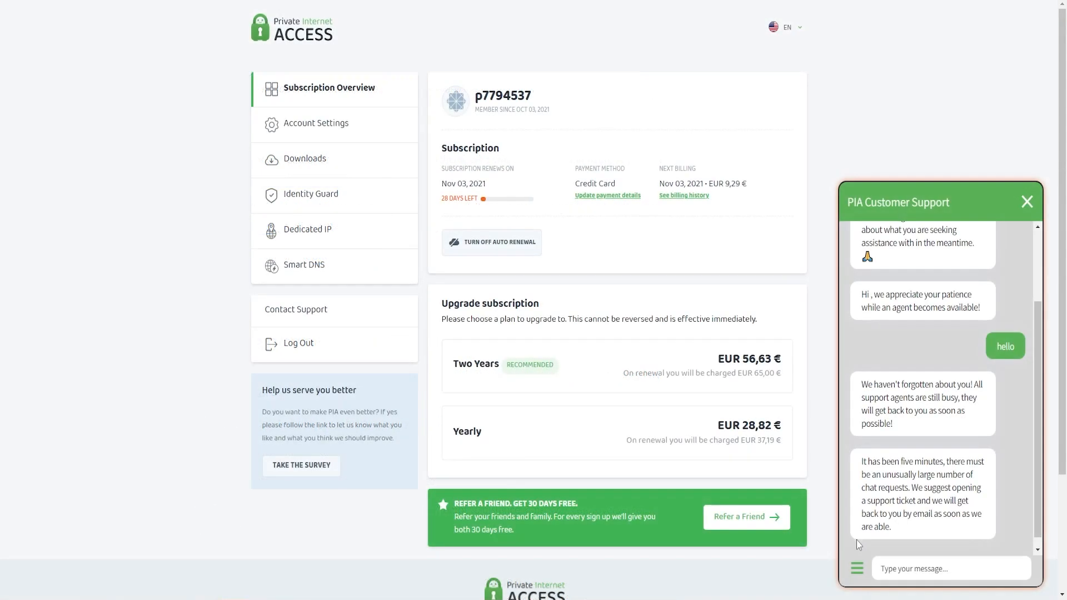
mouse_move(210, 422)
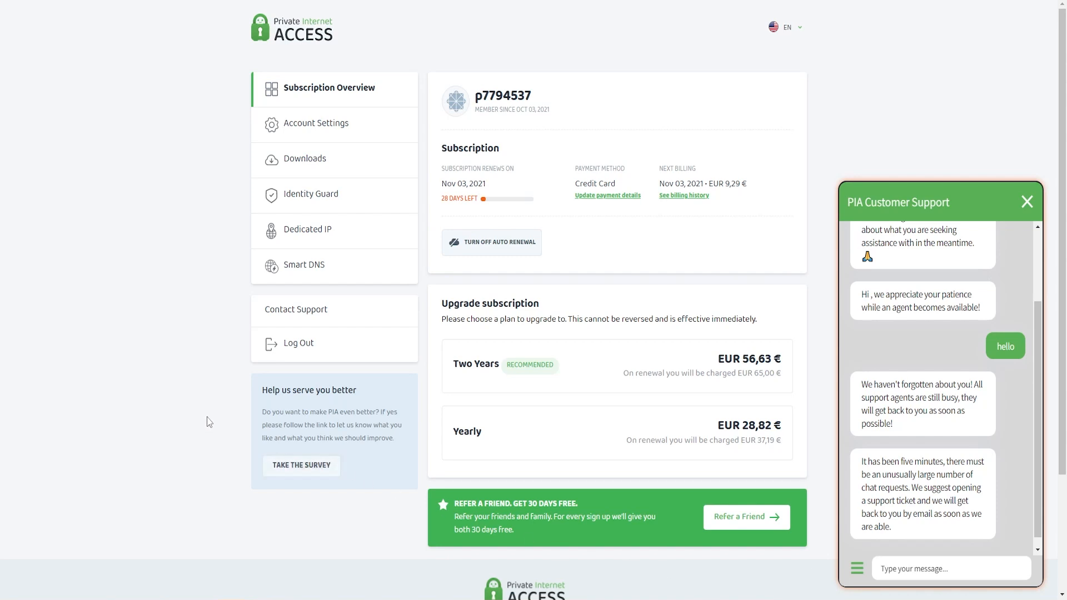
mouse_move(204, 406)
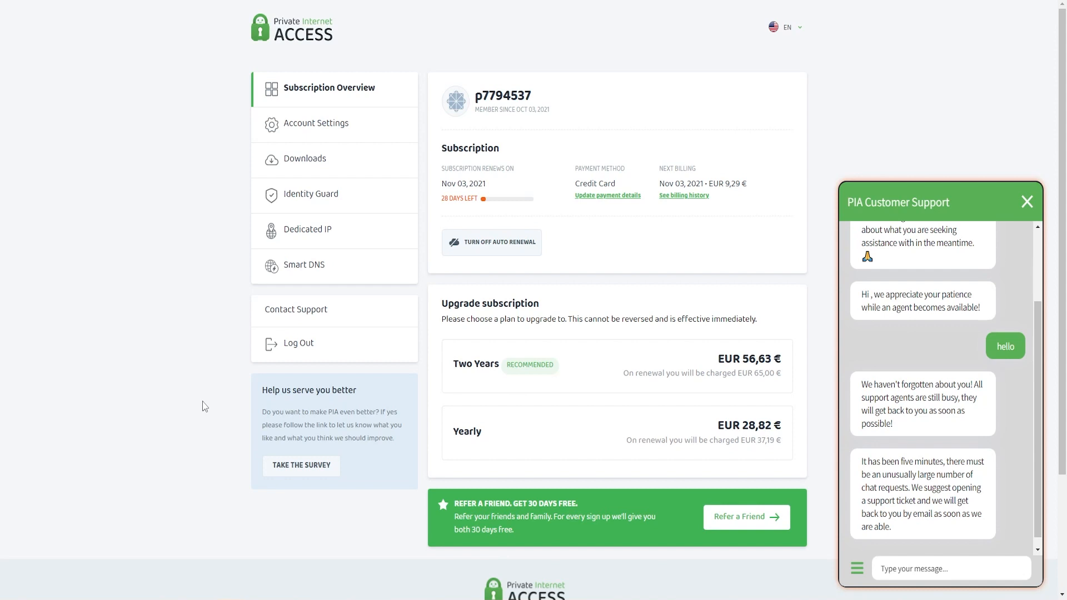
mouse_move(181, 357)
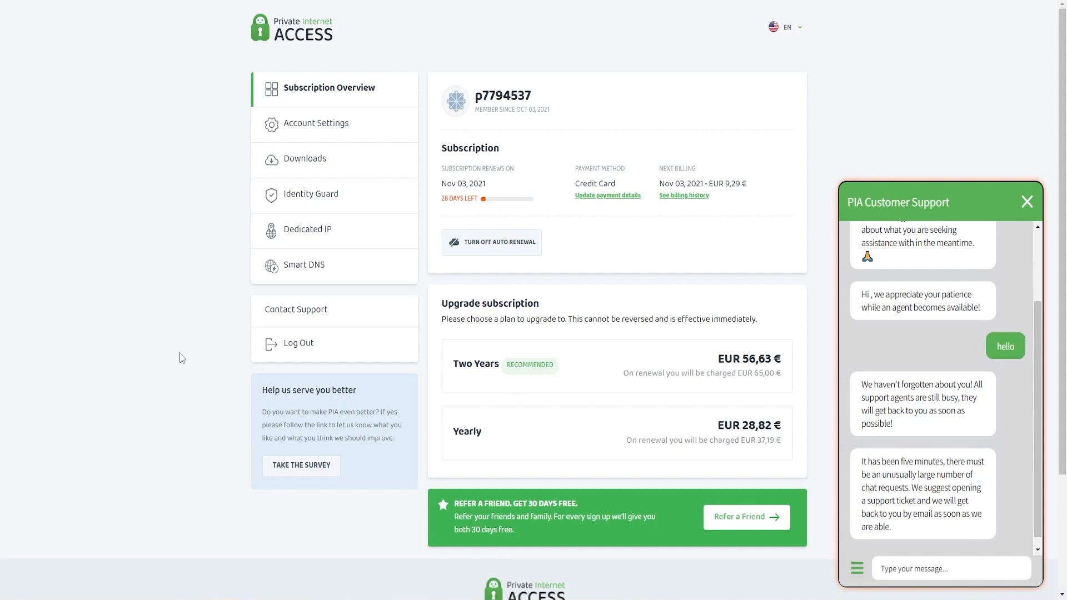
mouse_move(171, 307)
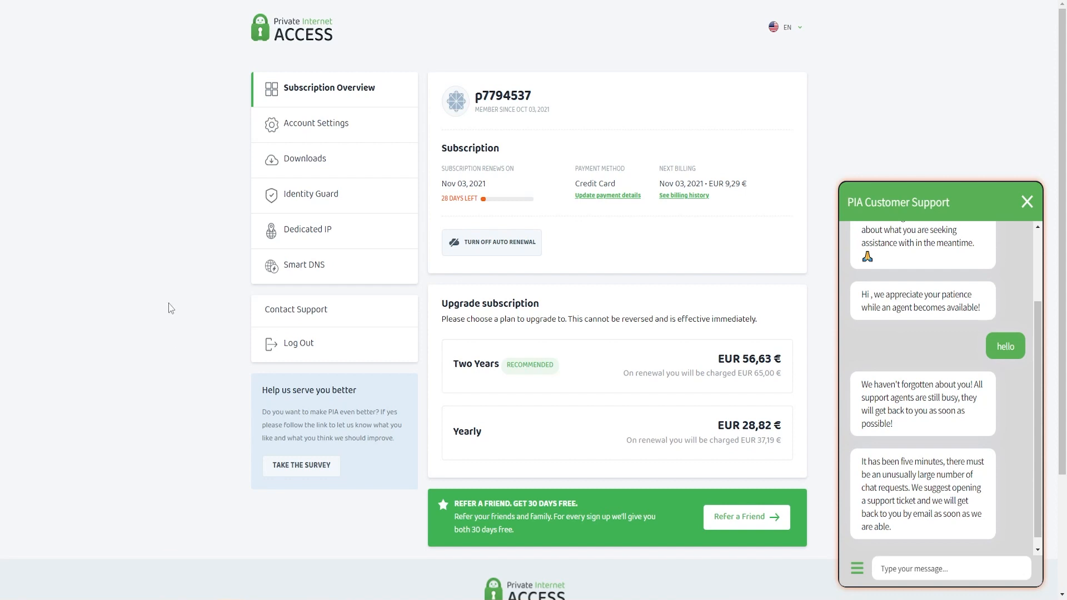
mouse_move(163, 216)
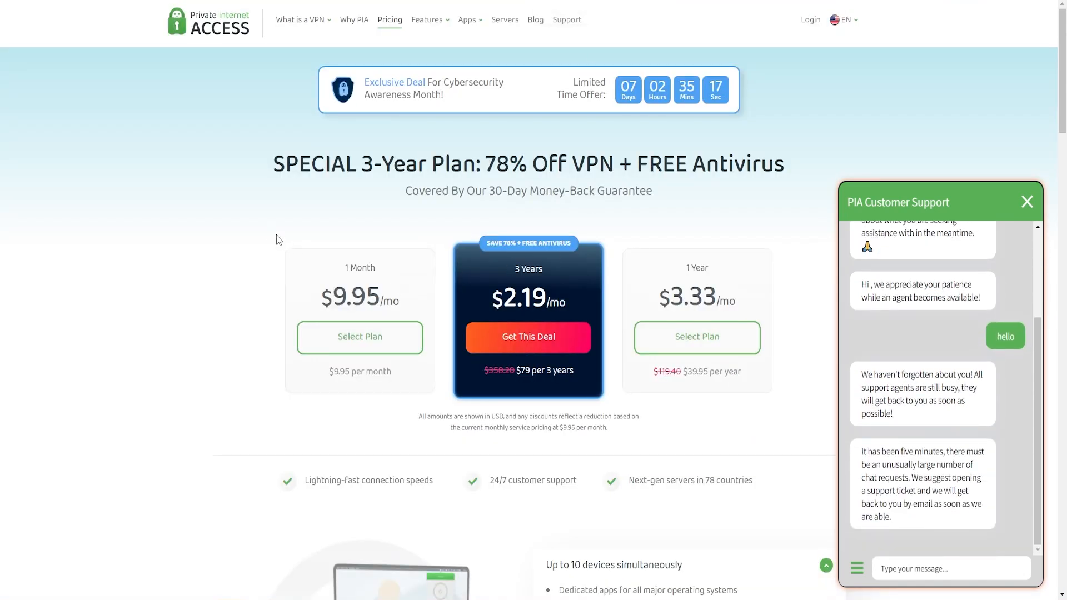
mouse_move(172, 242)
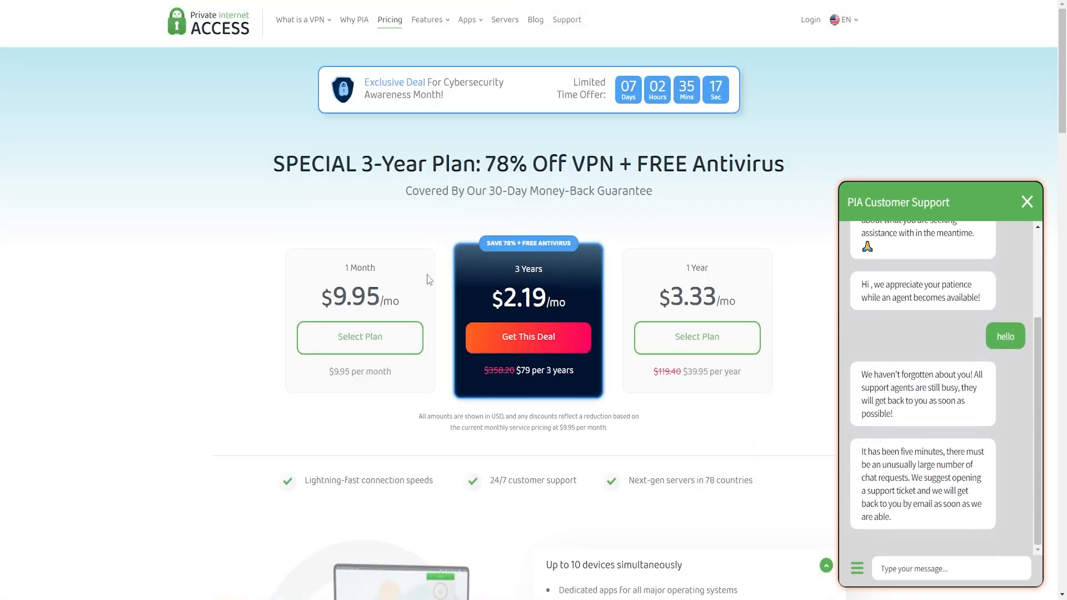
mouse_move(170, 242)
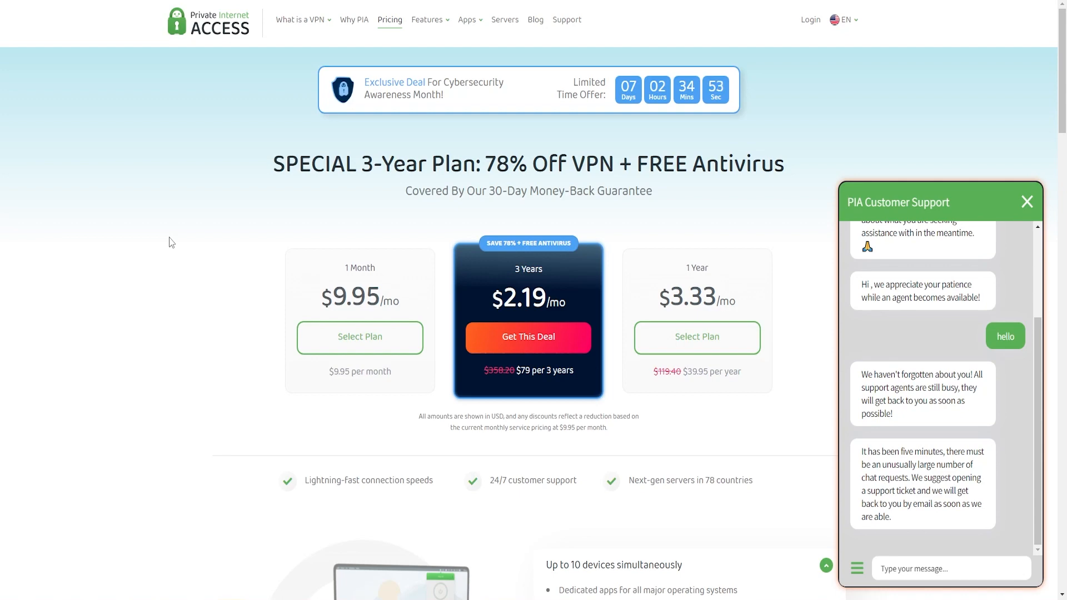
Load the 'Download The #1 VPN On All Your Devices' page from Apps
left_click(467, 19)
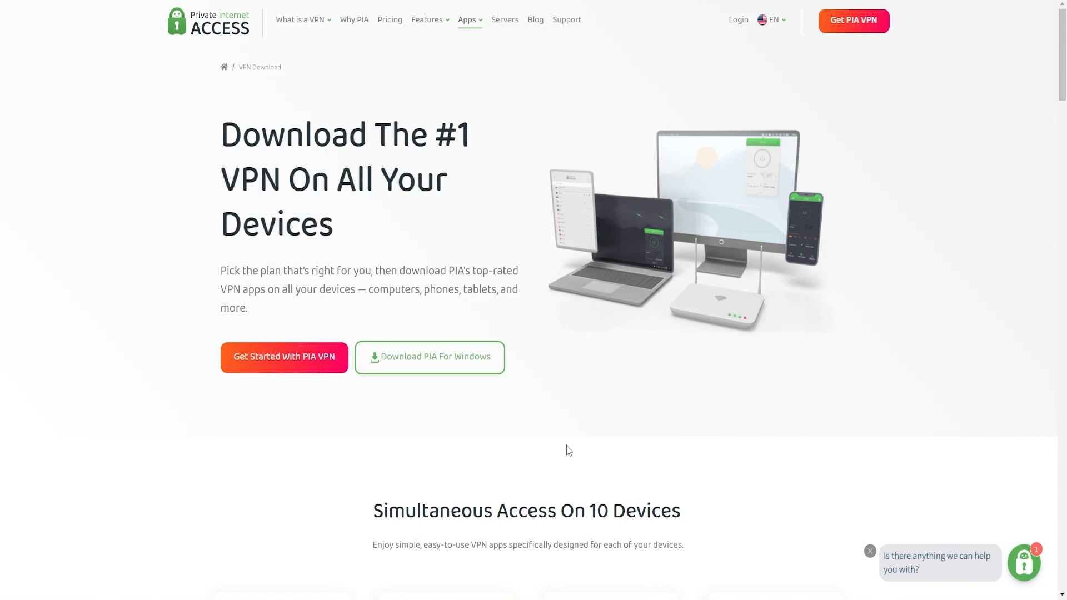
mouse_move(427, 42)
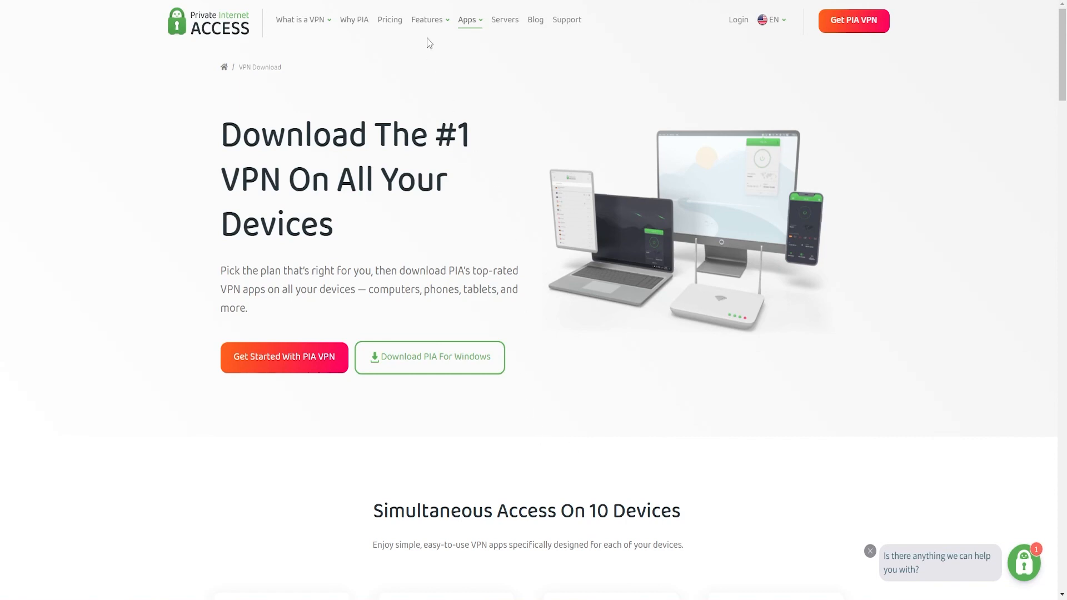
mouse_move(568, 450)
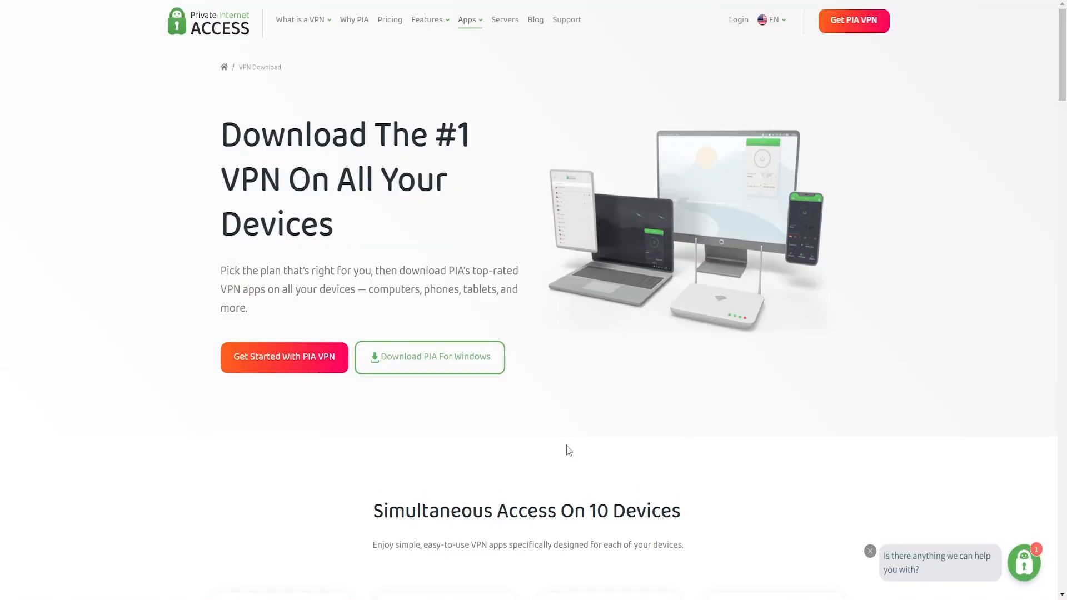